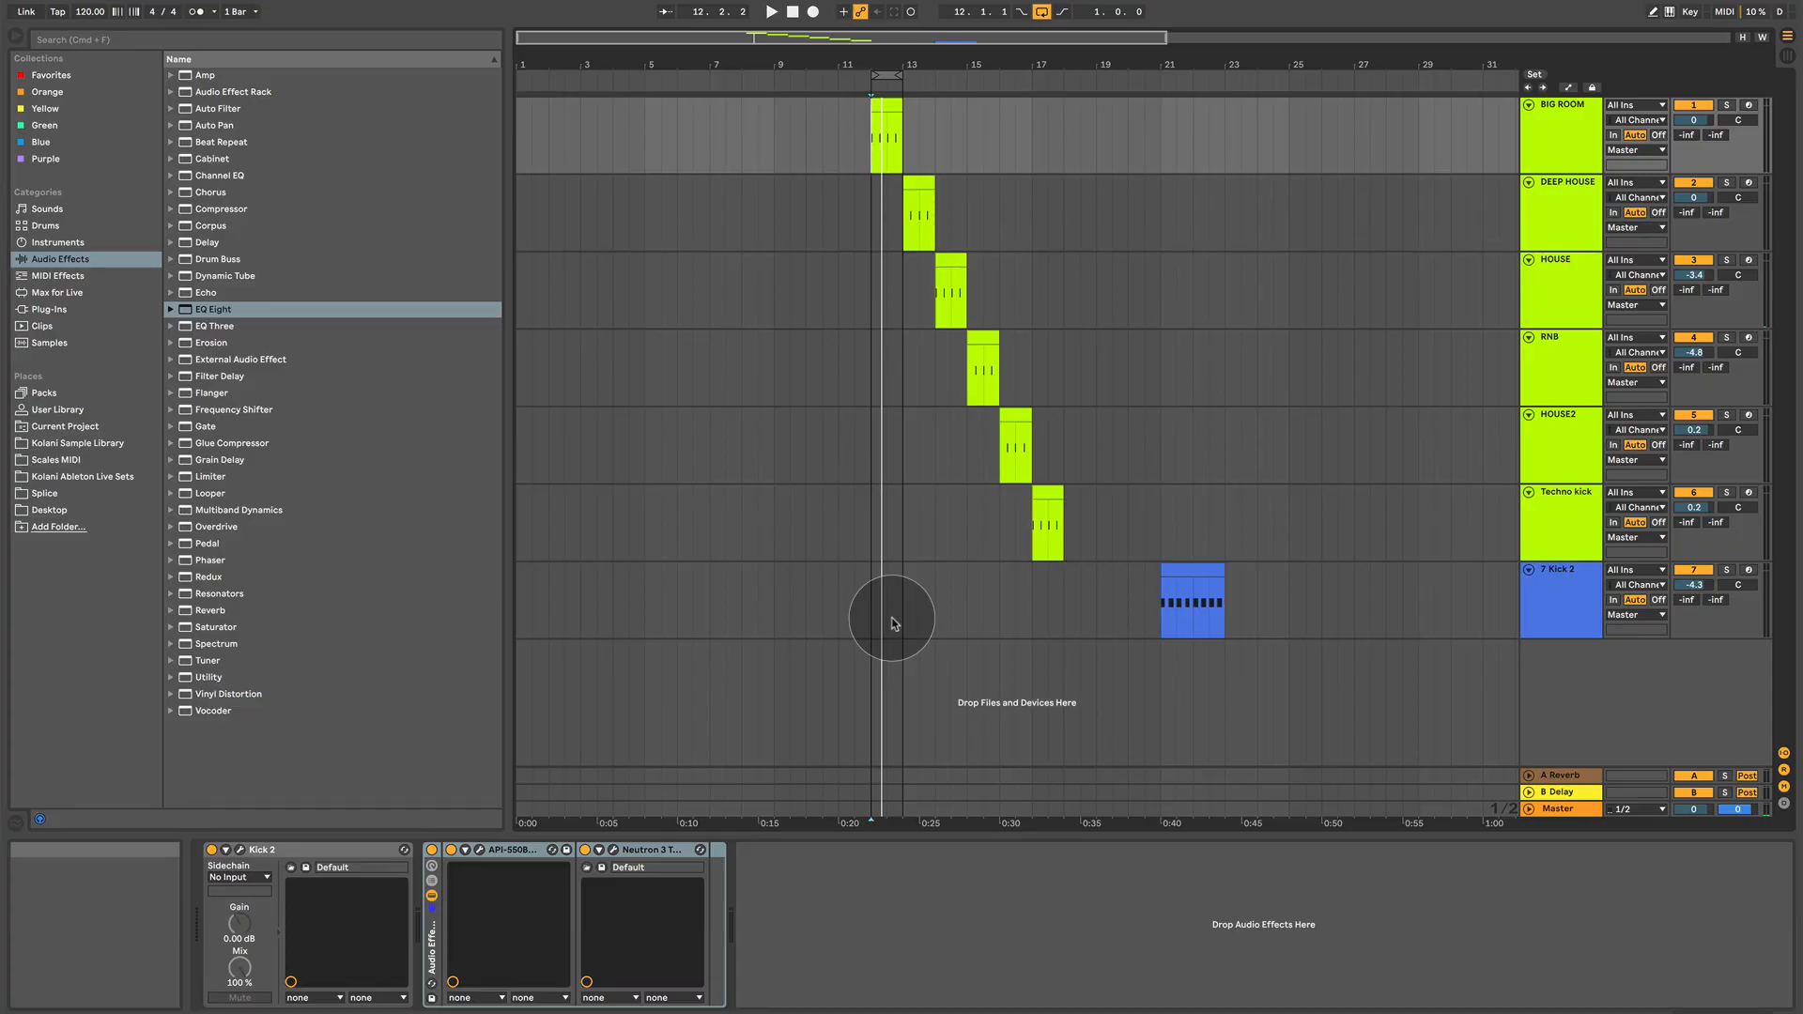
pyautogui.moveTo(1576, 135)
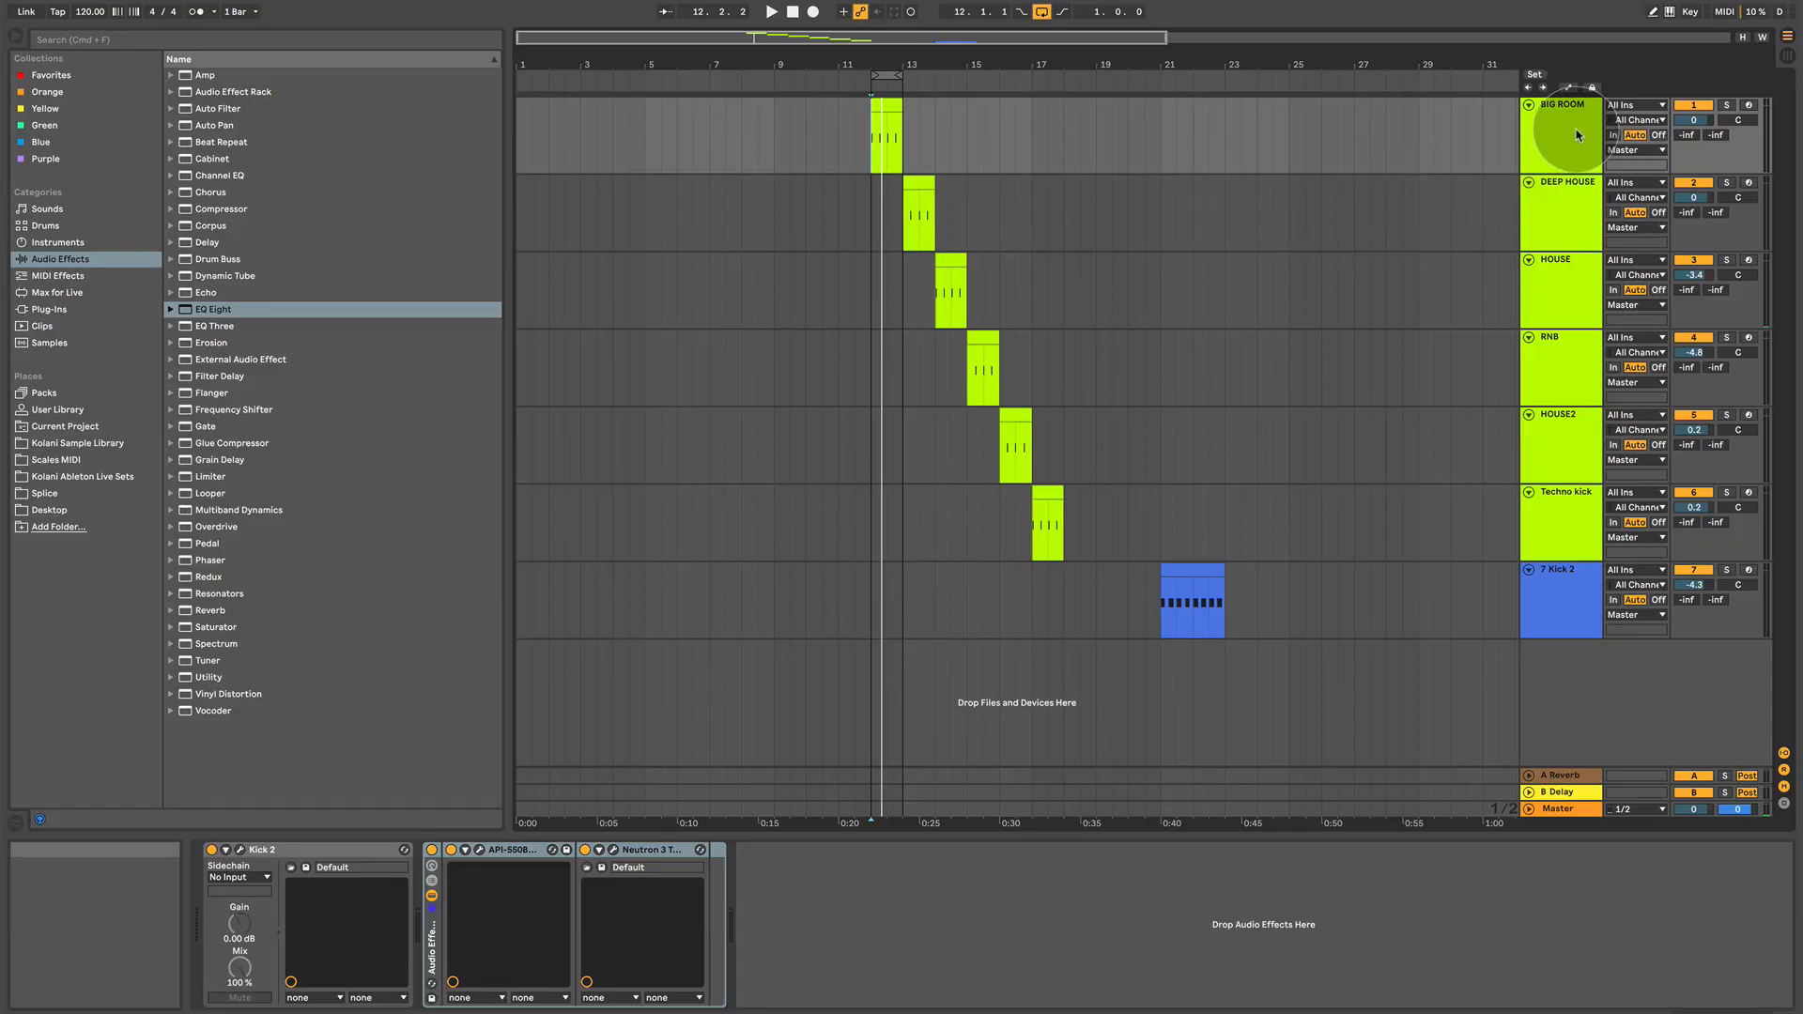
# - Show the BIG ROOM track's devices and bring up its Kick 2 synth window
pyautogui.click(1560, 291)
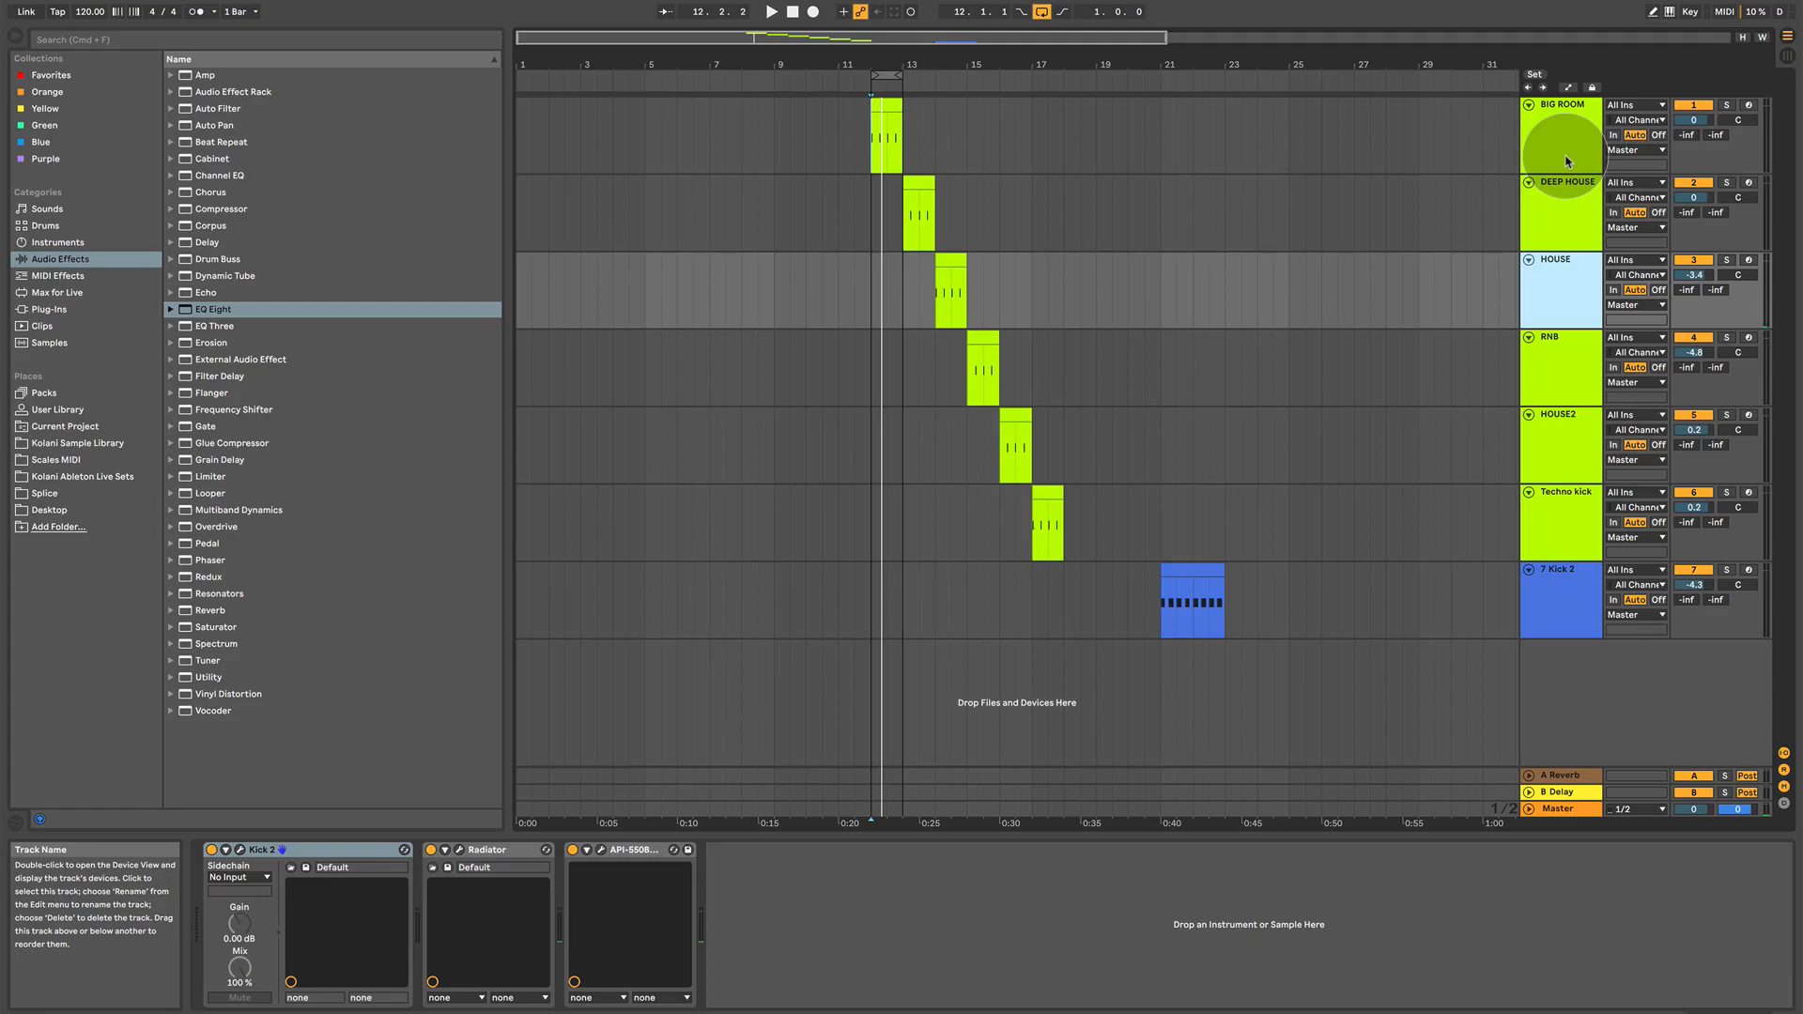
pyautogui.moveTo(1565, 139)
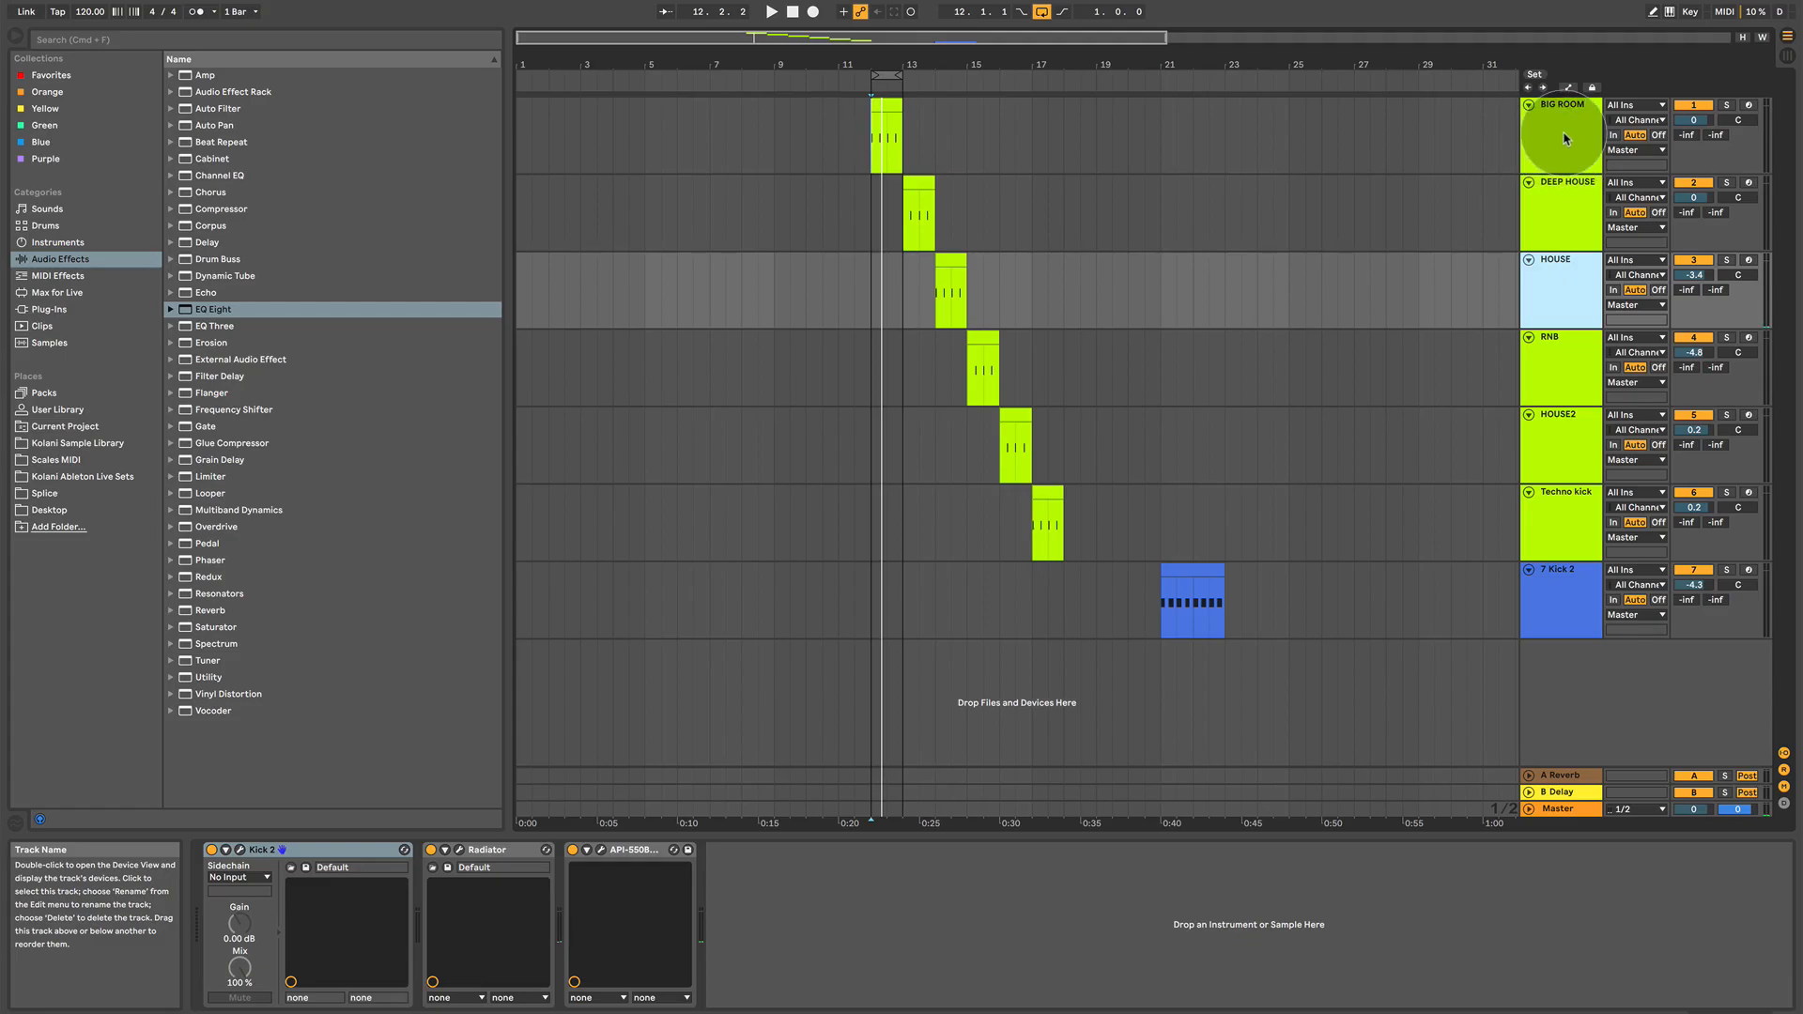
pyautogui.click(1559, 135)
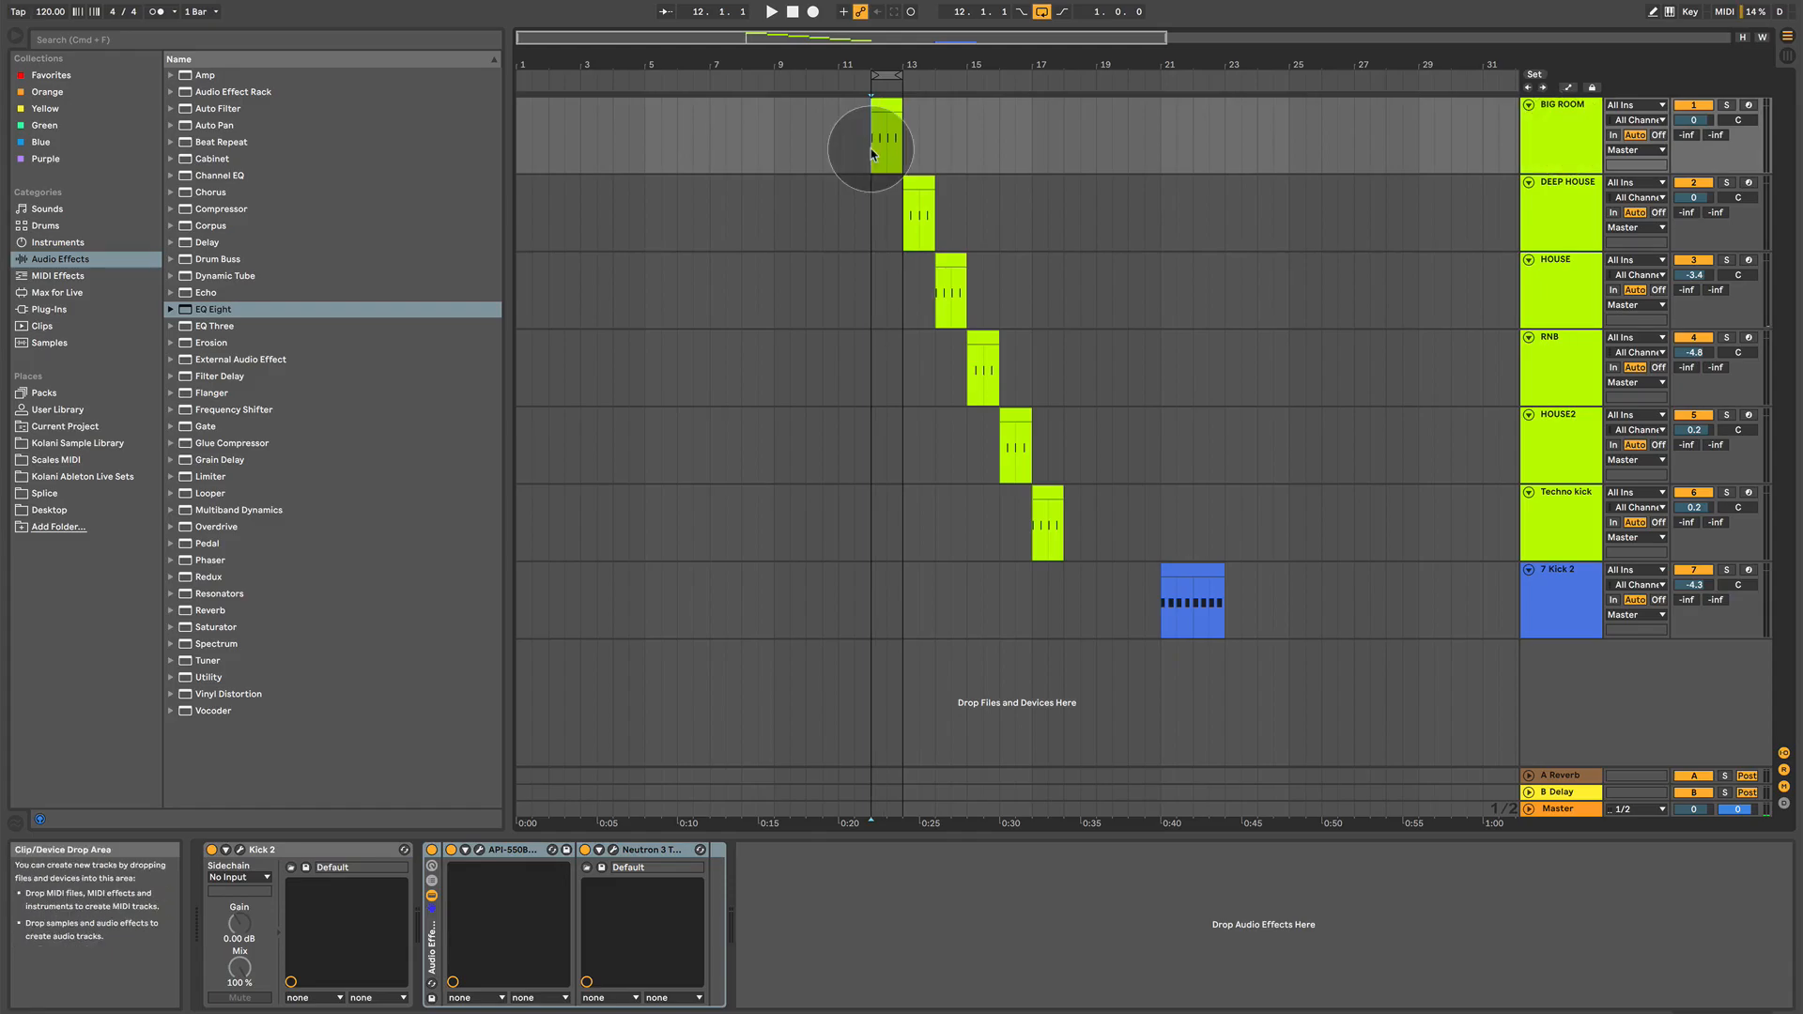
pyautogui.click(772, 11)
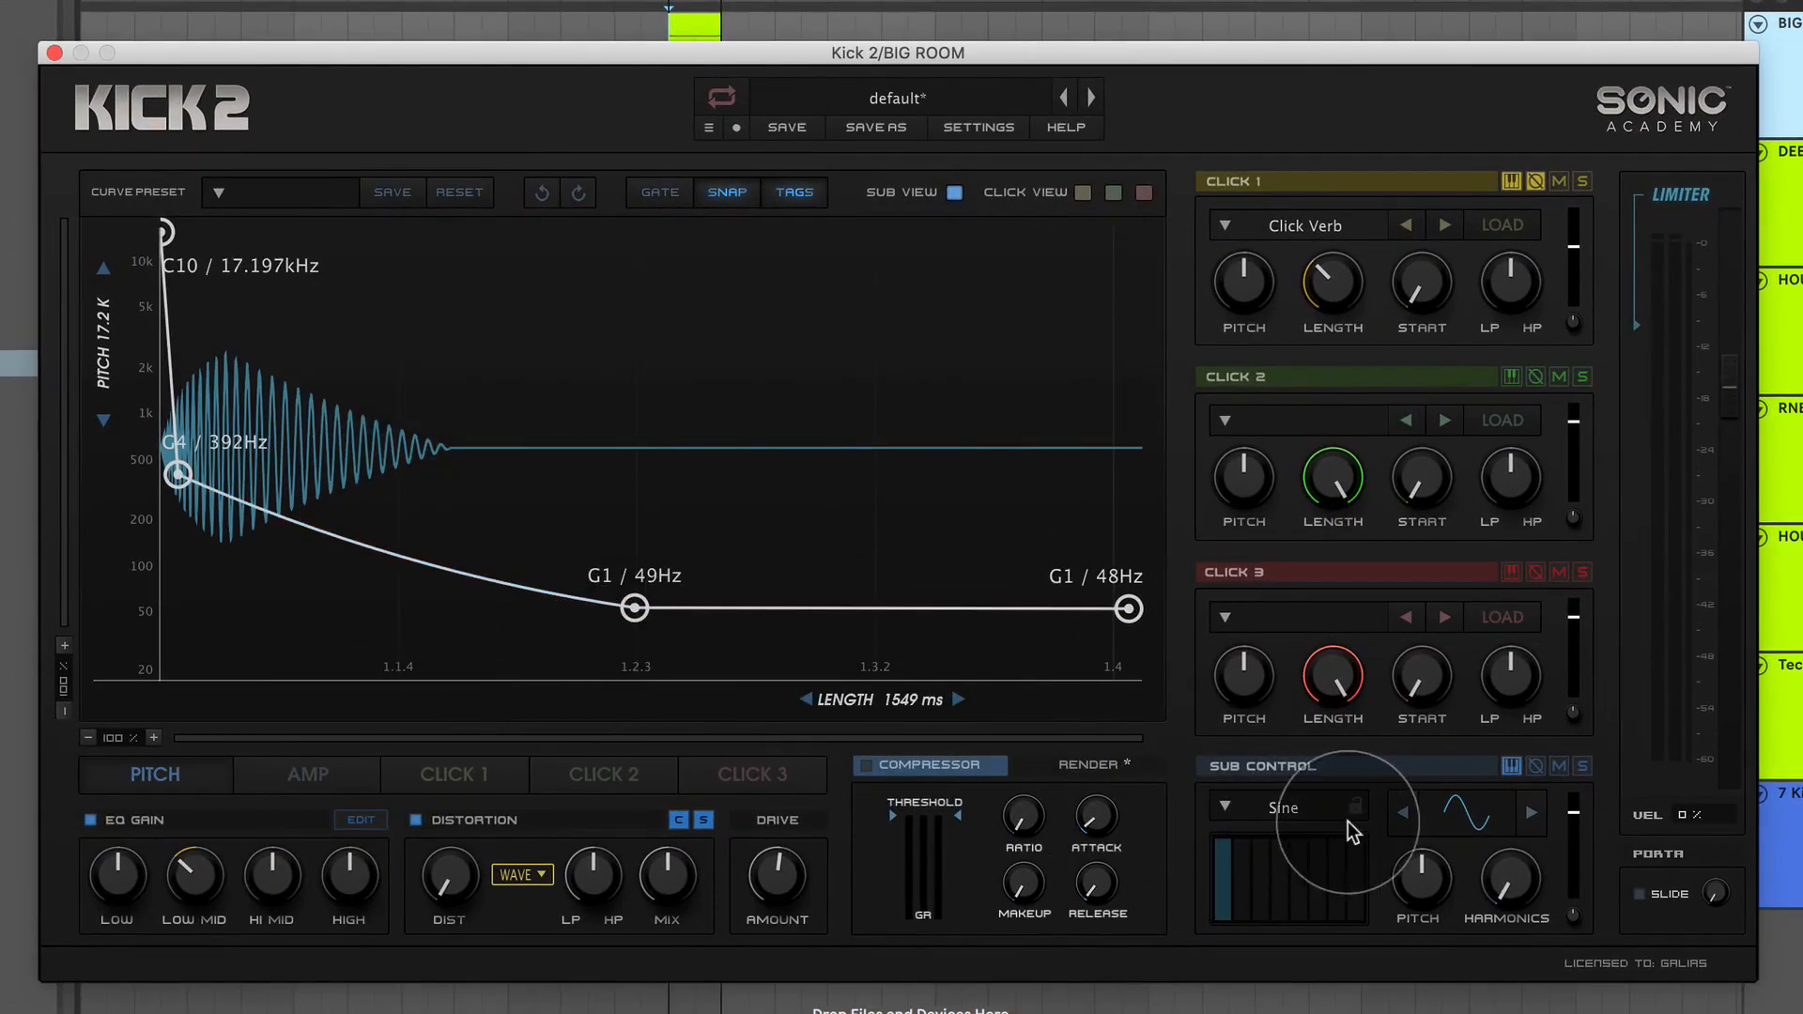
pyautogui.moveTo(315, 310)
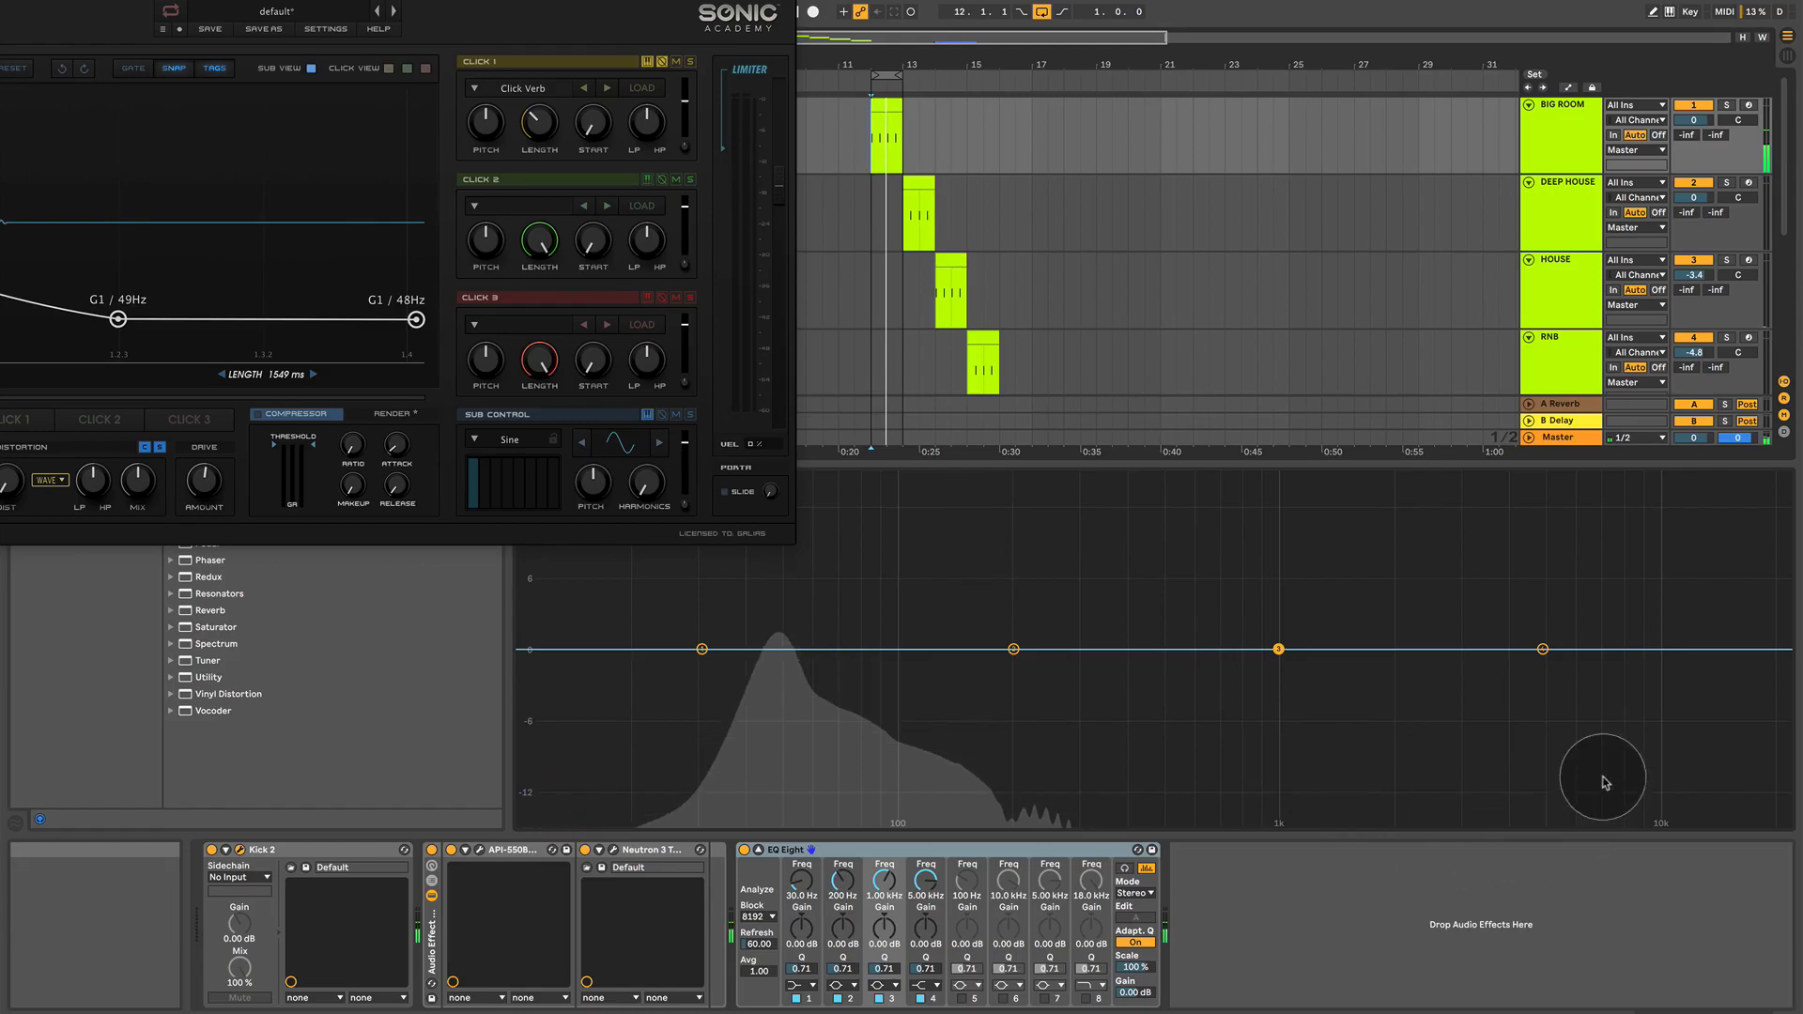
pyautogui.moveTo(849, 552)
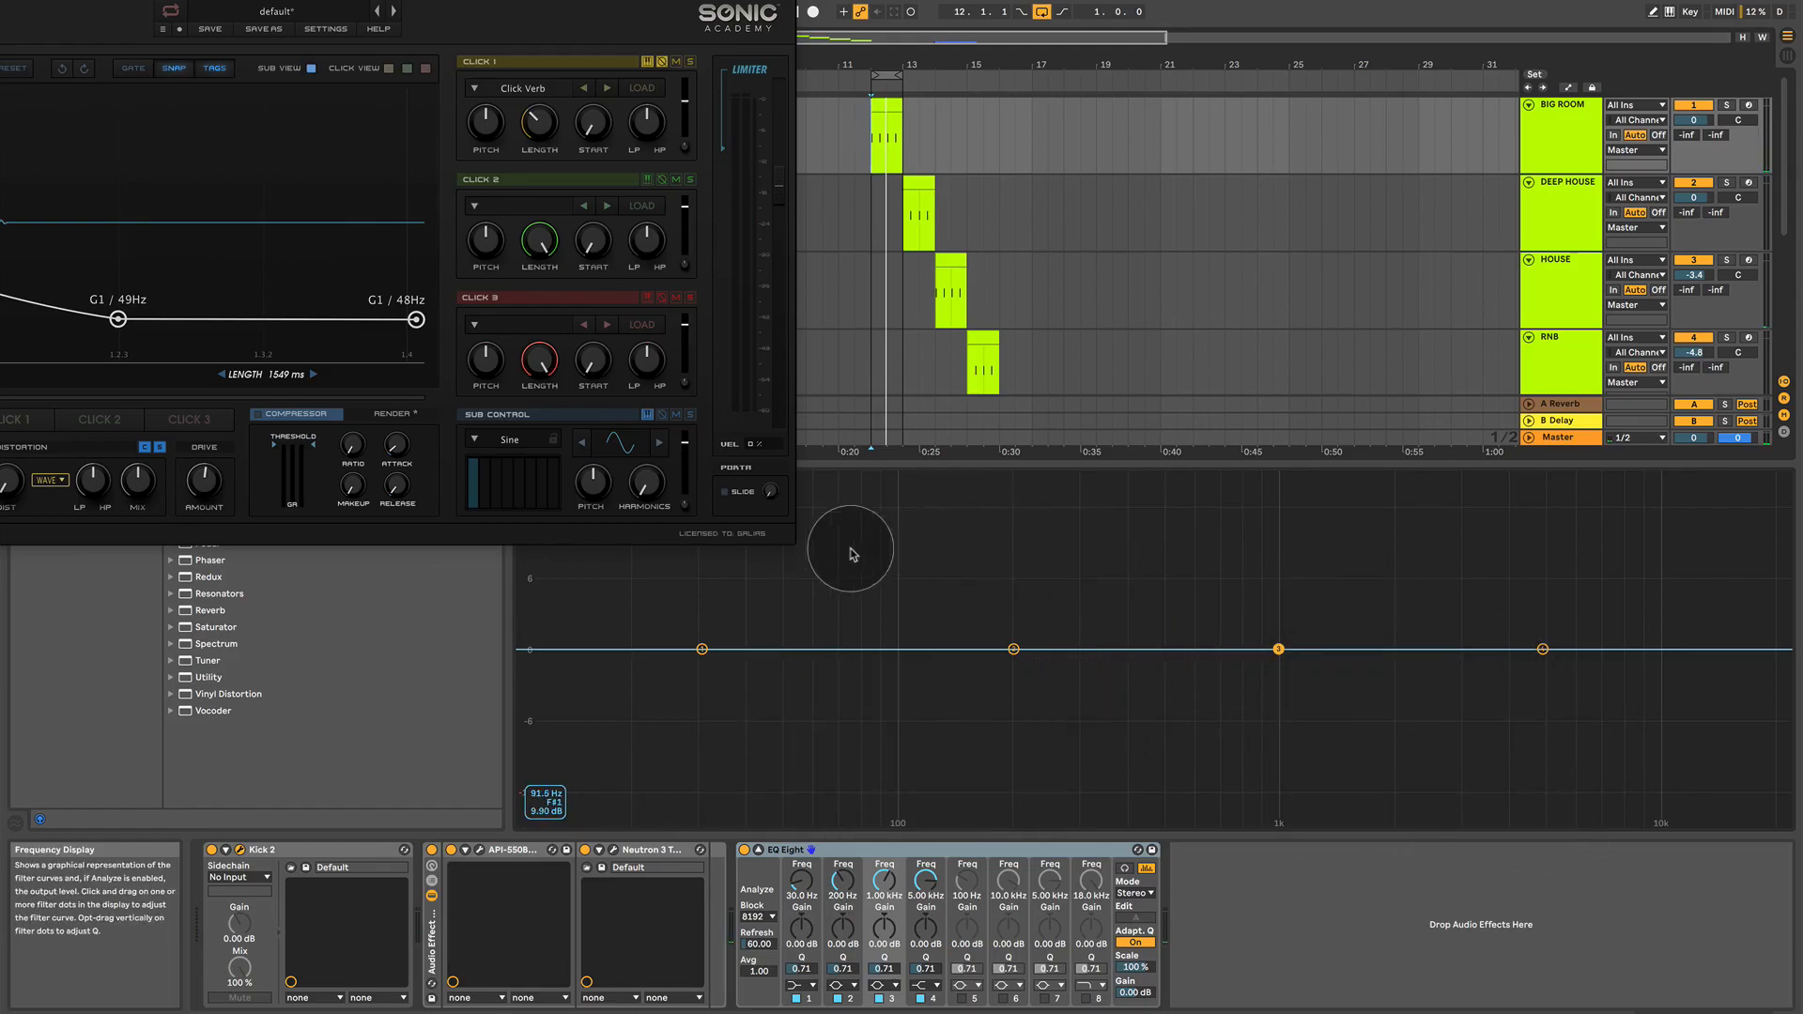
pyautogui.moveTo(914, 800)
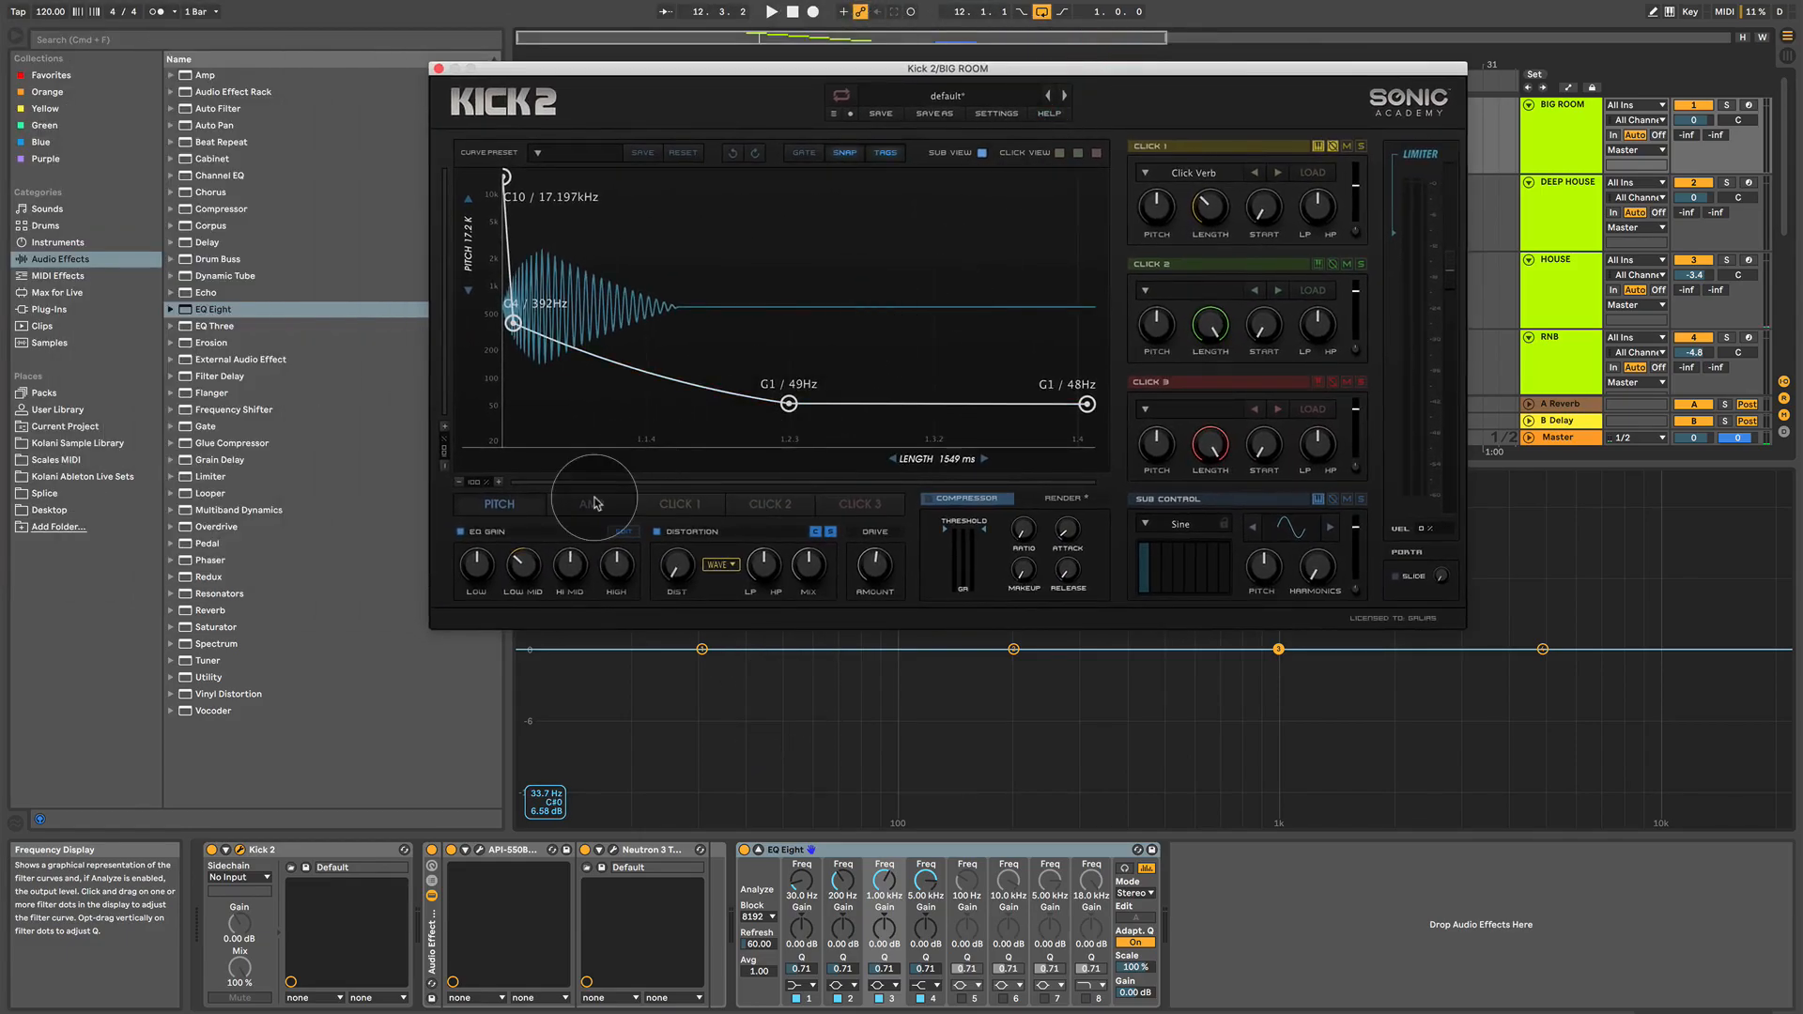
# - Switch Kick 2 to its AMP envelope, which peaks at 0.48 and falls back to zero
pyautogui.click(593, 503)
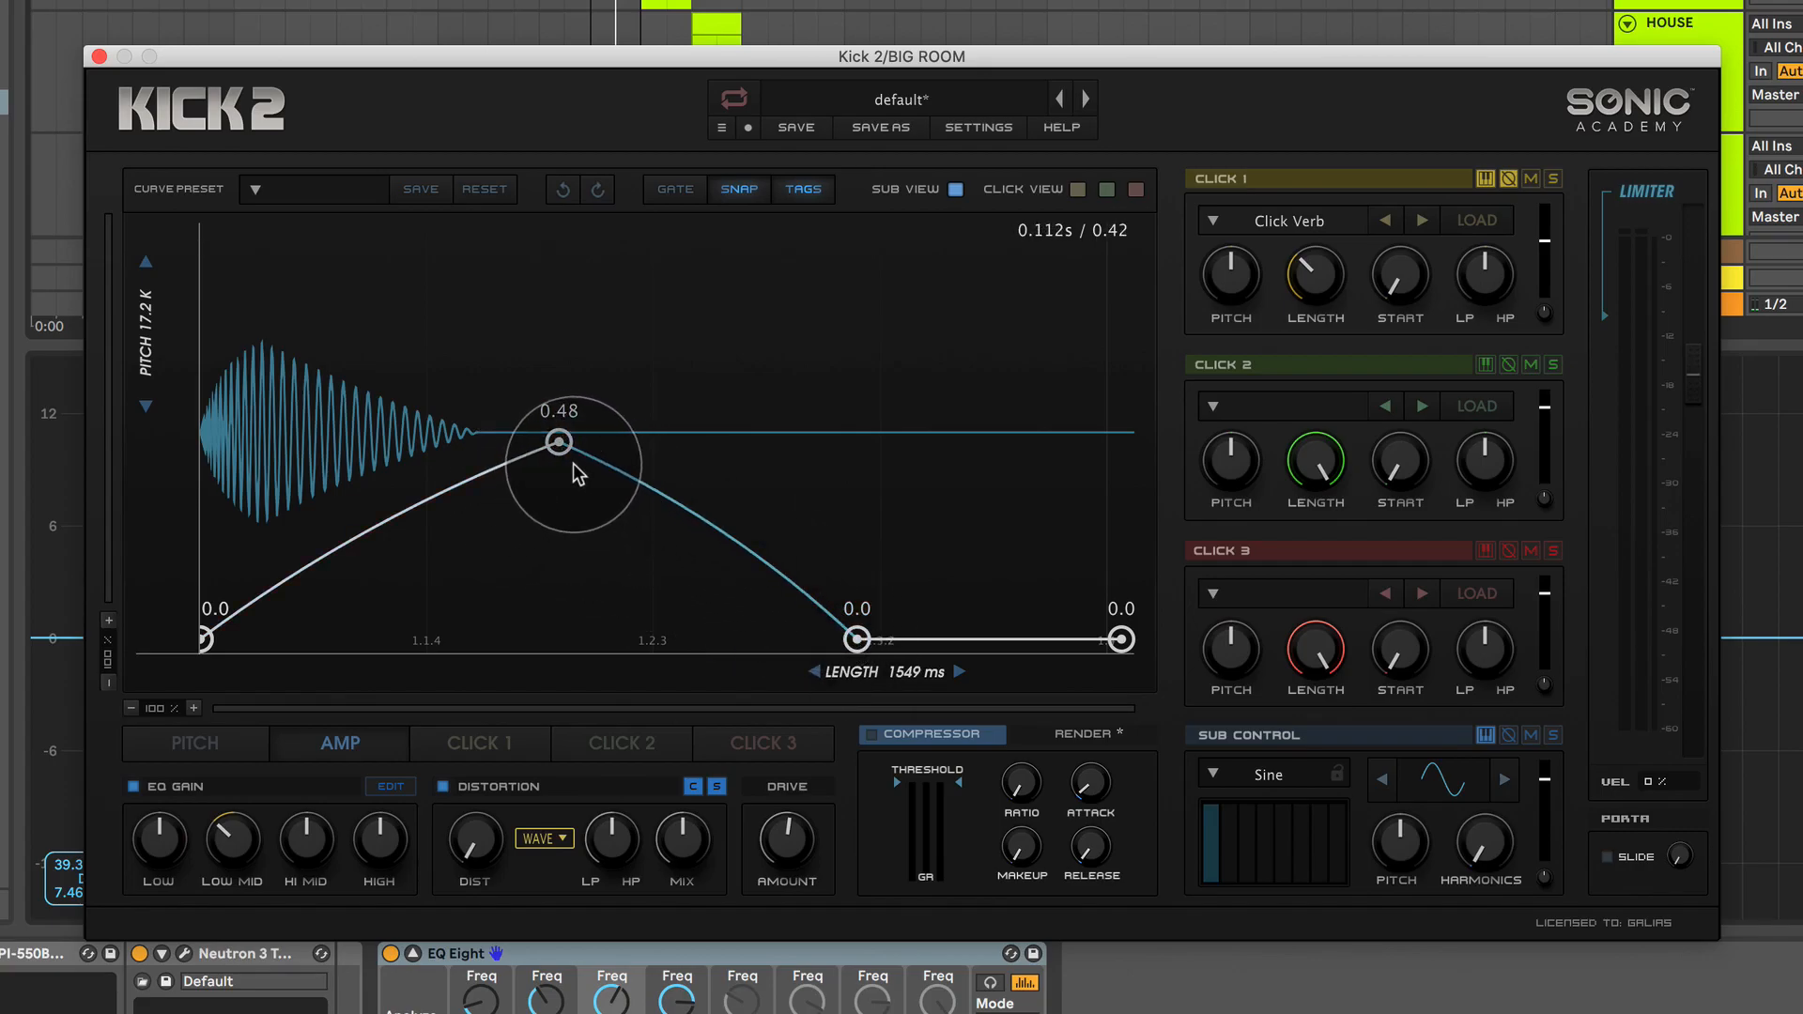
pyautogui.moveTo(1467, 301)
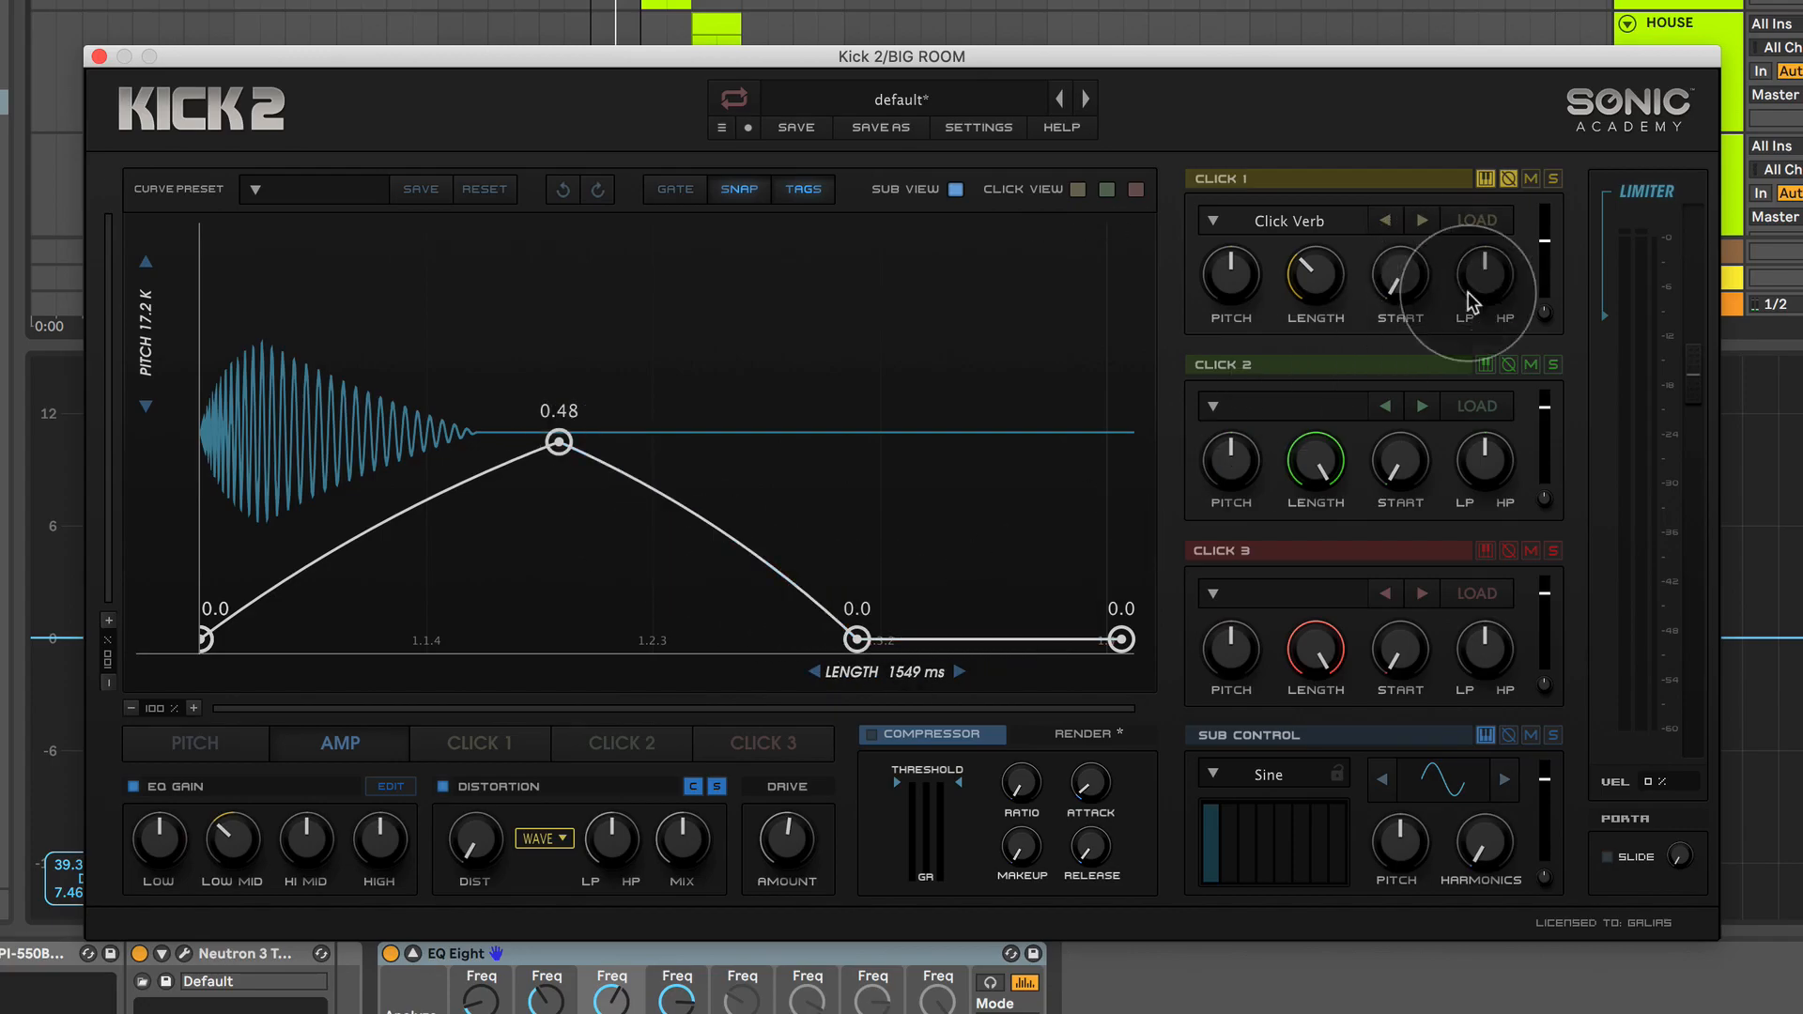
pyautogui.moveTo(1564, 201)
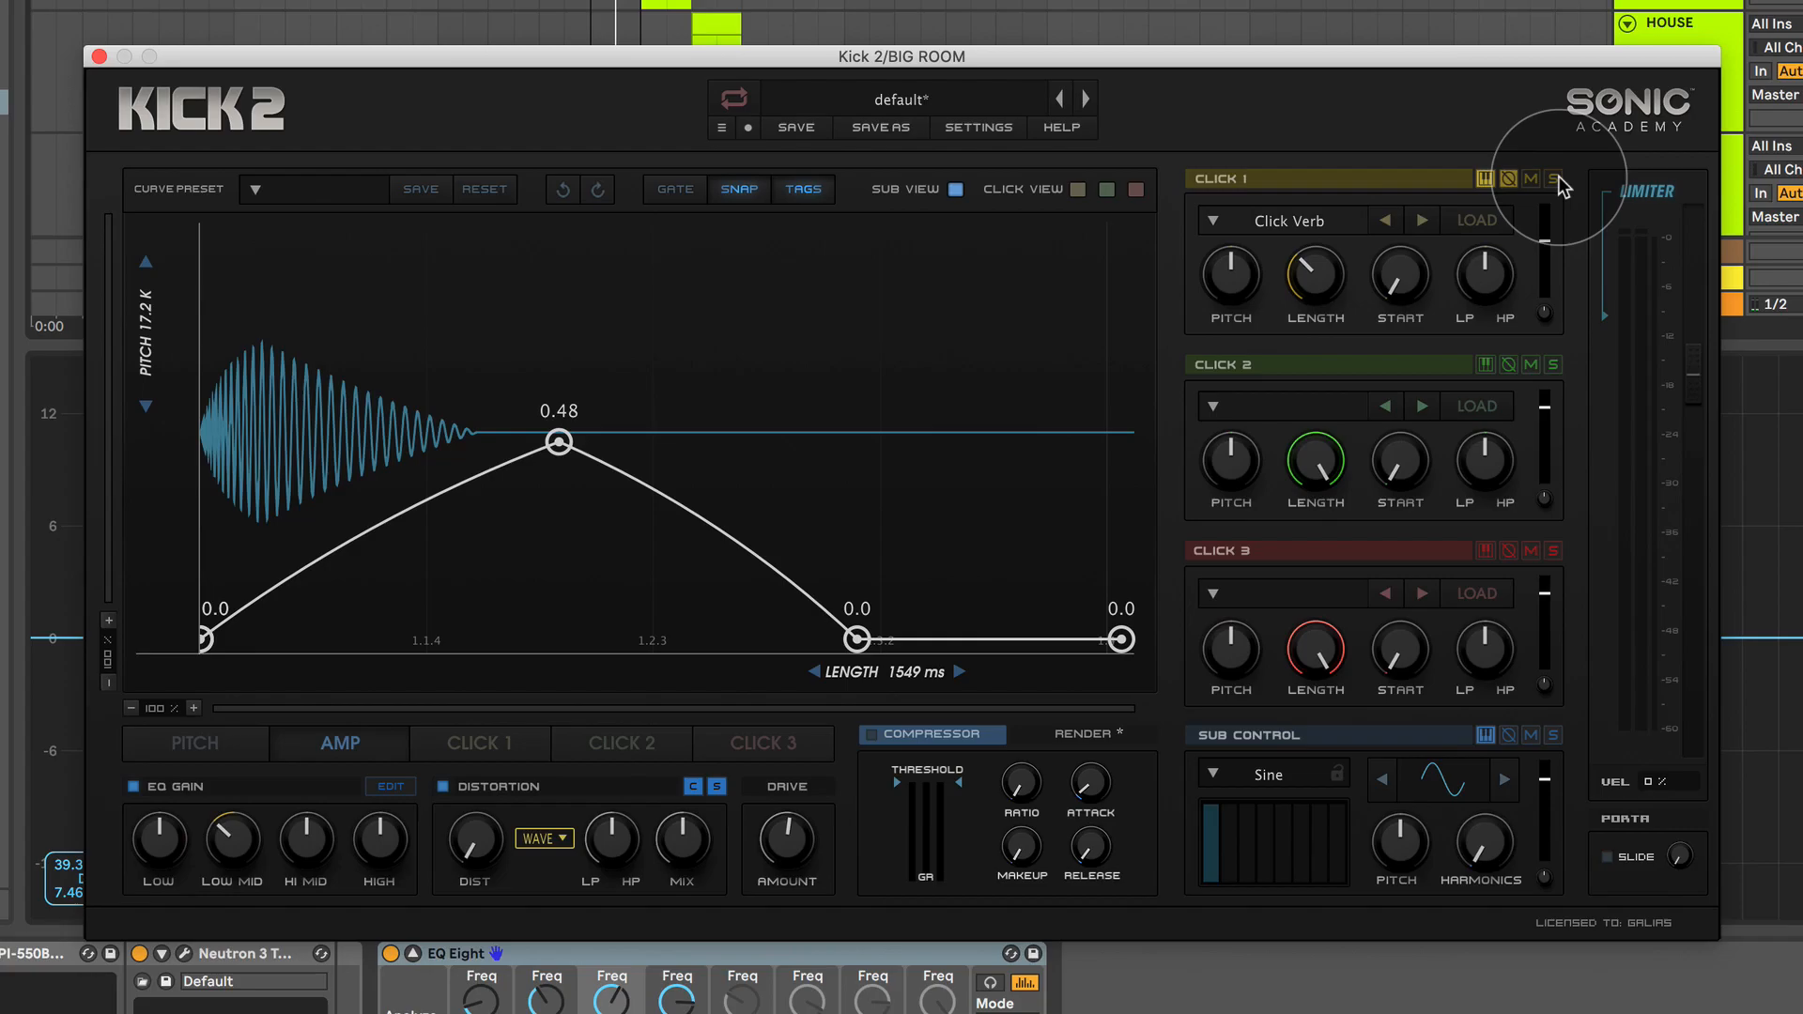
# - Drag the Kick 2 window by its title bar toward the top-left of the screen
pyautogui.click(1553, 179)
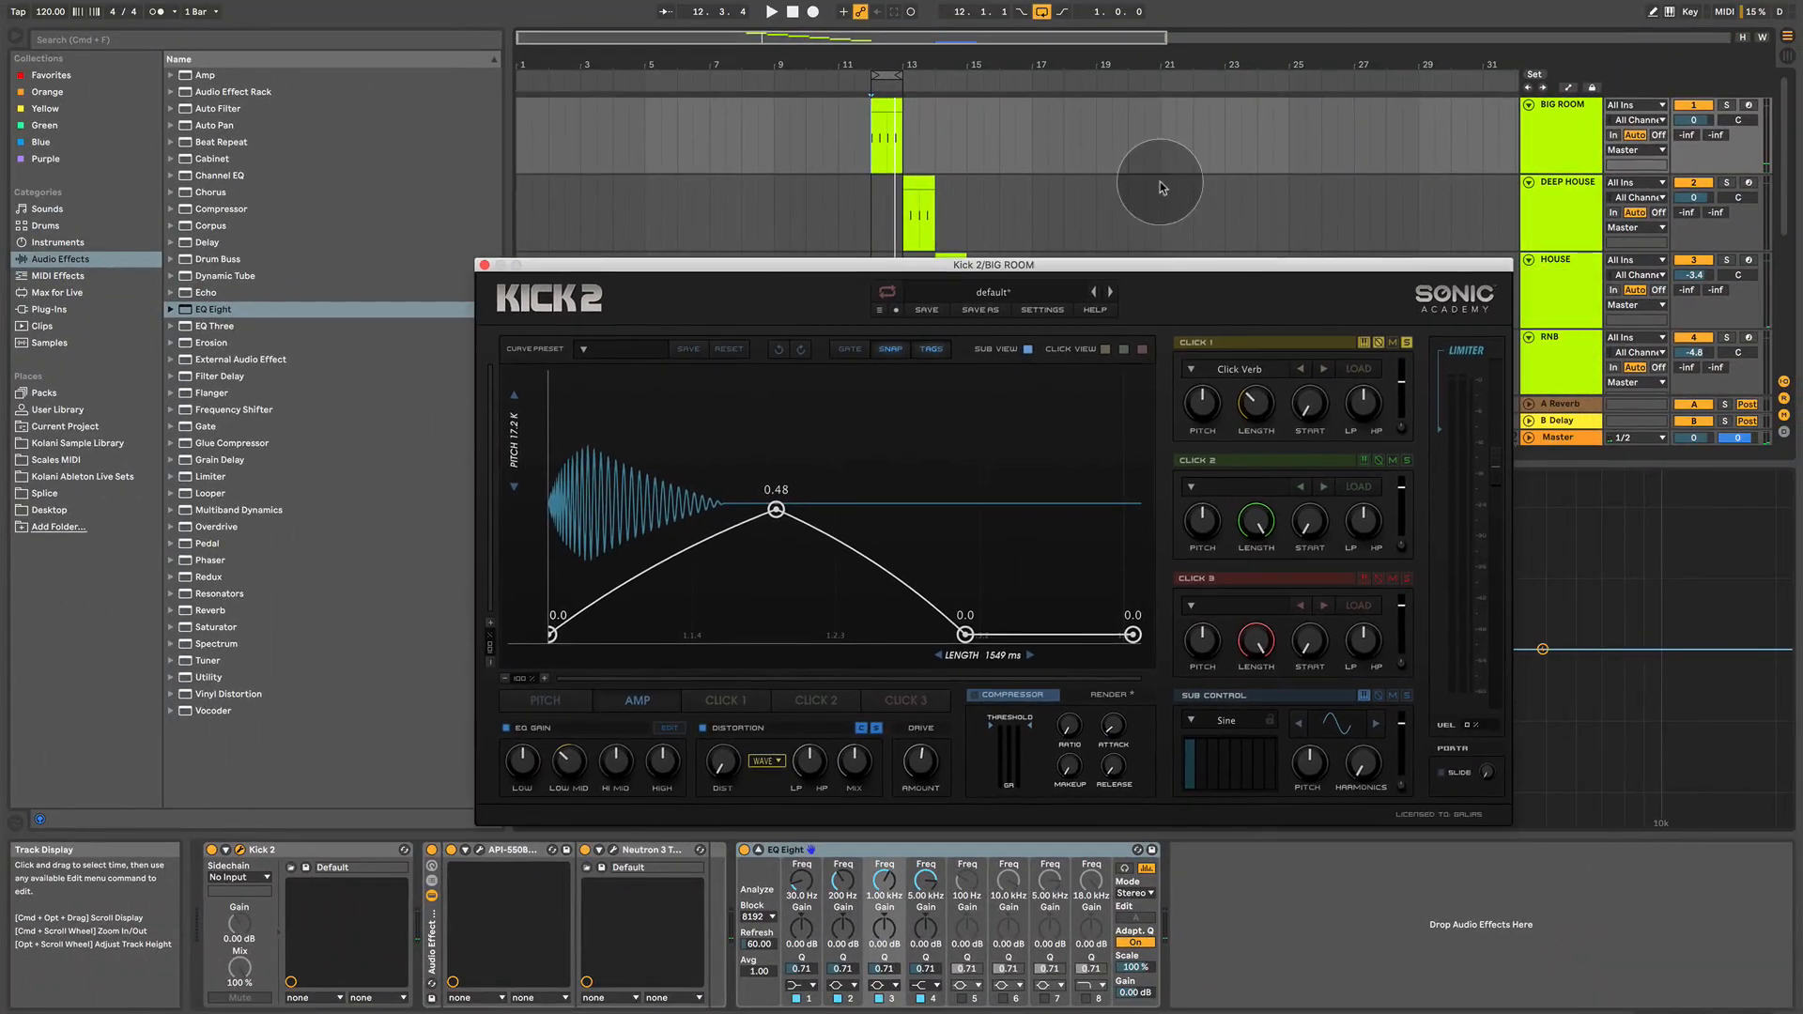
pyautogui.moveTo(958, 263); pyautogui.dragTo(609, 124)
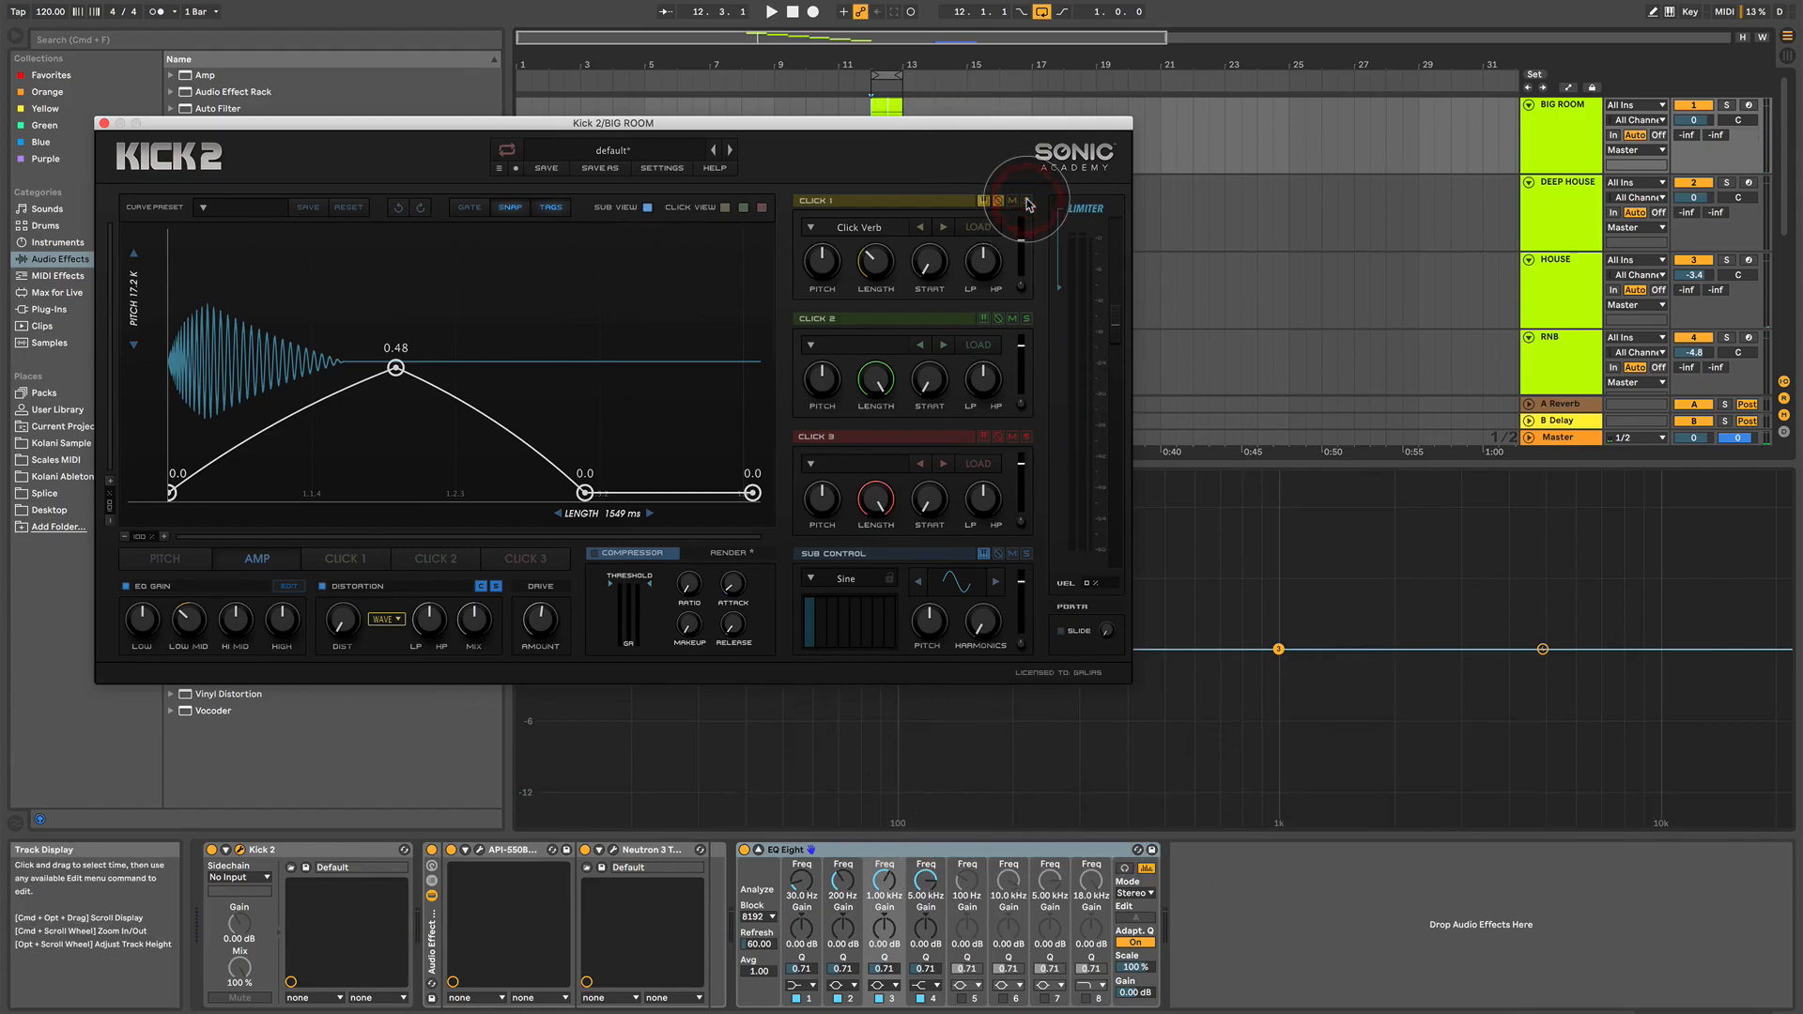
pyautogui.click(775, 11)
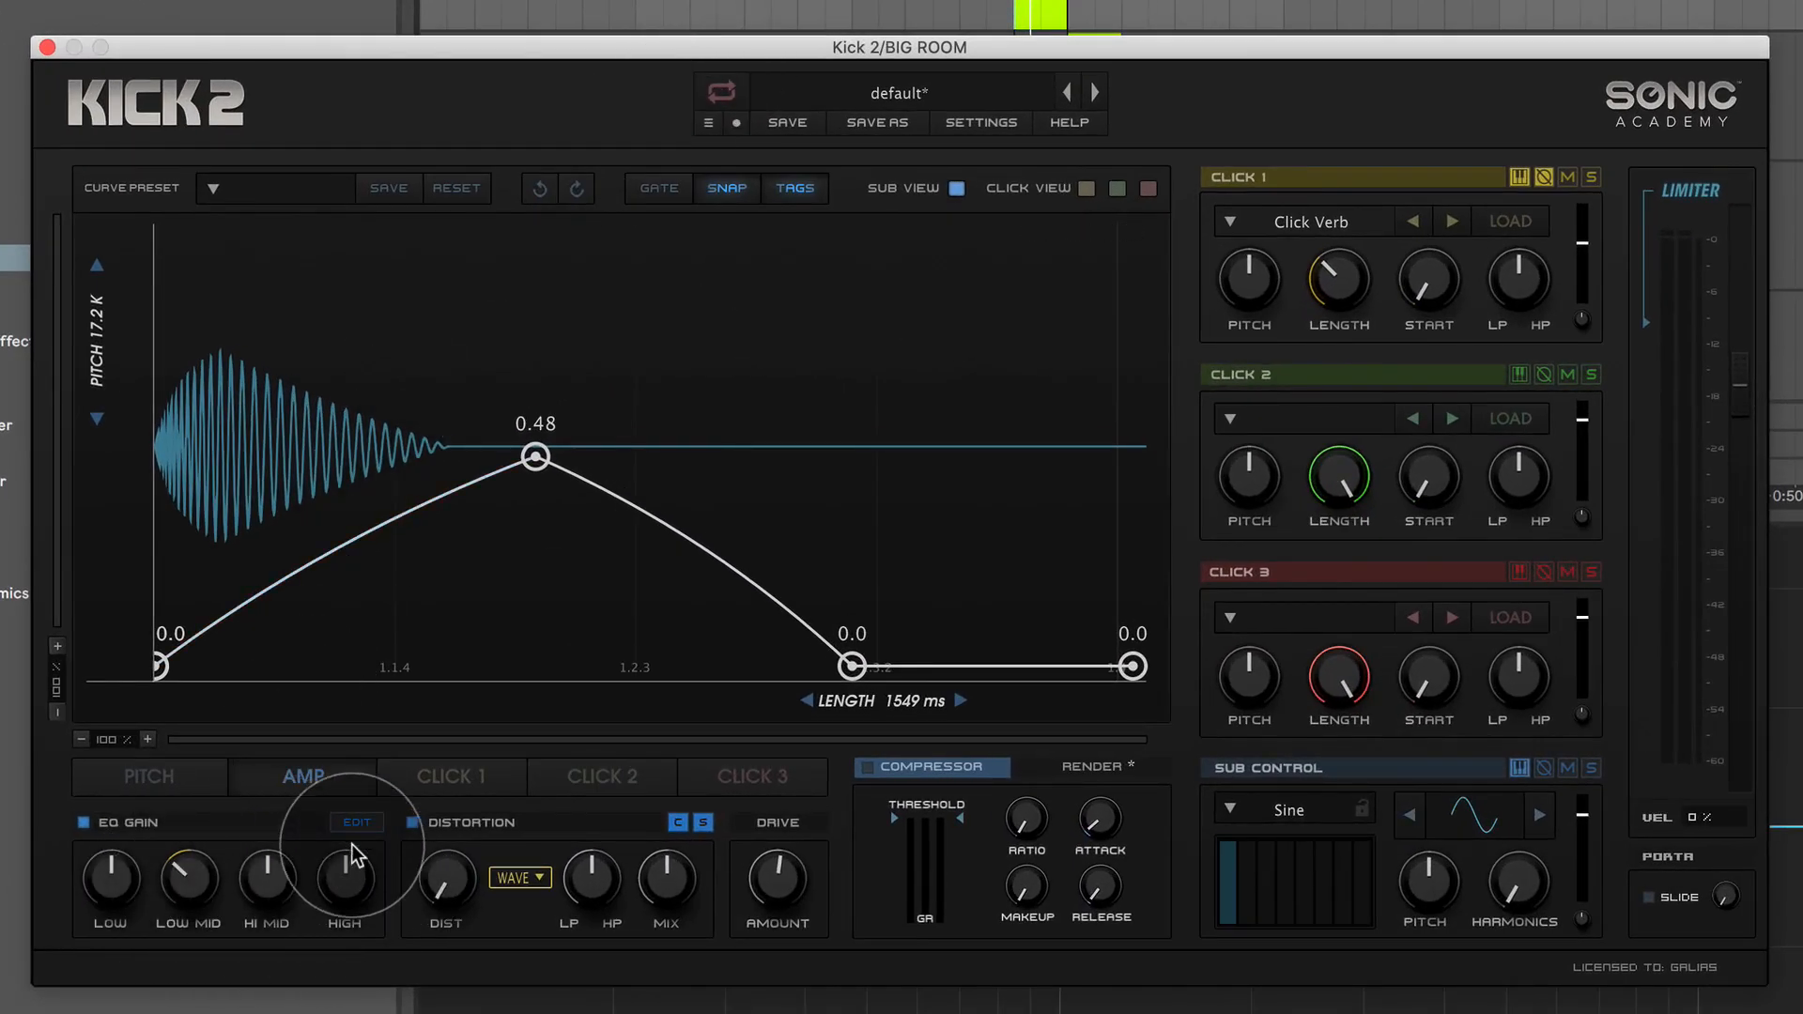
# - View Kick 2's built-in EQ cut near 195 Hz, then return to the pitch envelope
pyautogui.click(355, 822)
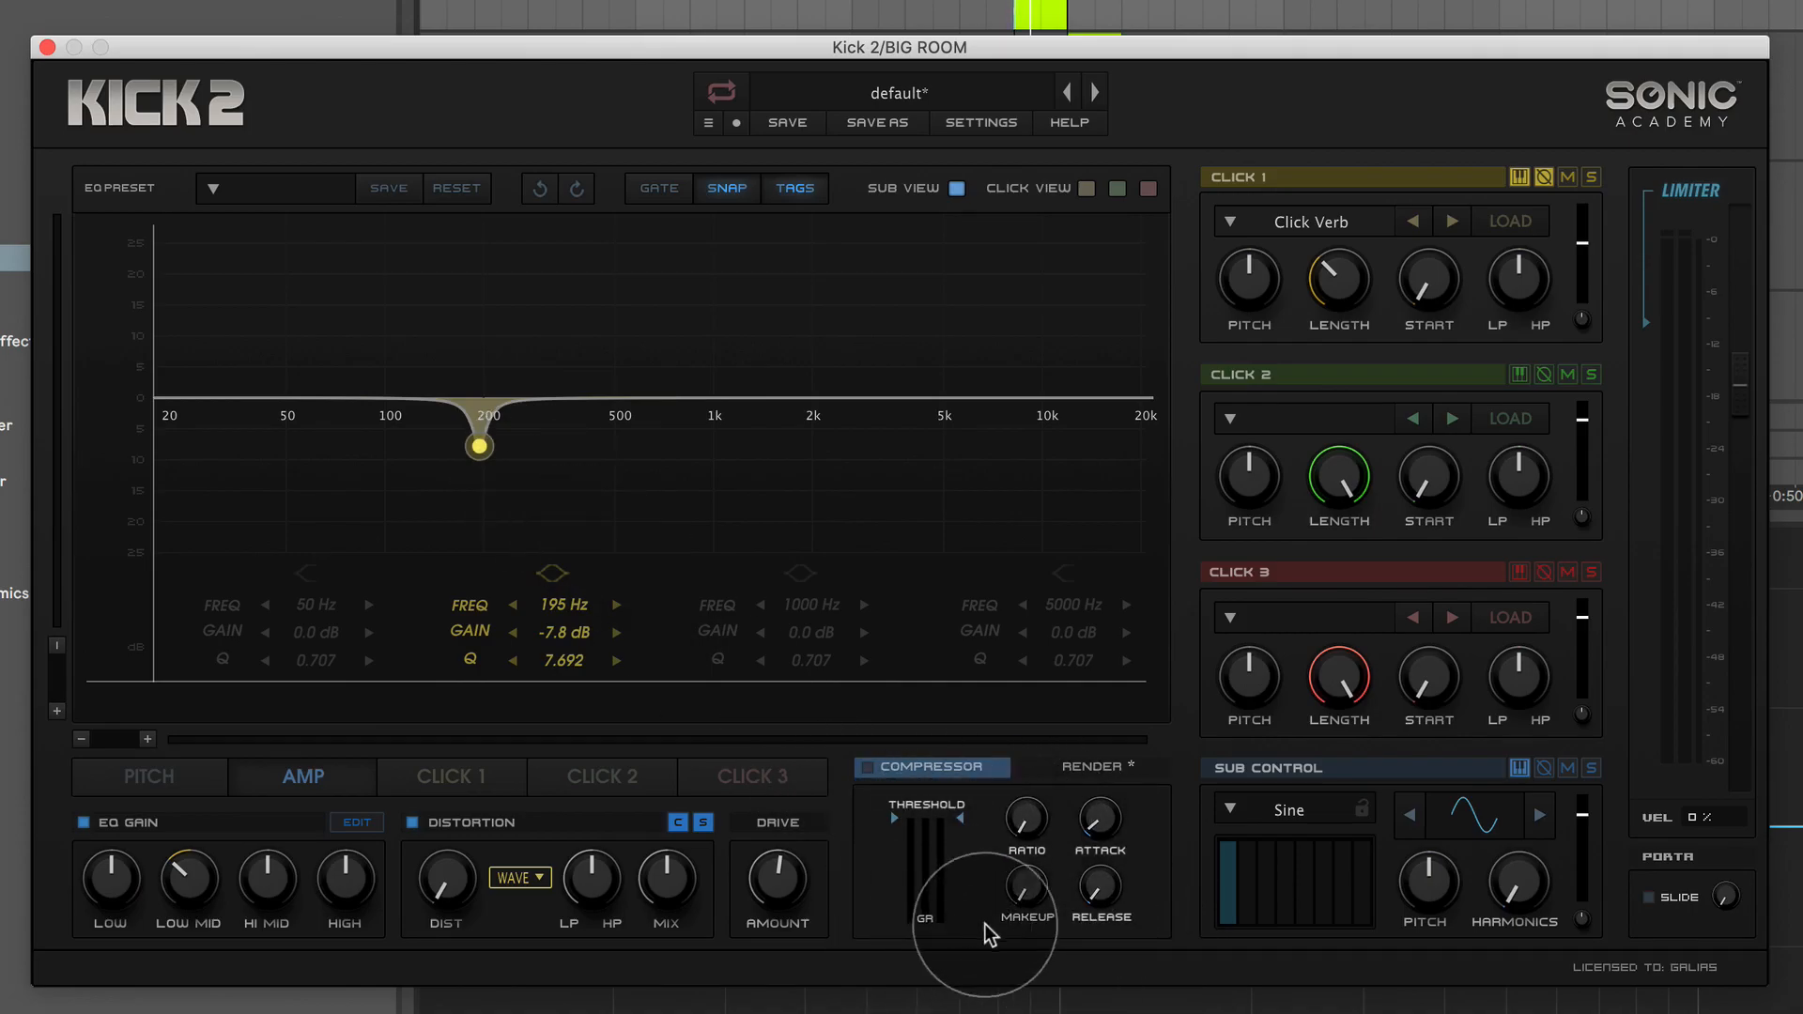
pyautogui.moveTo(1646, 207)
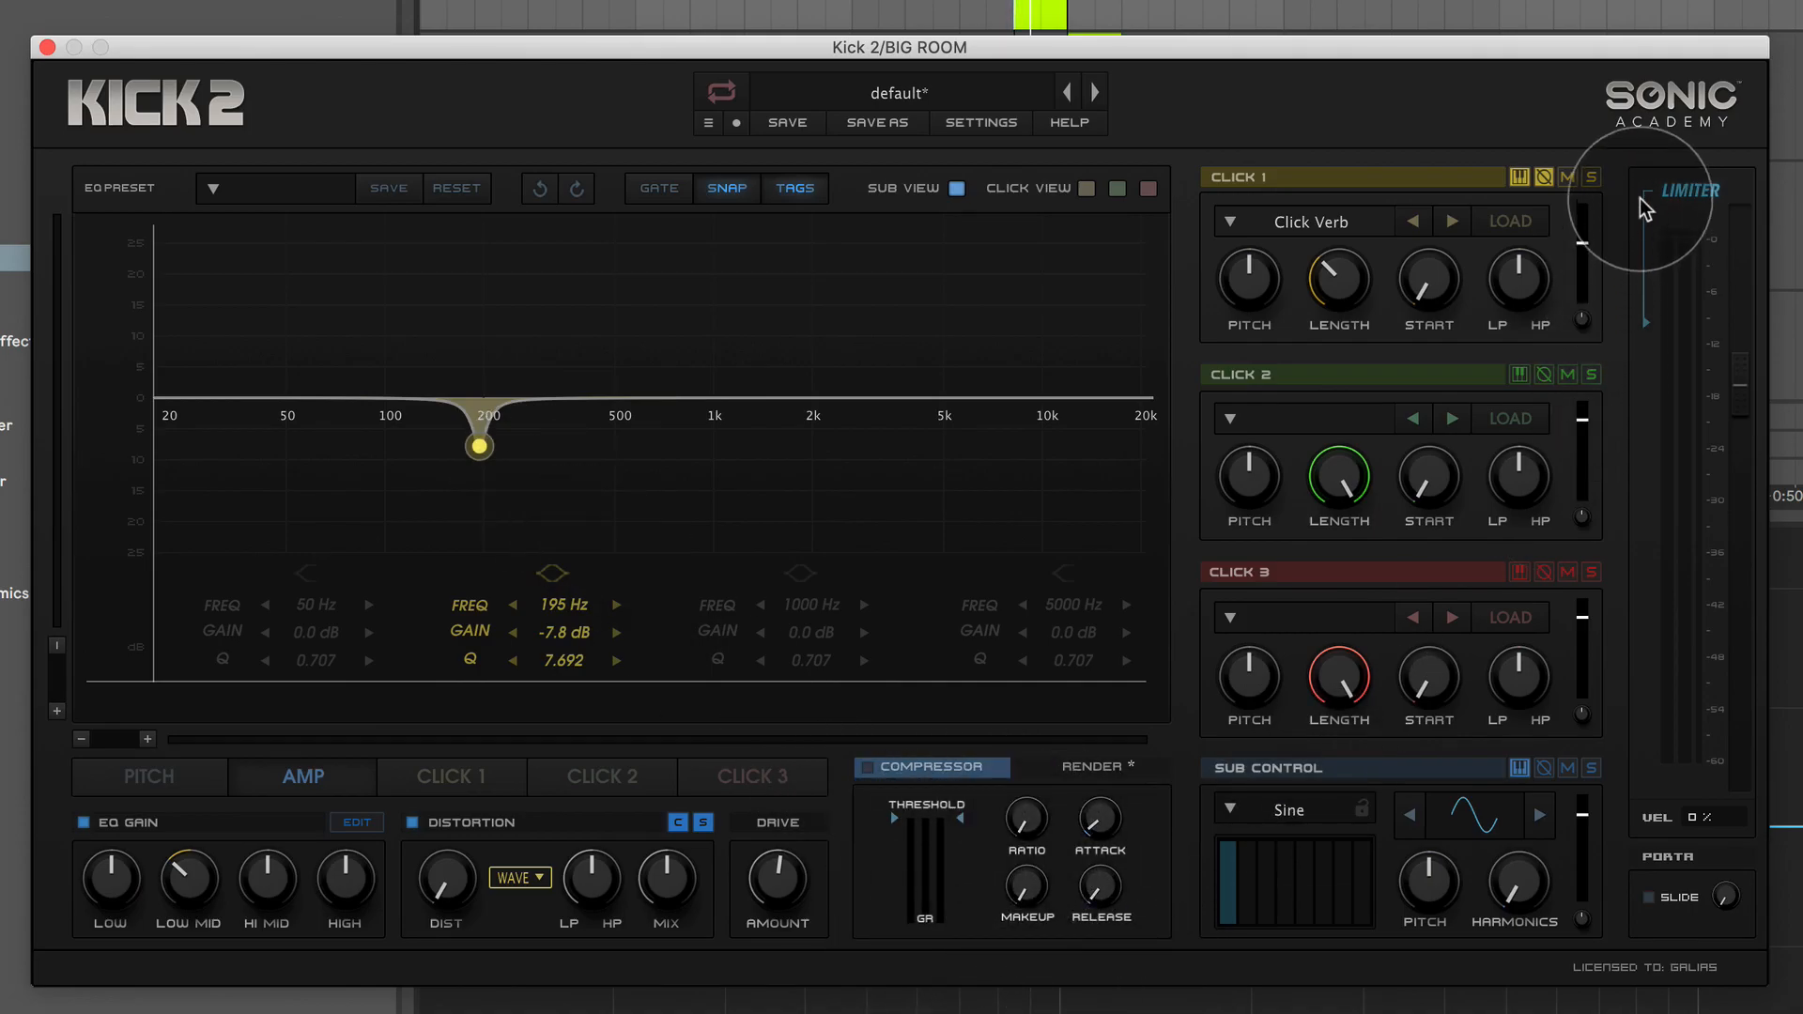
pyautogui.moveTo(1653, 222)
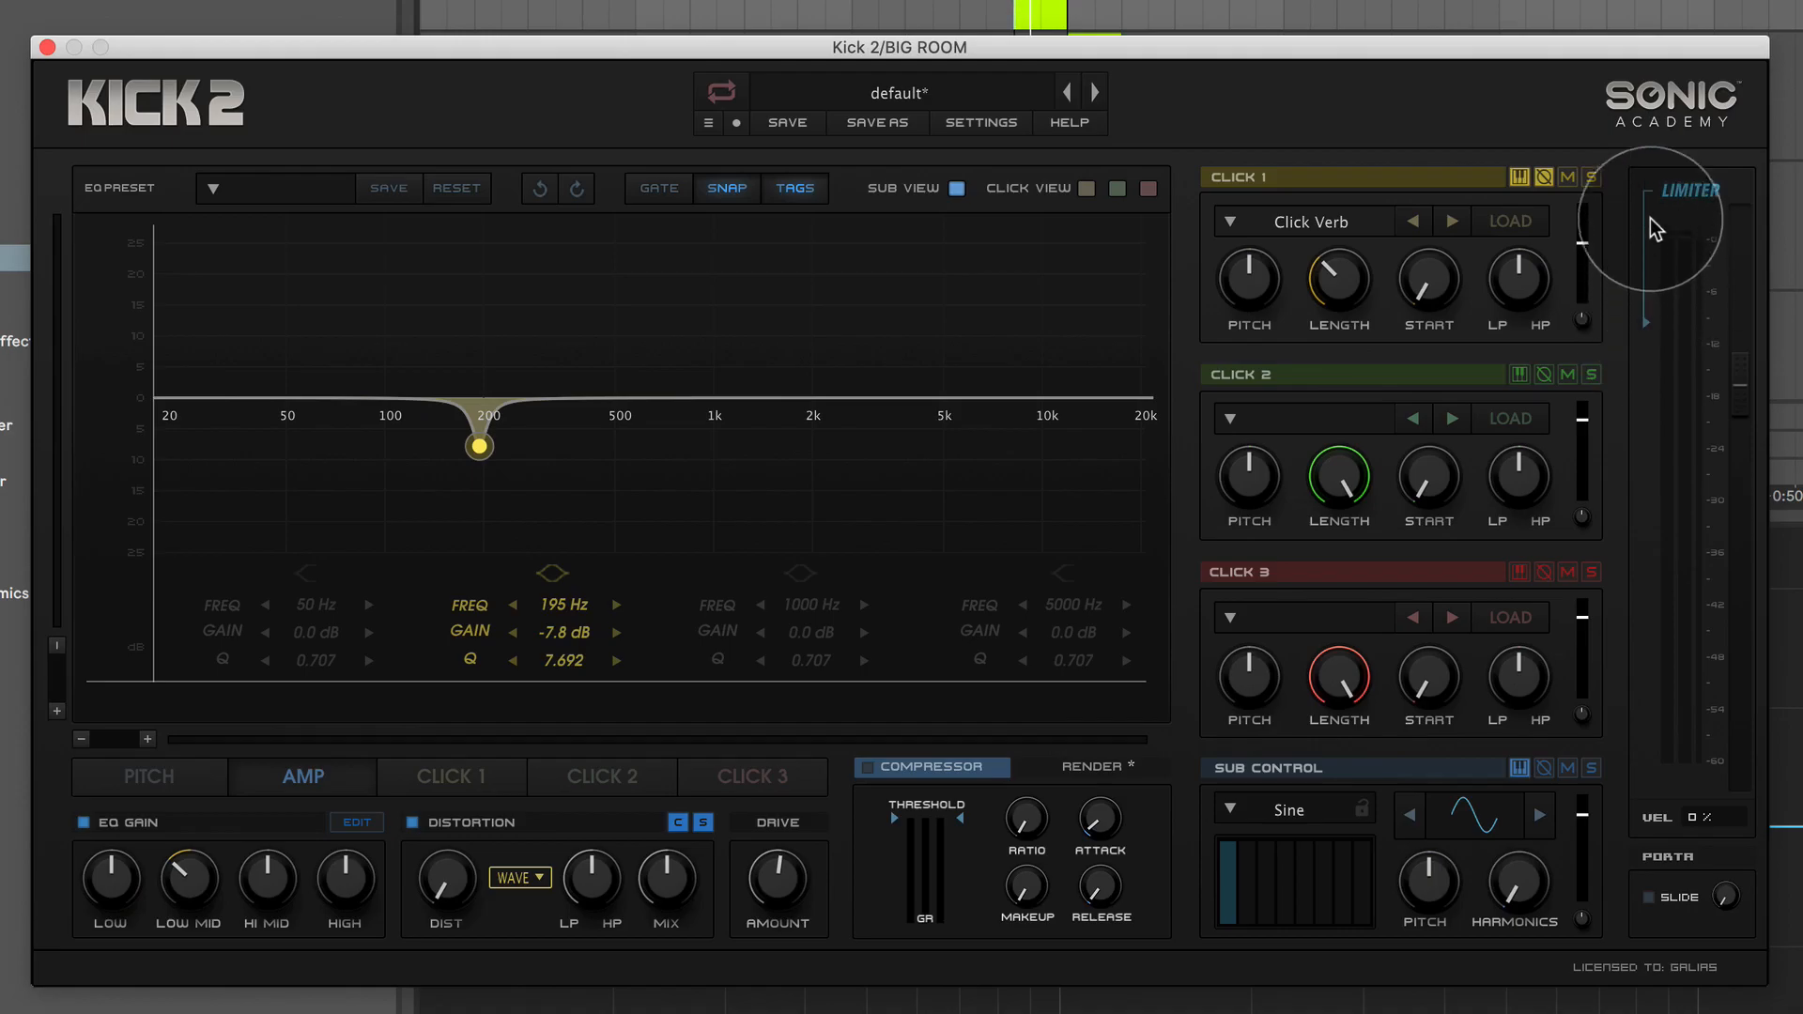
pyautogui.moveTo(1653, 321)
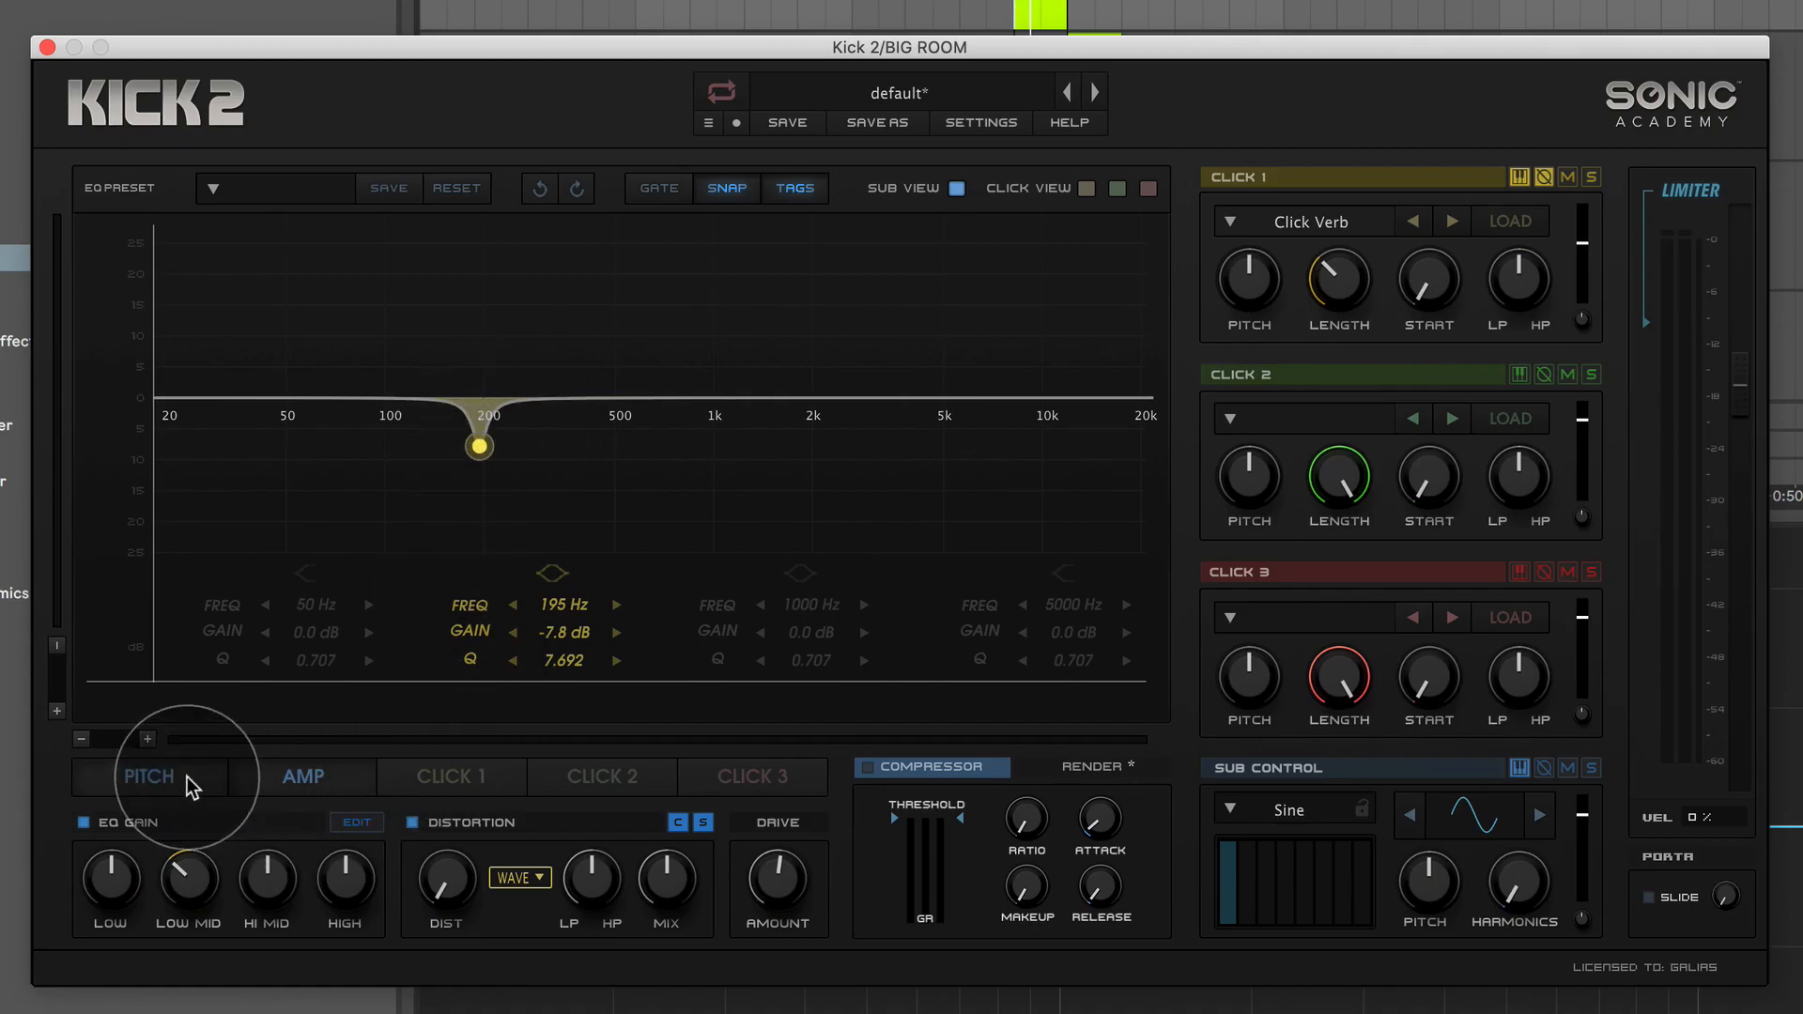
pyautogui.click(146, 776)
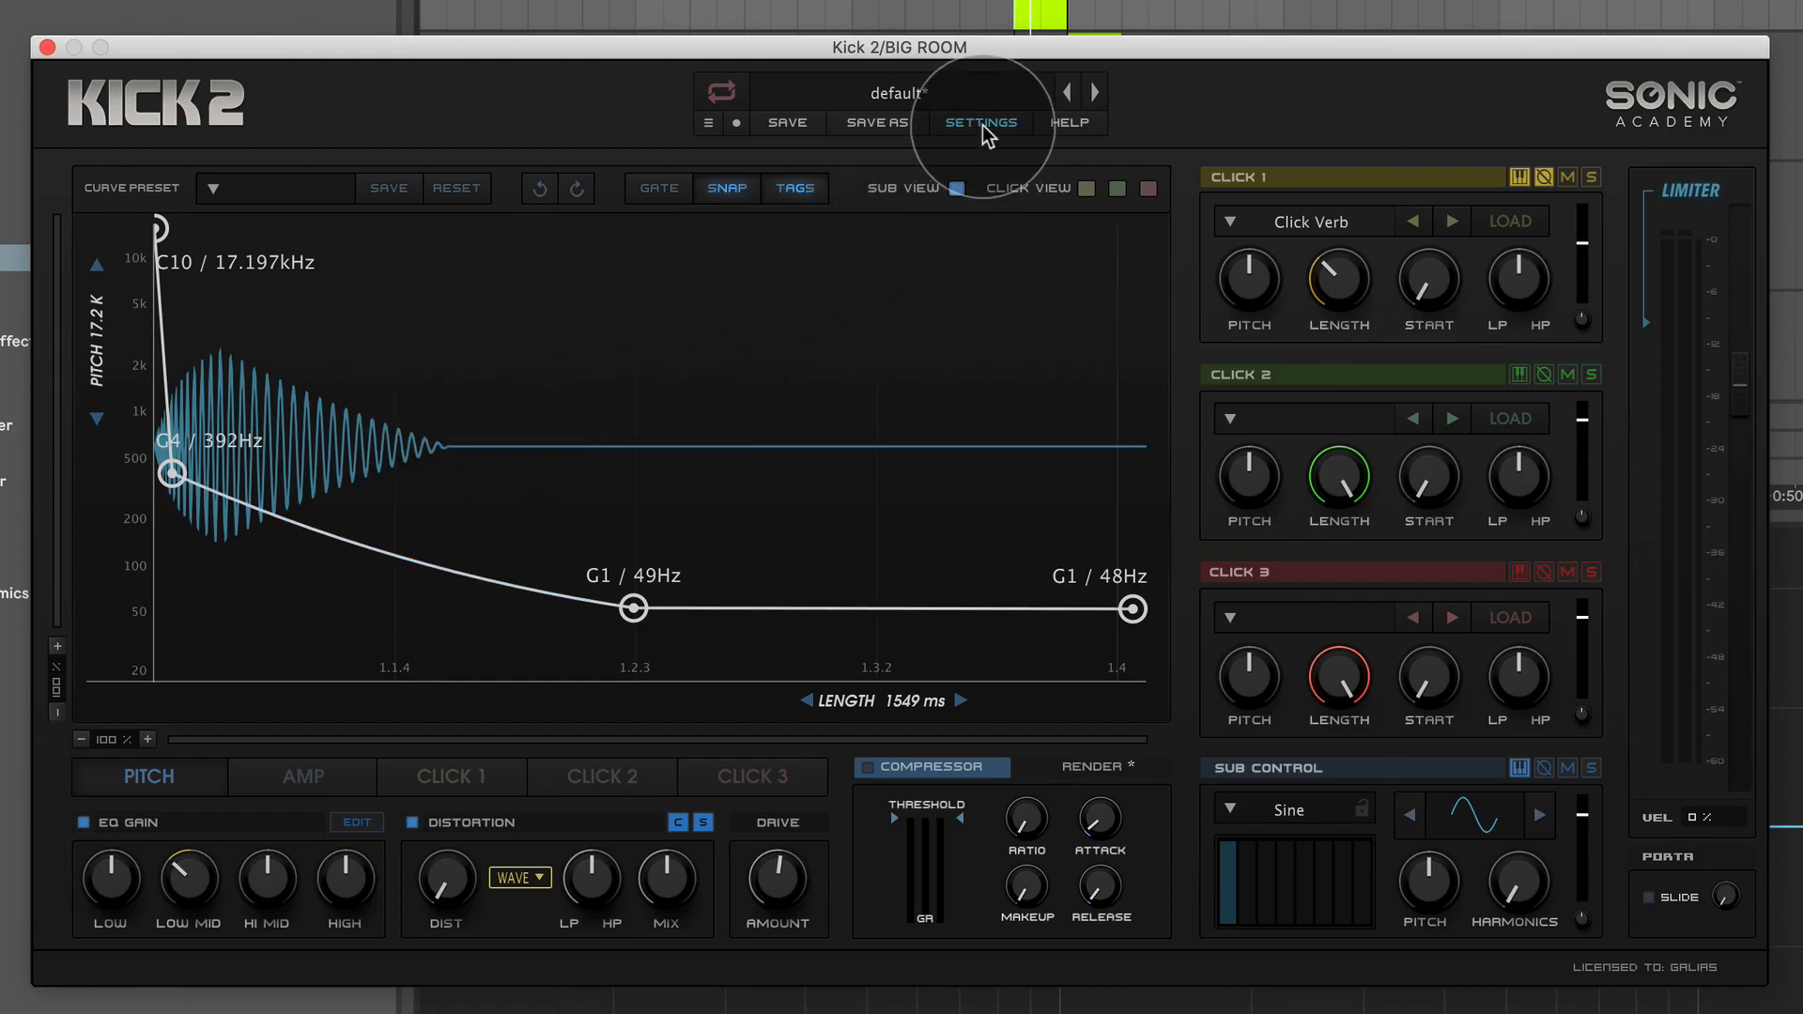
# - In Kick 2 Settings choose Lookahead None and Release Time Fast, then close the synth window
pyautogui.click(981, 124)
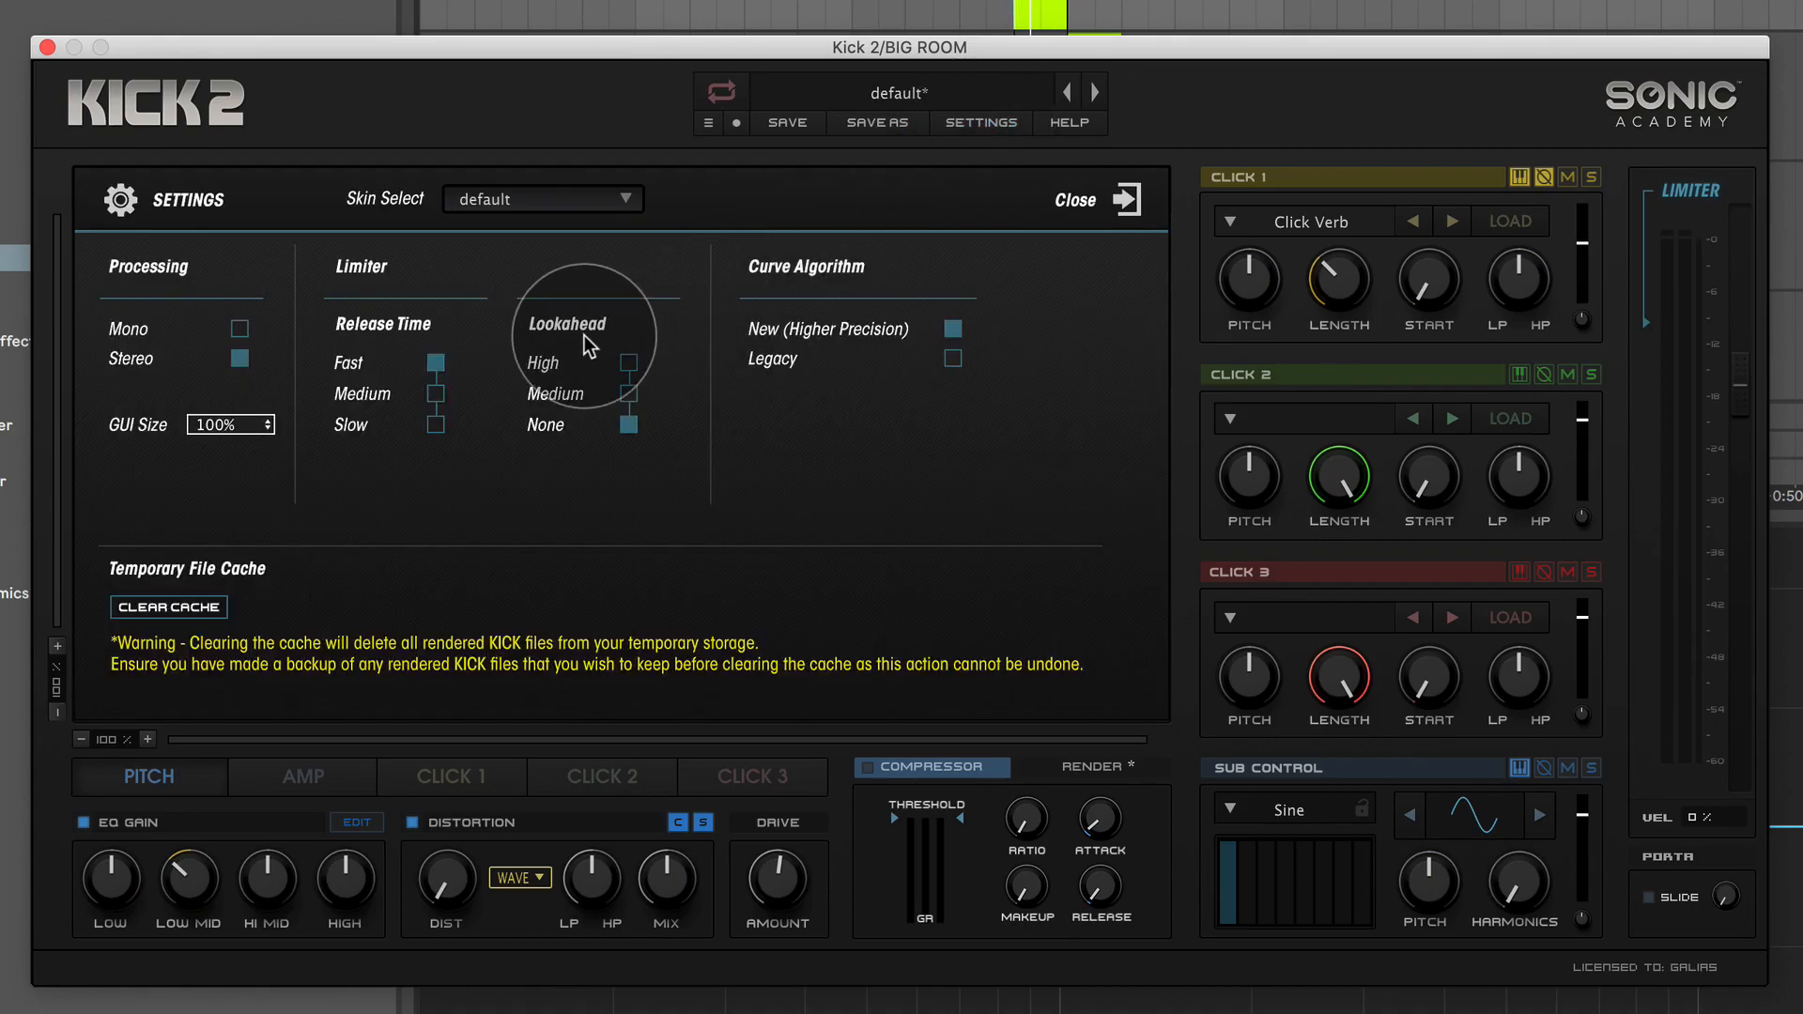
pyautogui.moveTo(1626, 336)
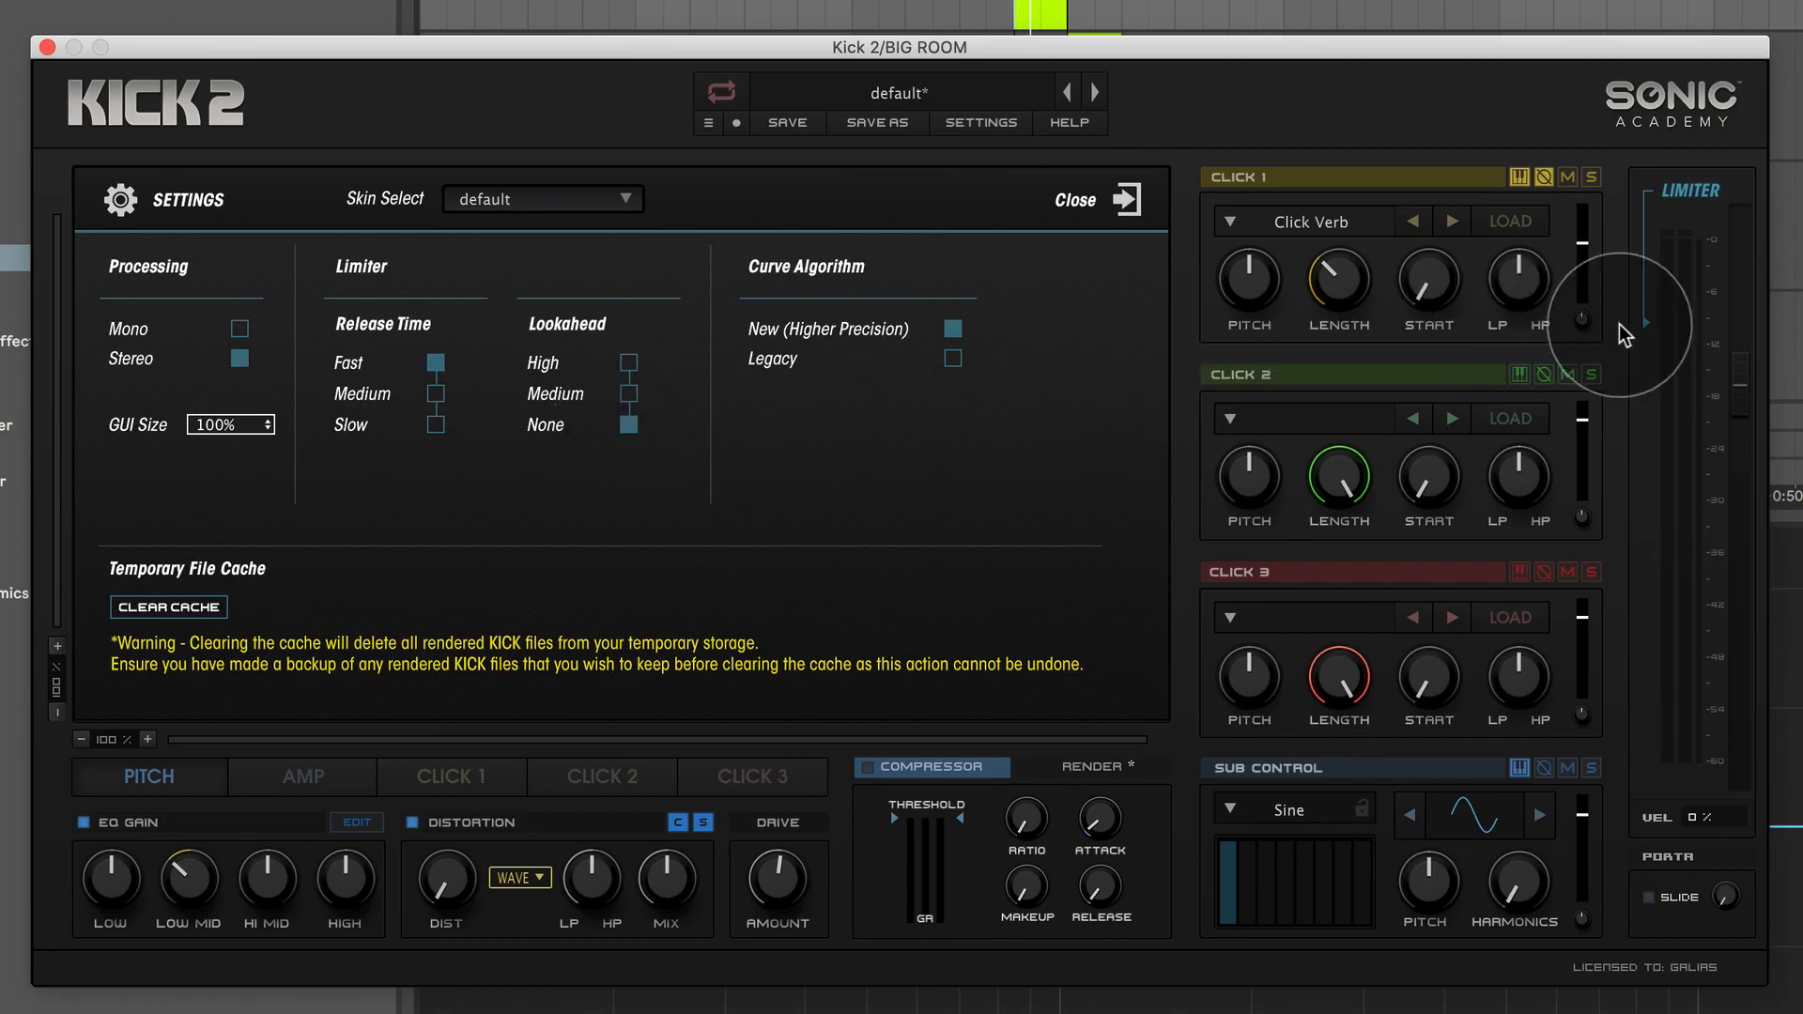
pyautogui.moveTo(1647, 331)
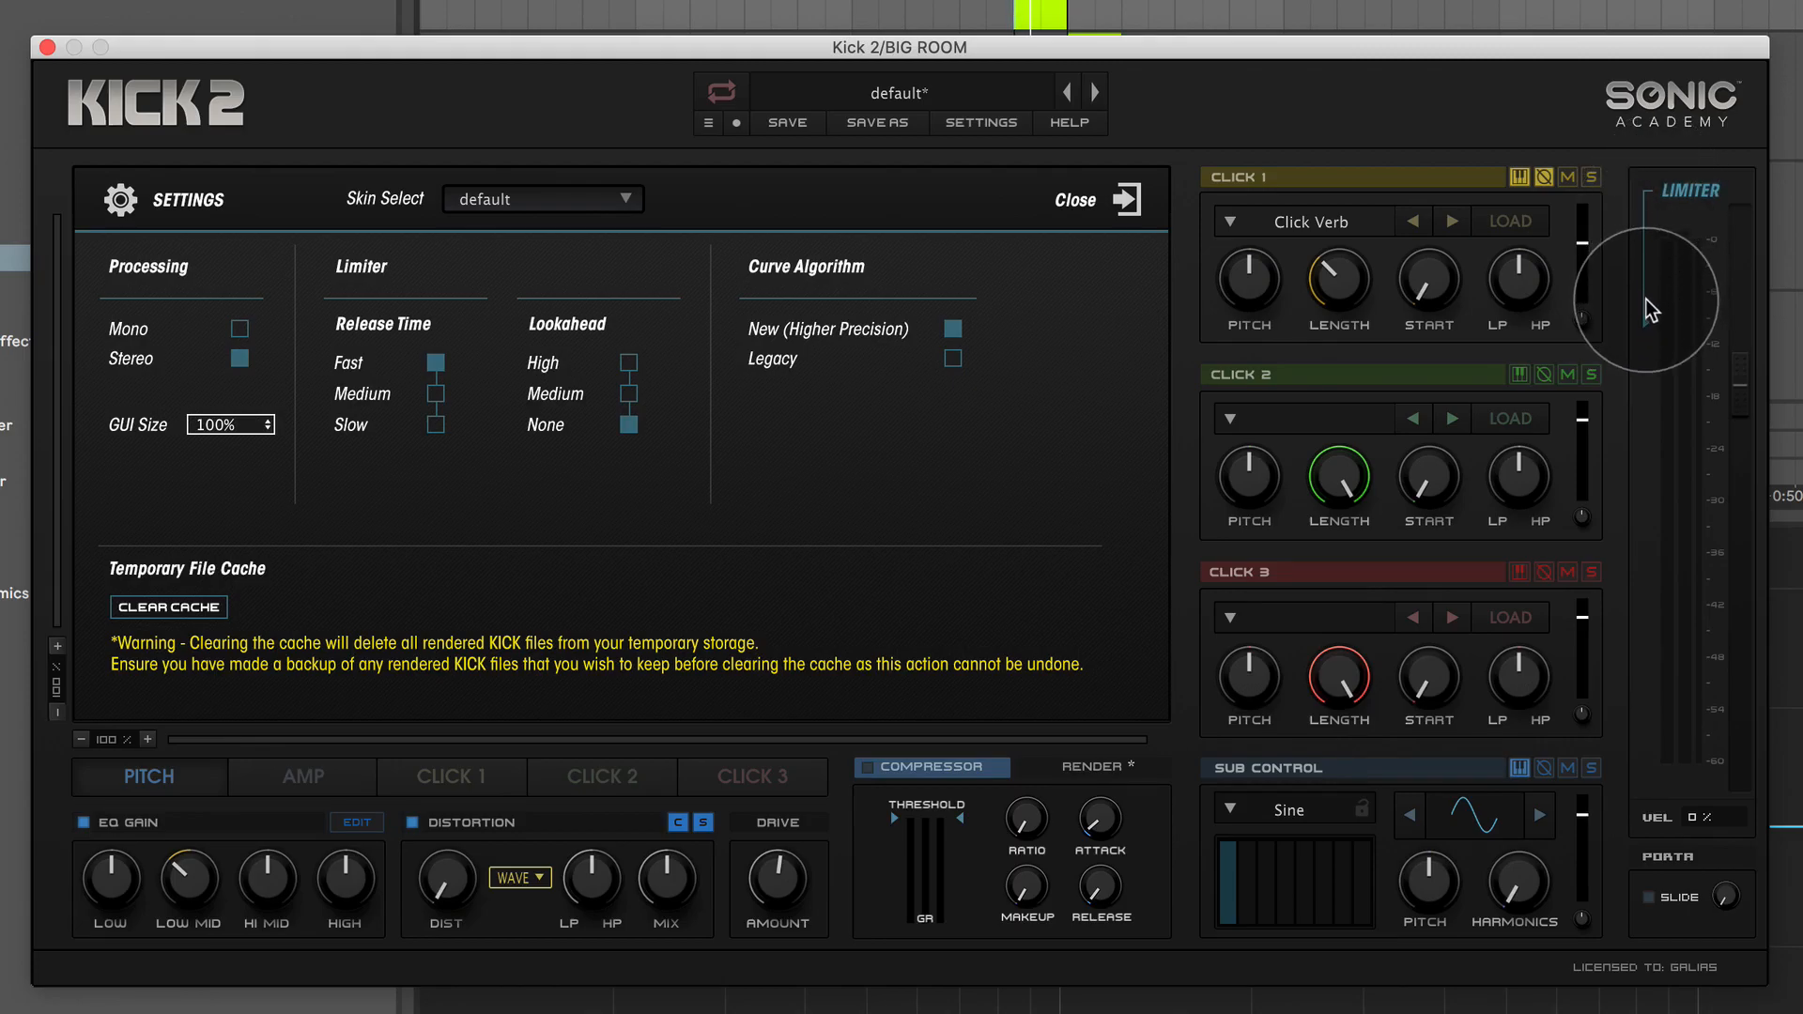
pyautogui.moveTo(402, 351)
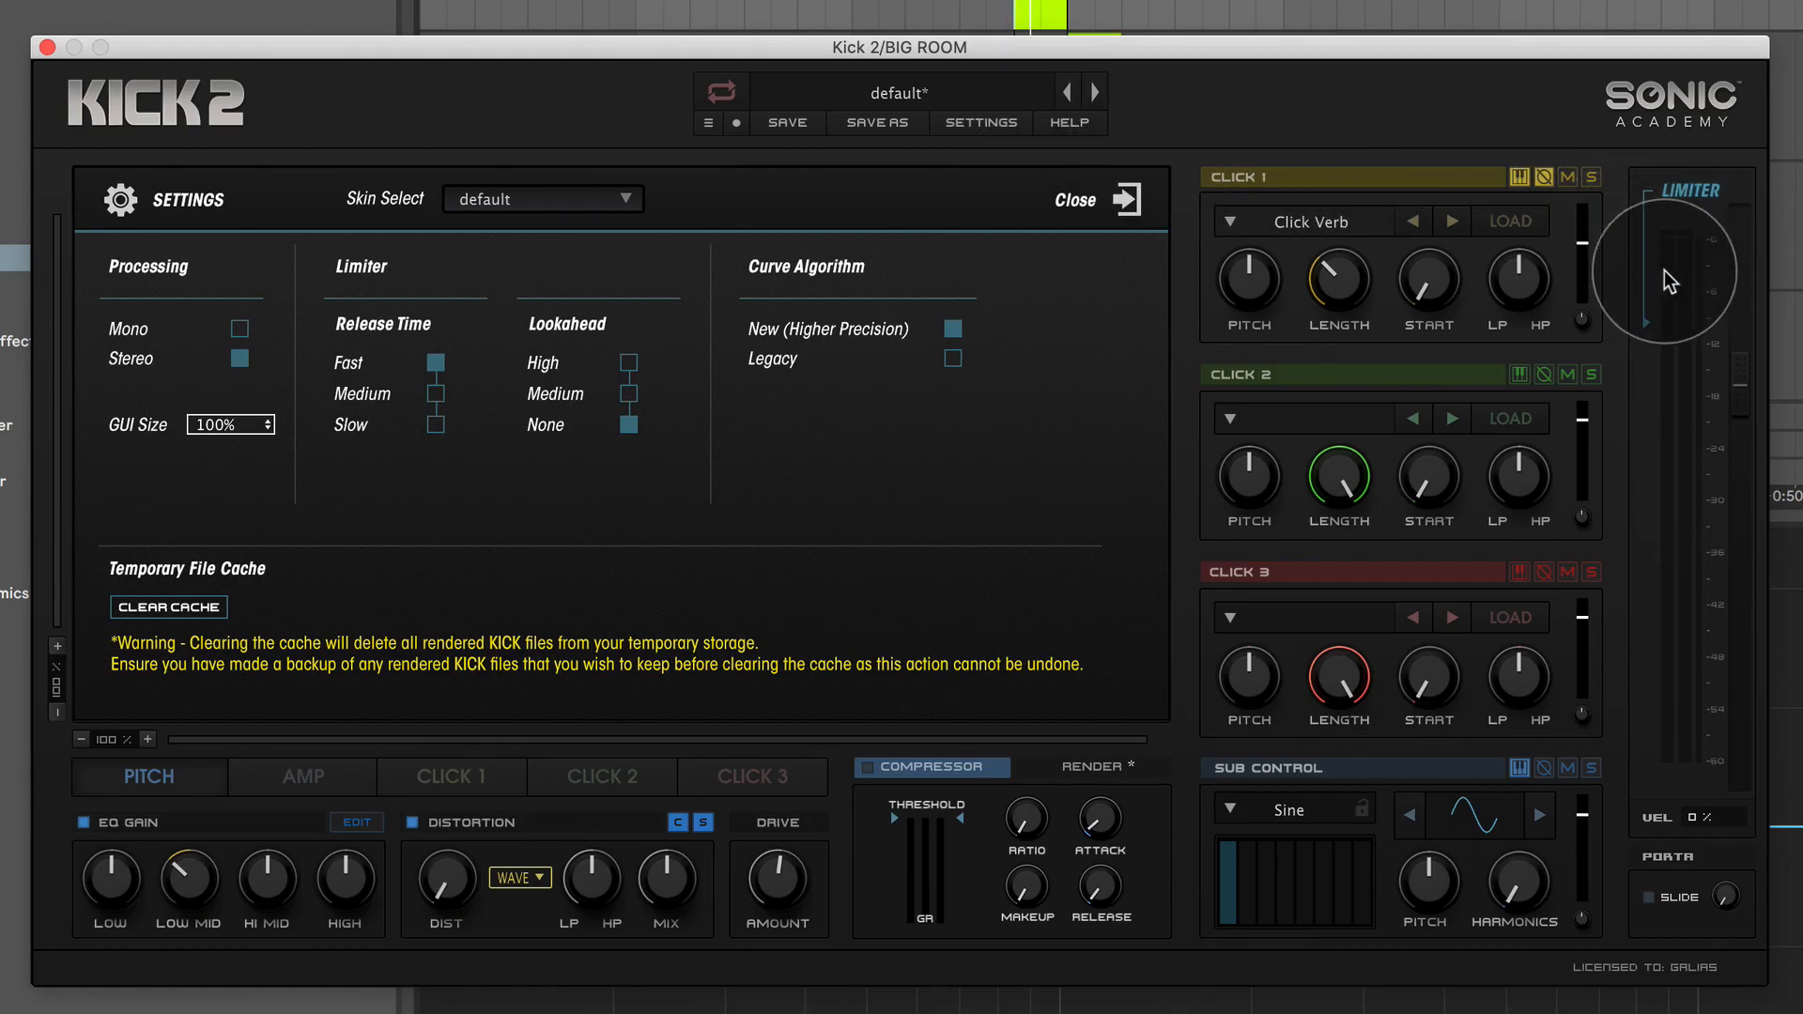
pyautogui.moveTo(1684, 330)
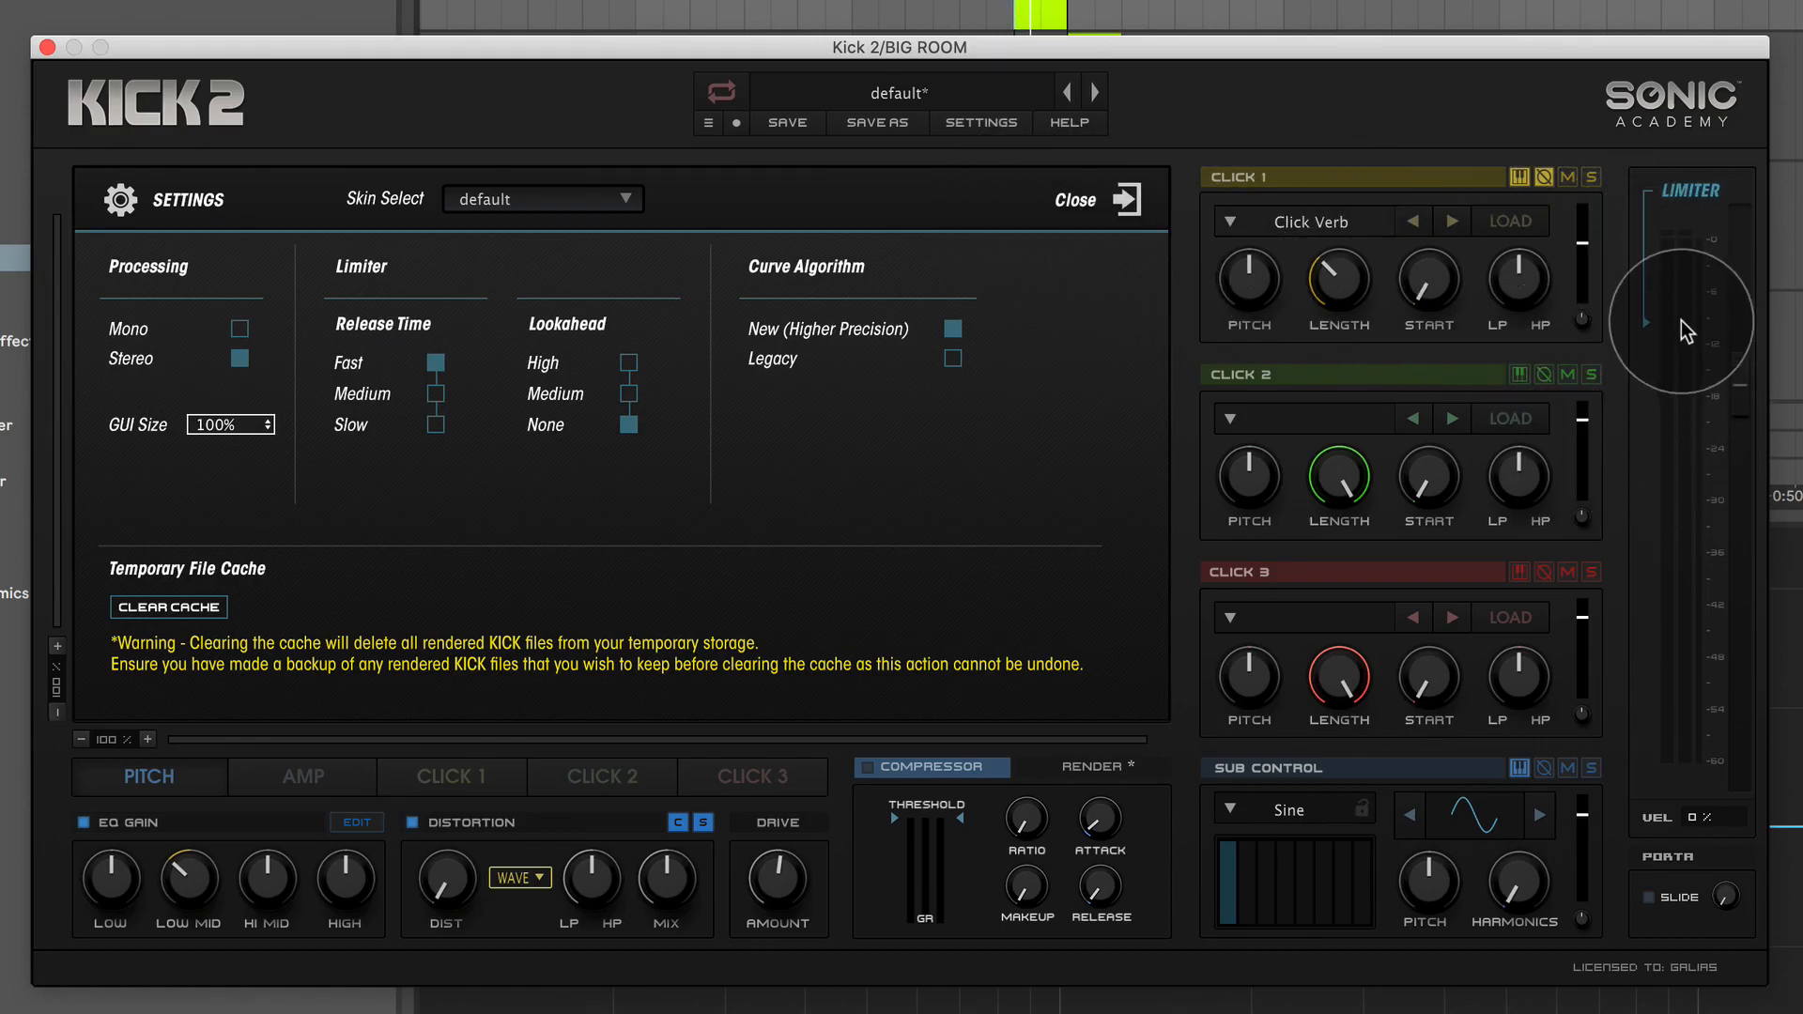
pyautogui.moveTo(975, 175)
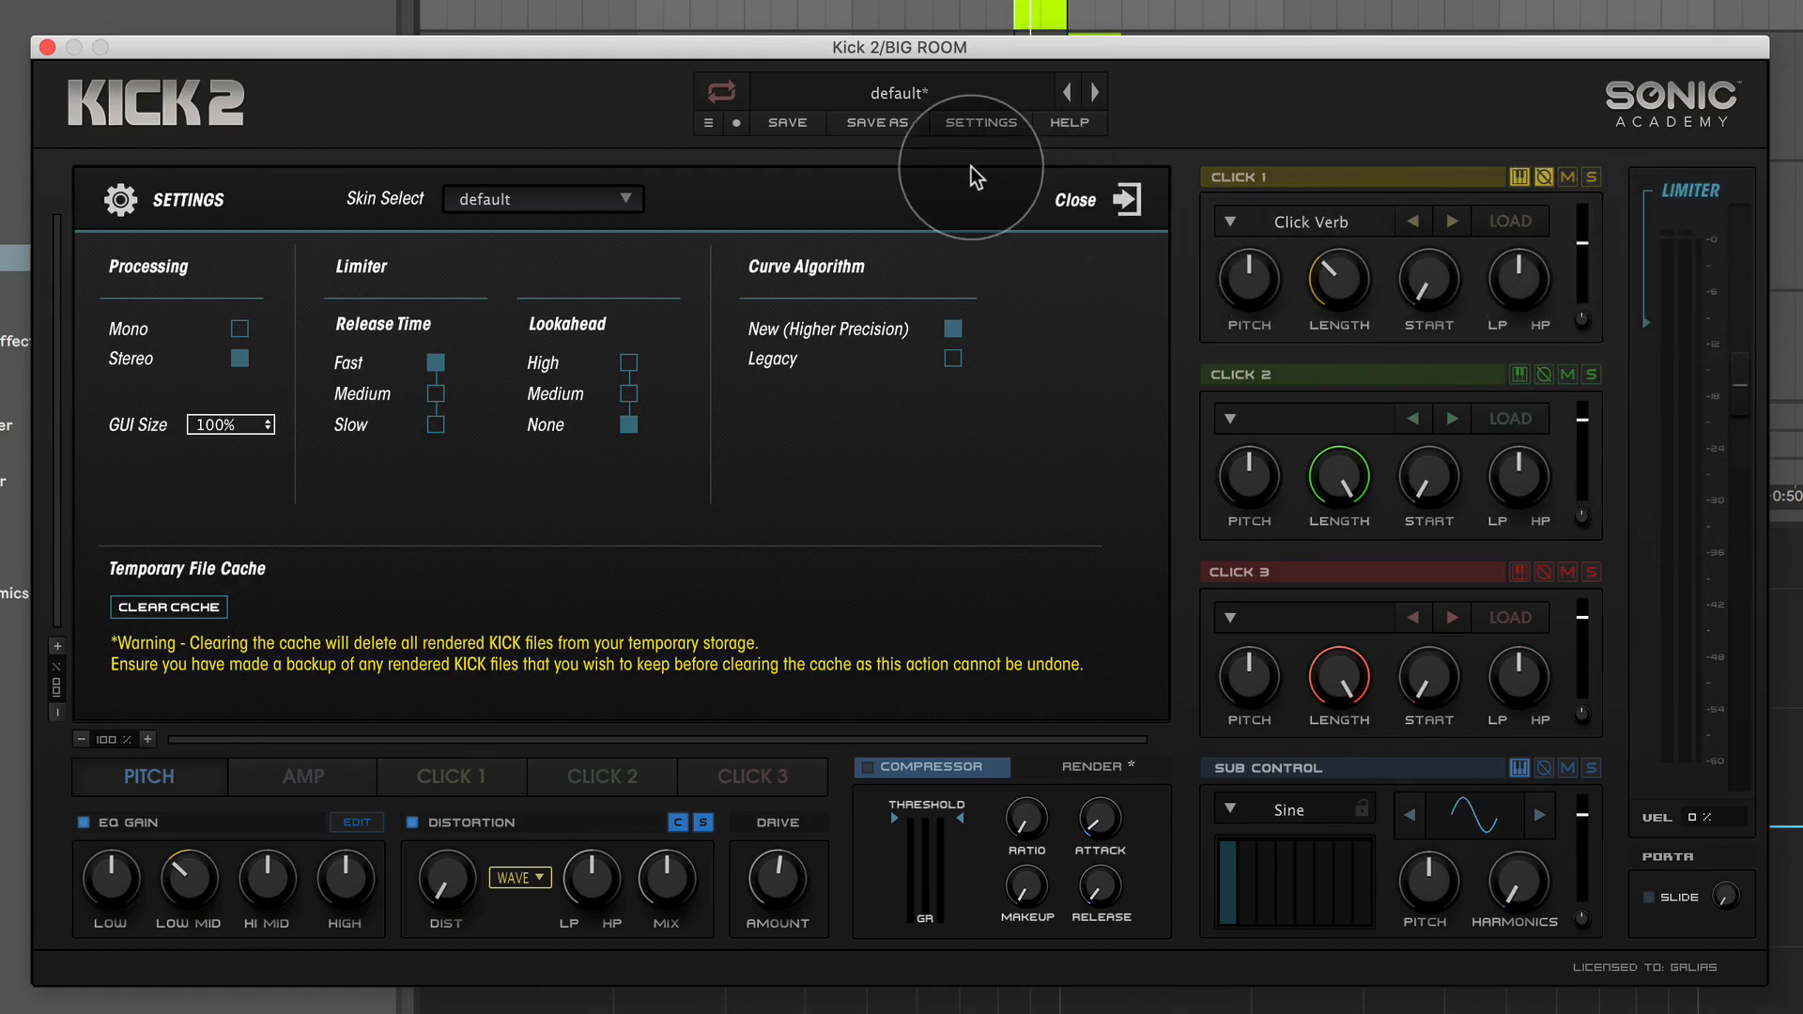
pyautogui.click(1089, 199)
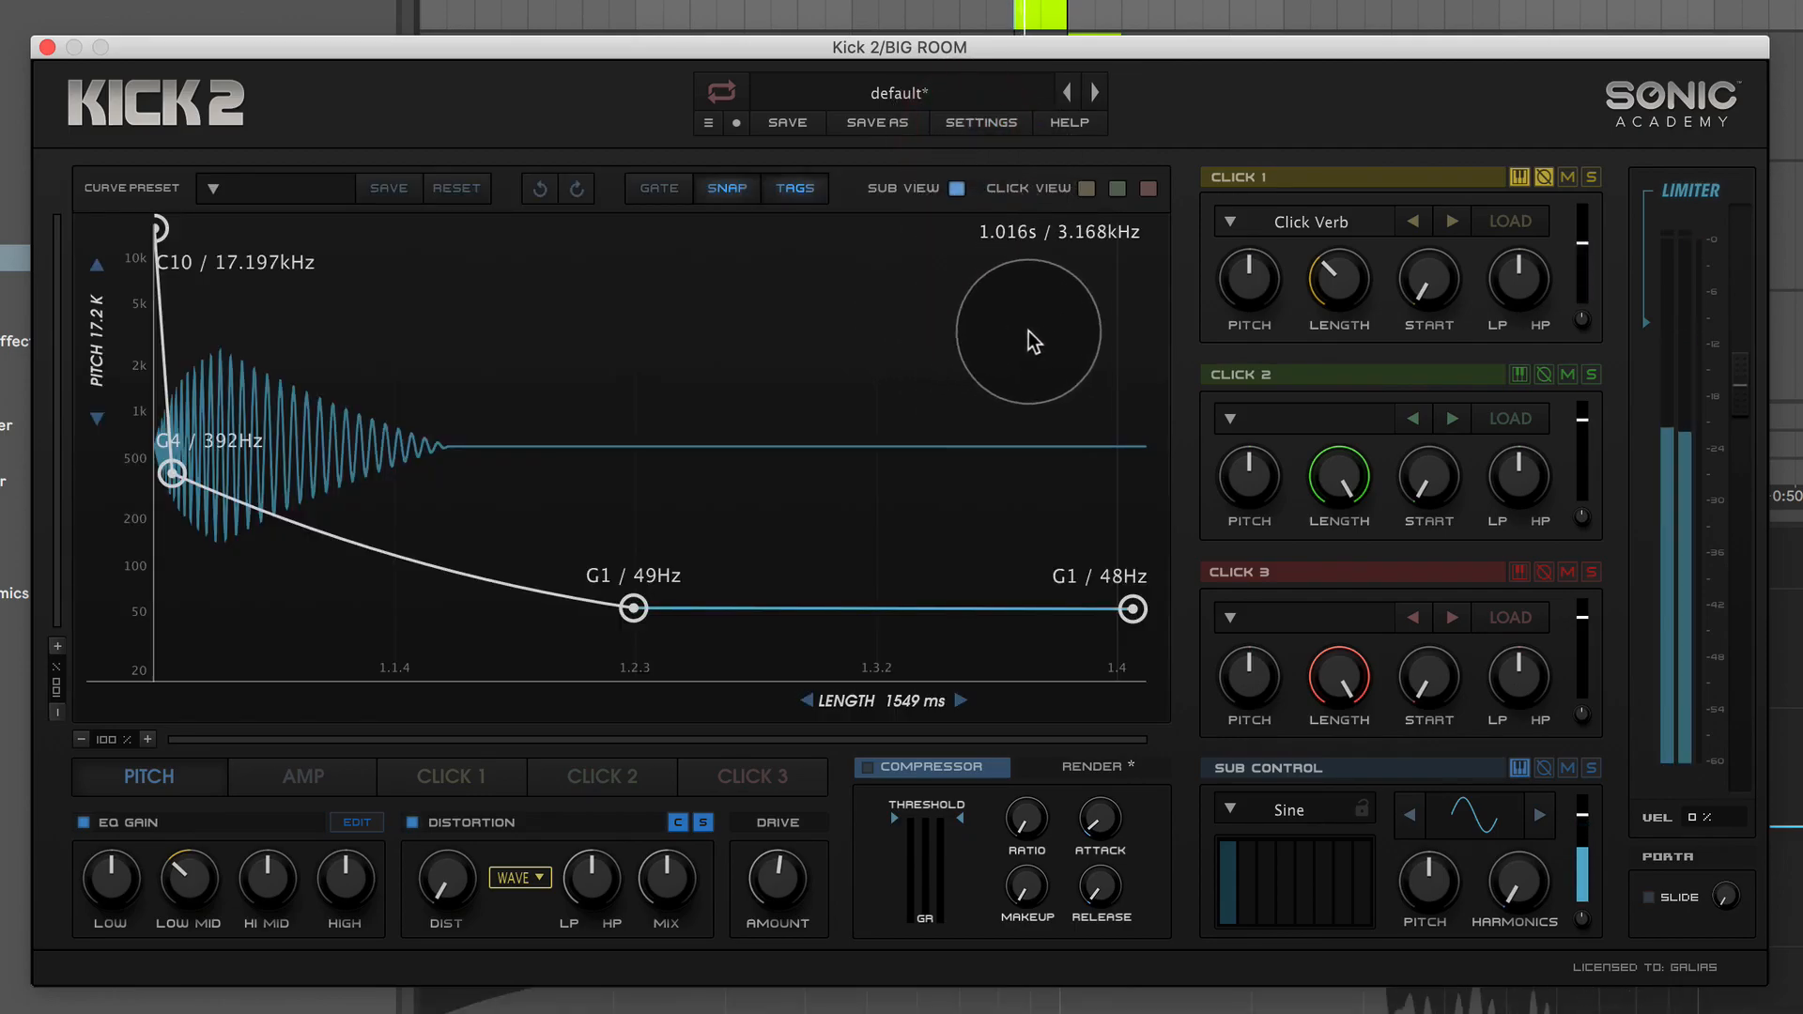
pyautogui.click(980, 124)
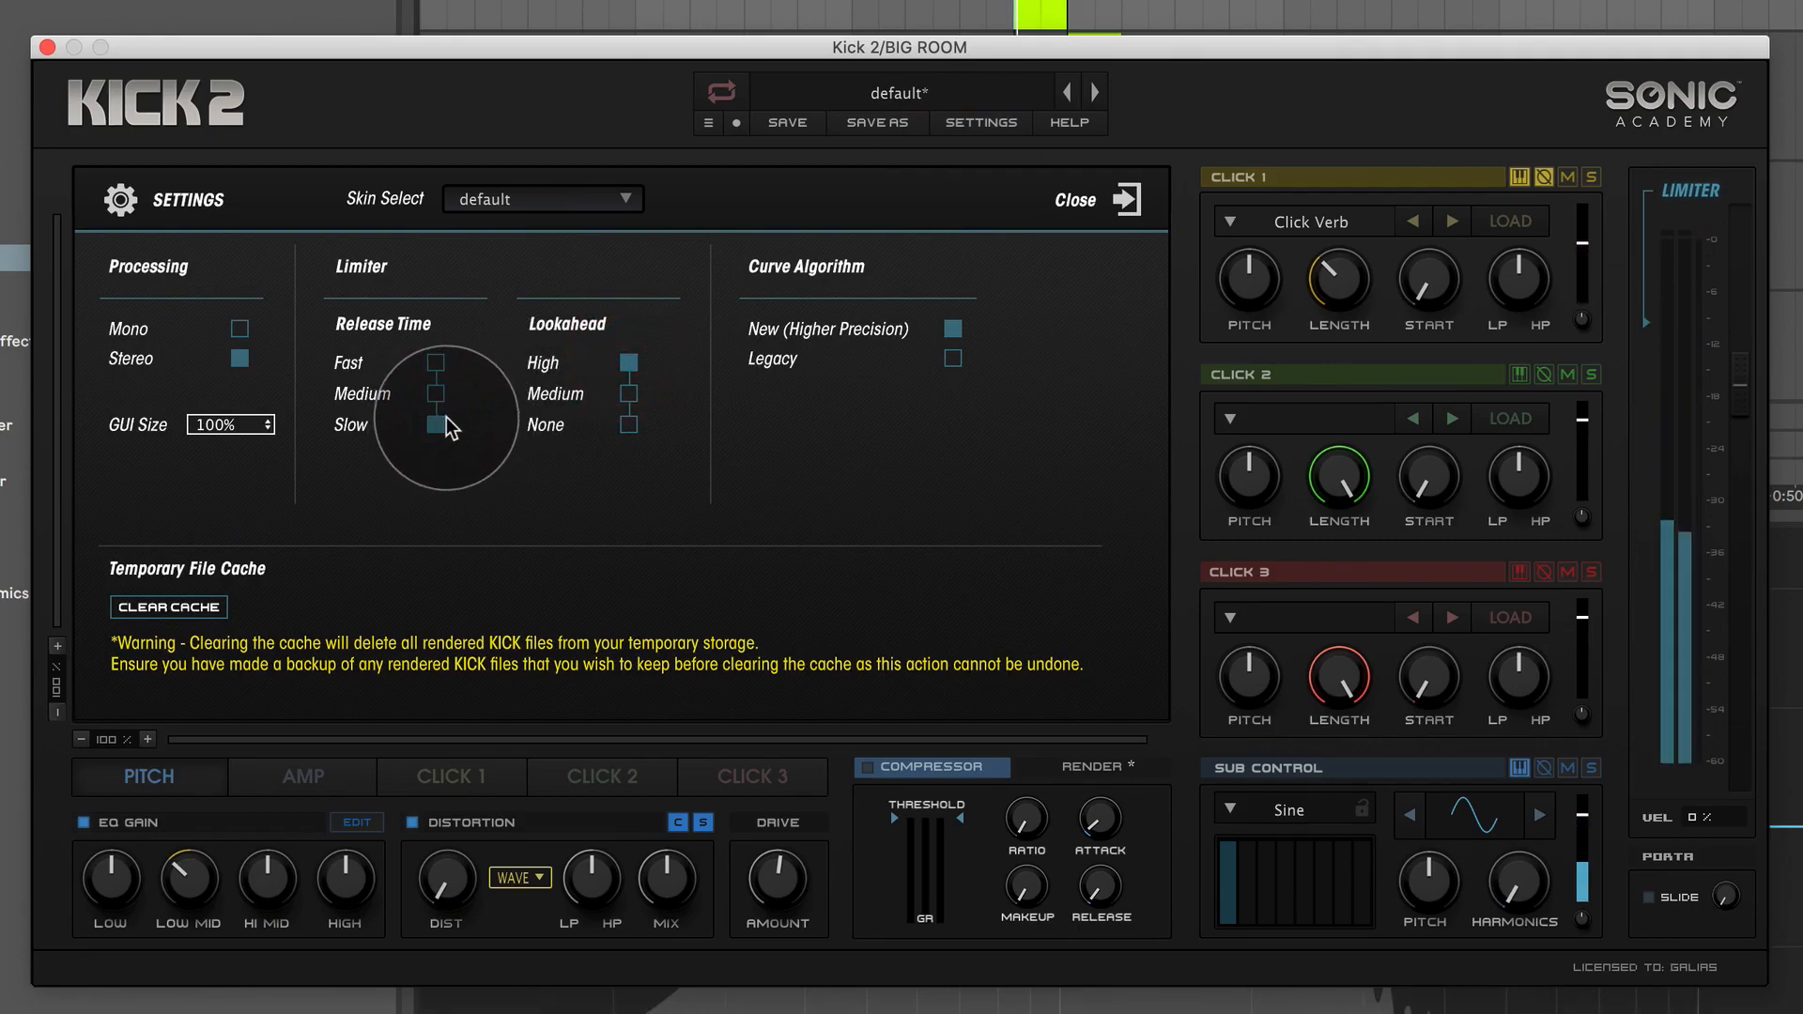
pyautogui.moveTo(520, 406)
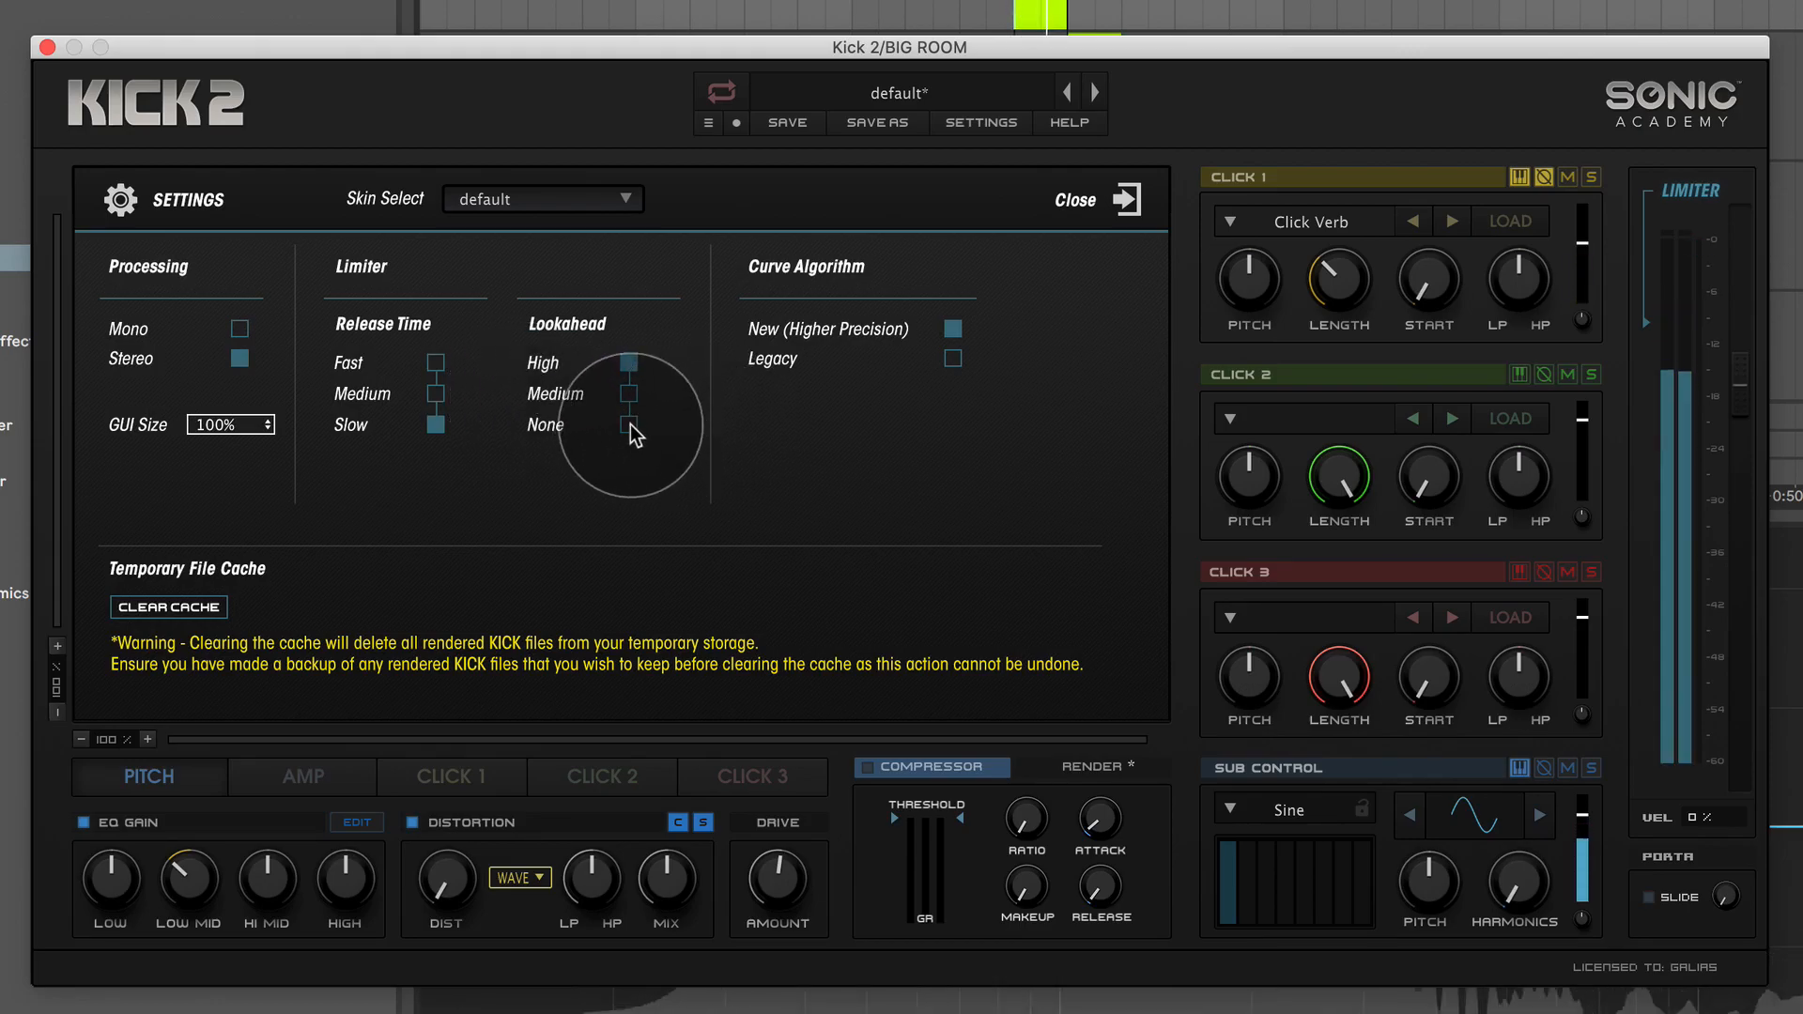
pyautogui.moveTo(629, 370)
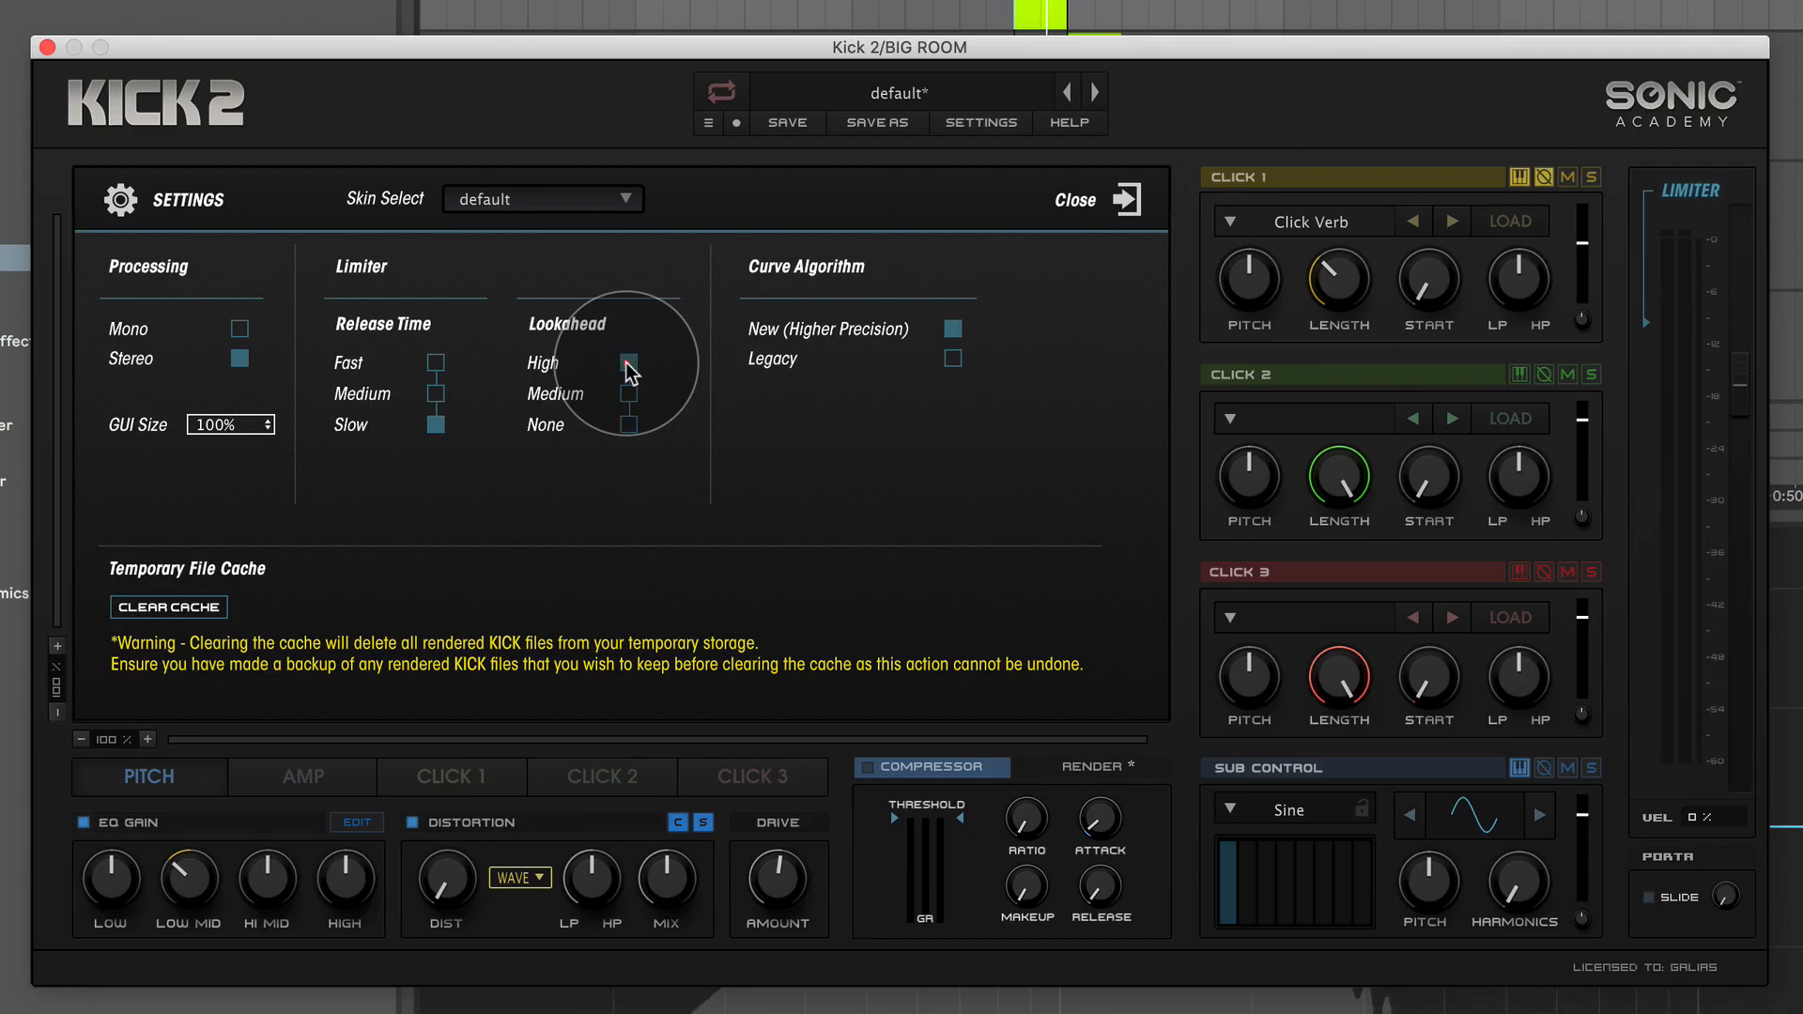
pyautogui.moveTo(633, 439)
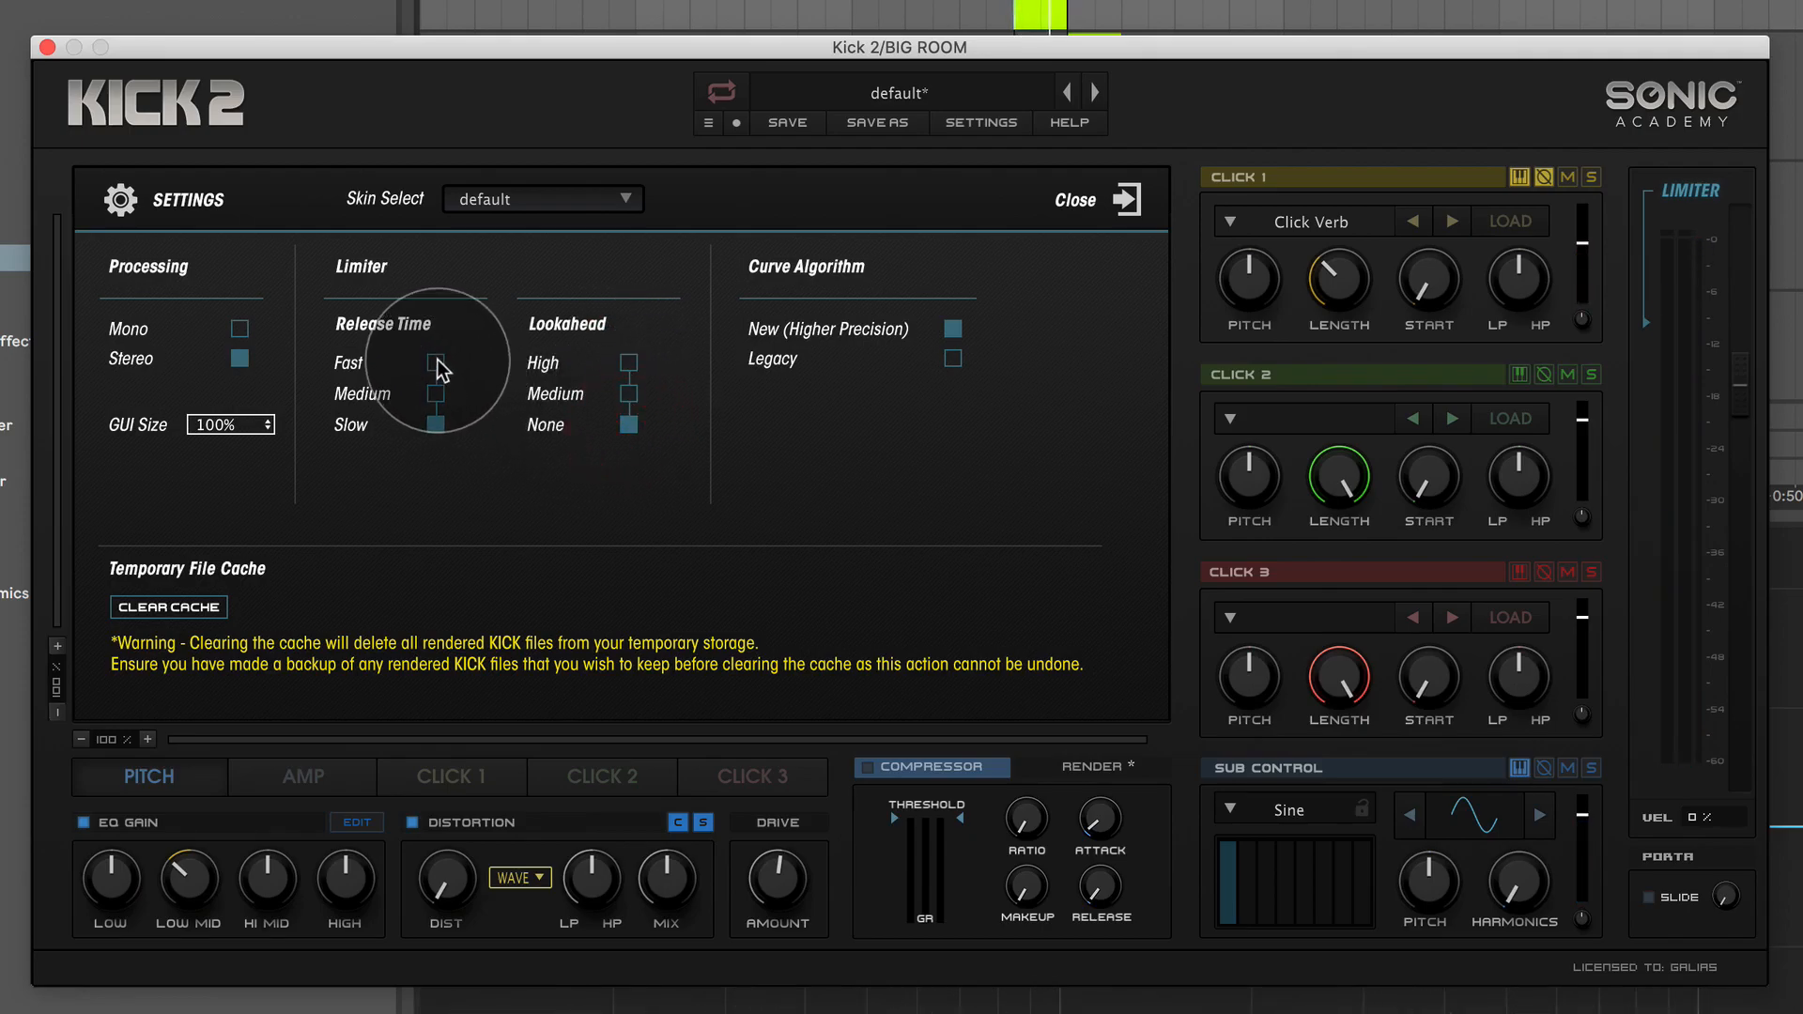
pyautogui.moveTo(447, 437)
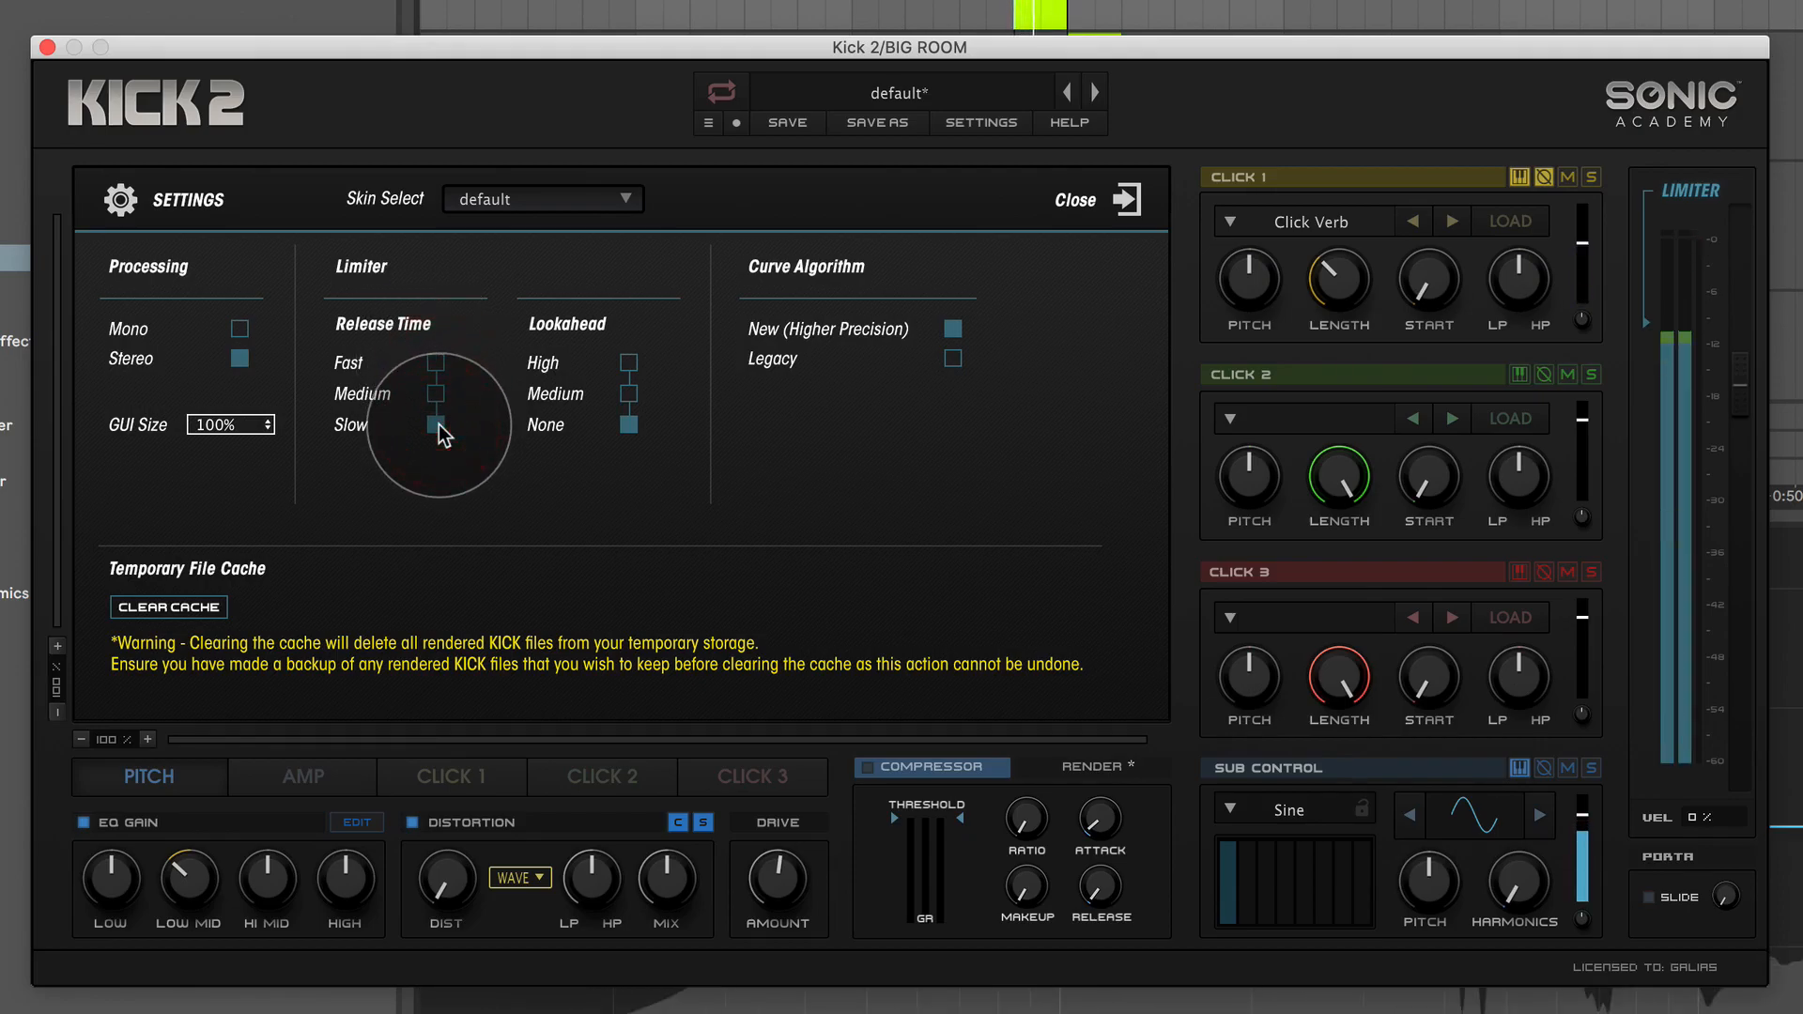
pyautogui.click(432, 363)
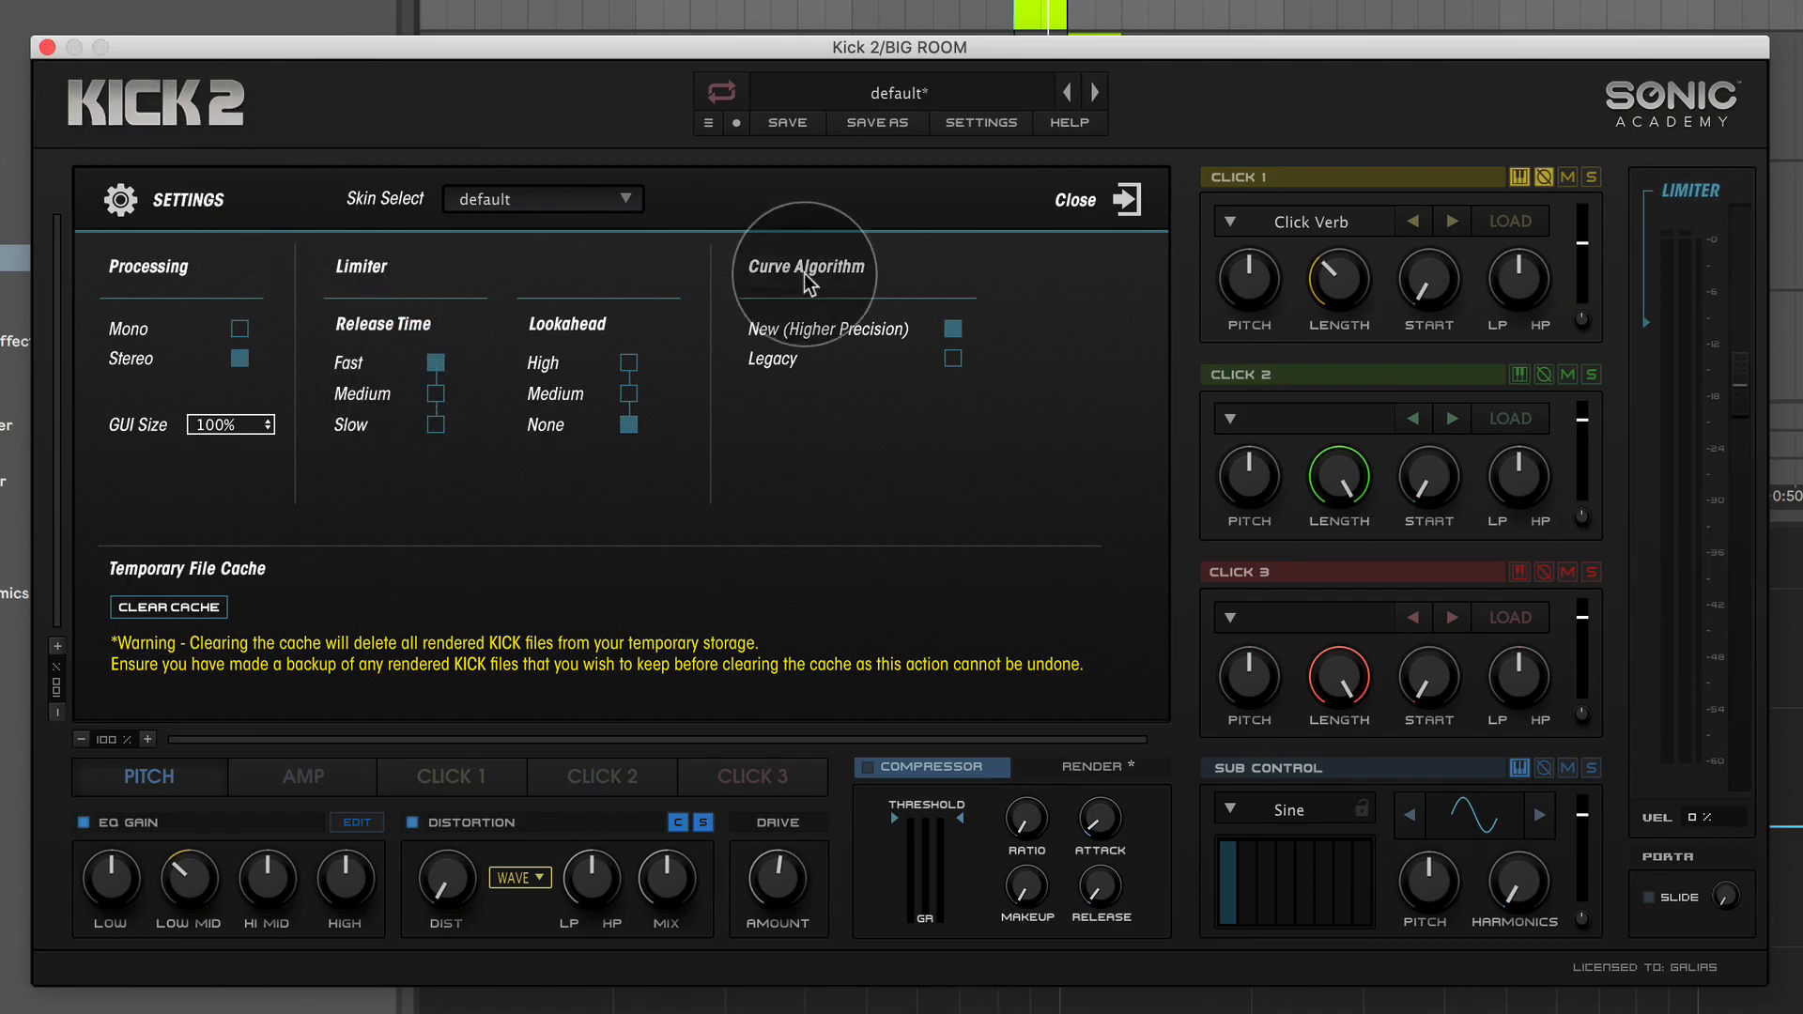
pyautogui.click(1090, 199)
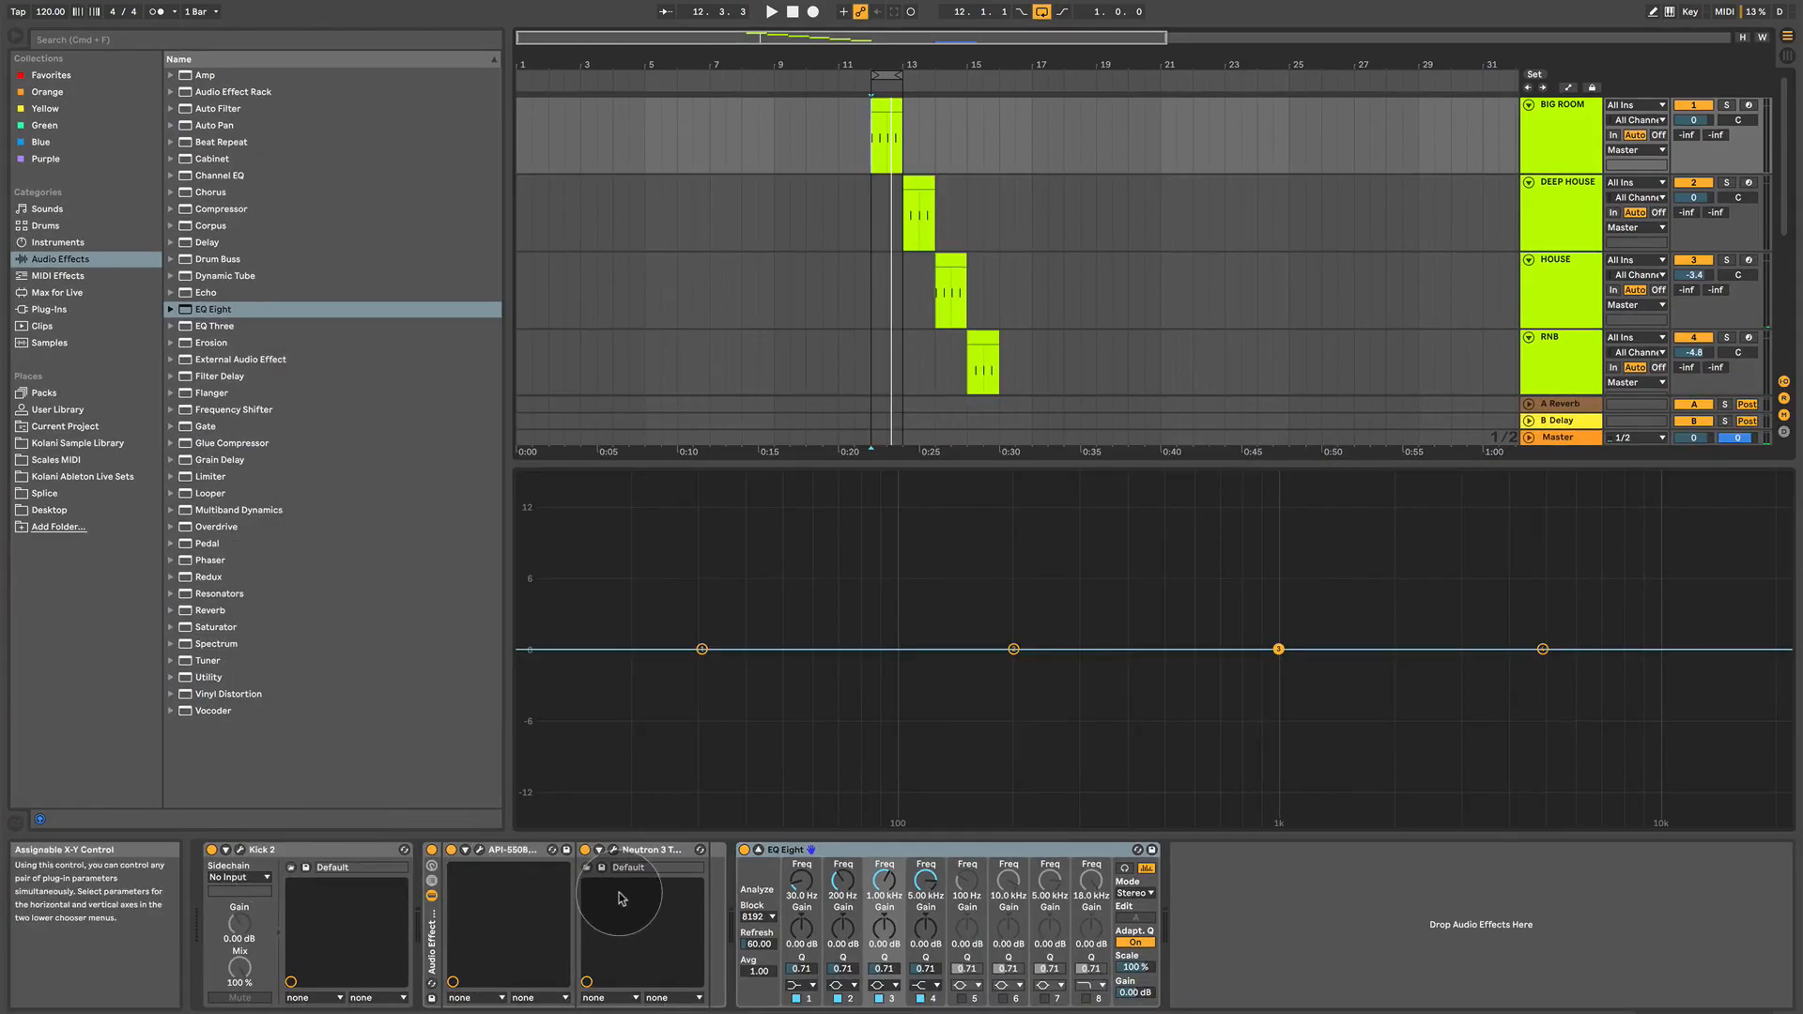
pyautogui.moveTo(304, 836)
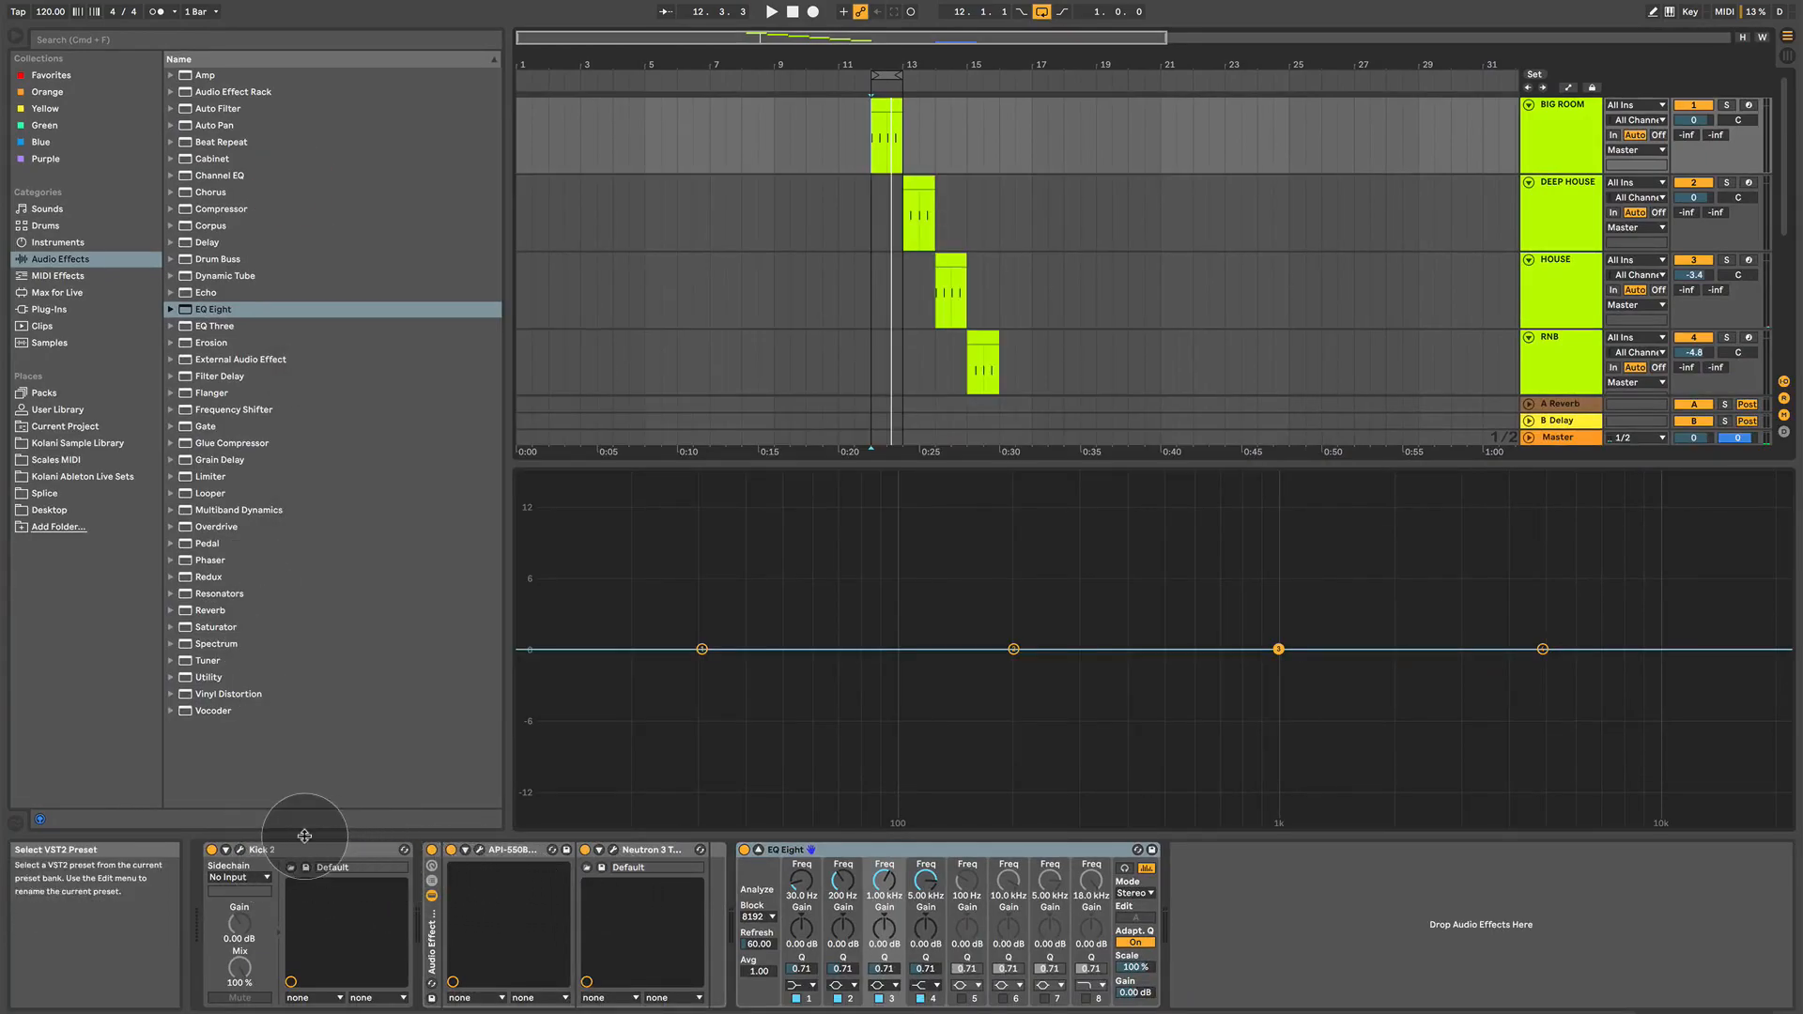
pyautogui.moveTo(494, 920)
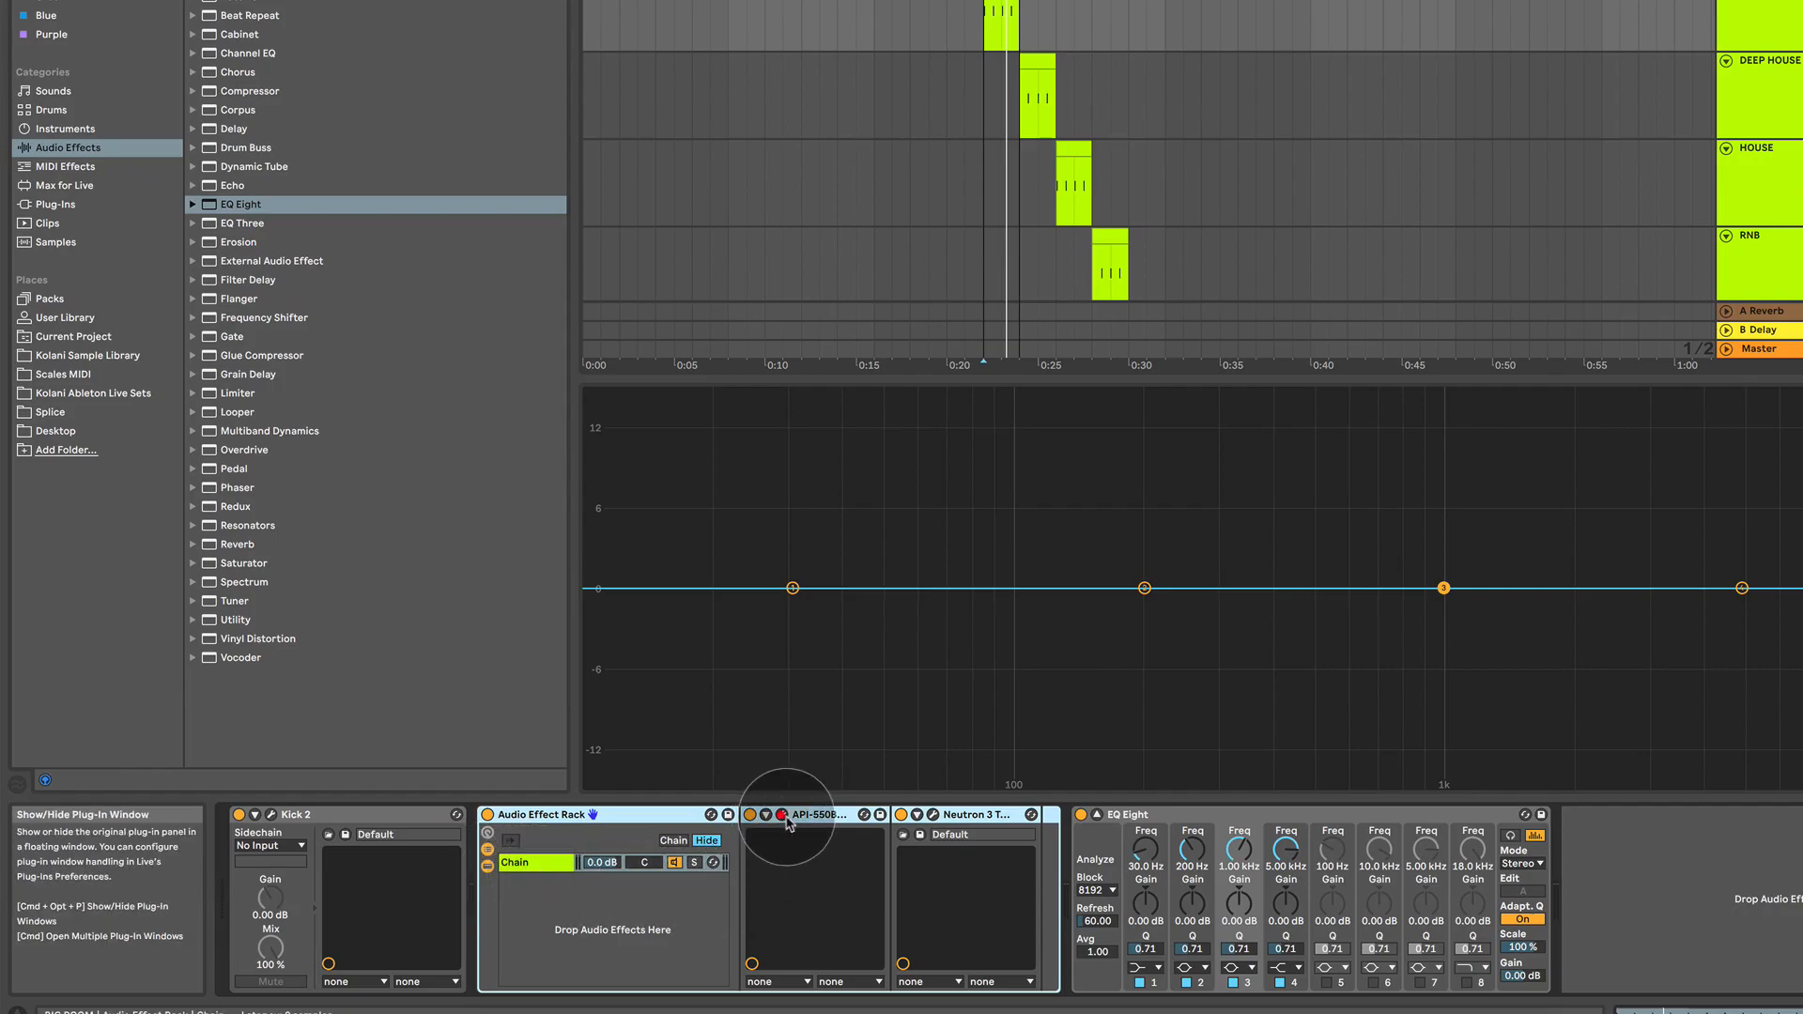
# - Bring up the API 550B equalizer's plugin window from the BIG ROOM chain
pyautogui.click(785, 813)
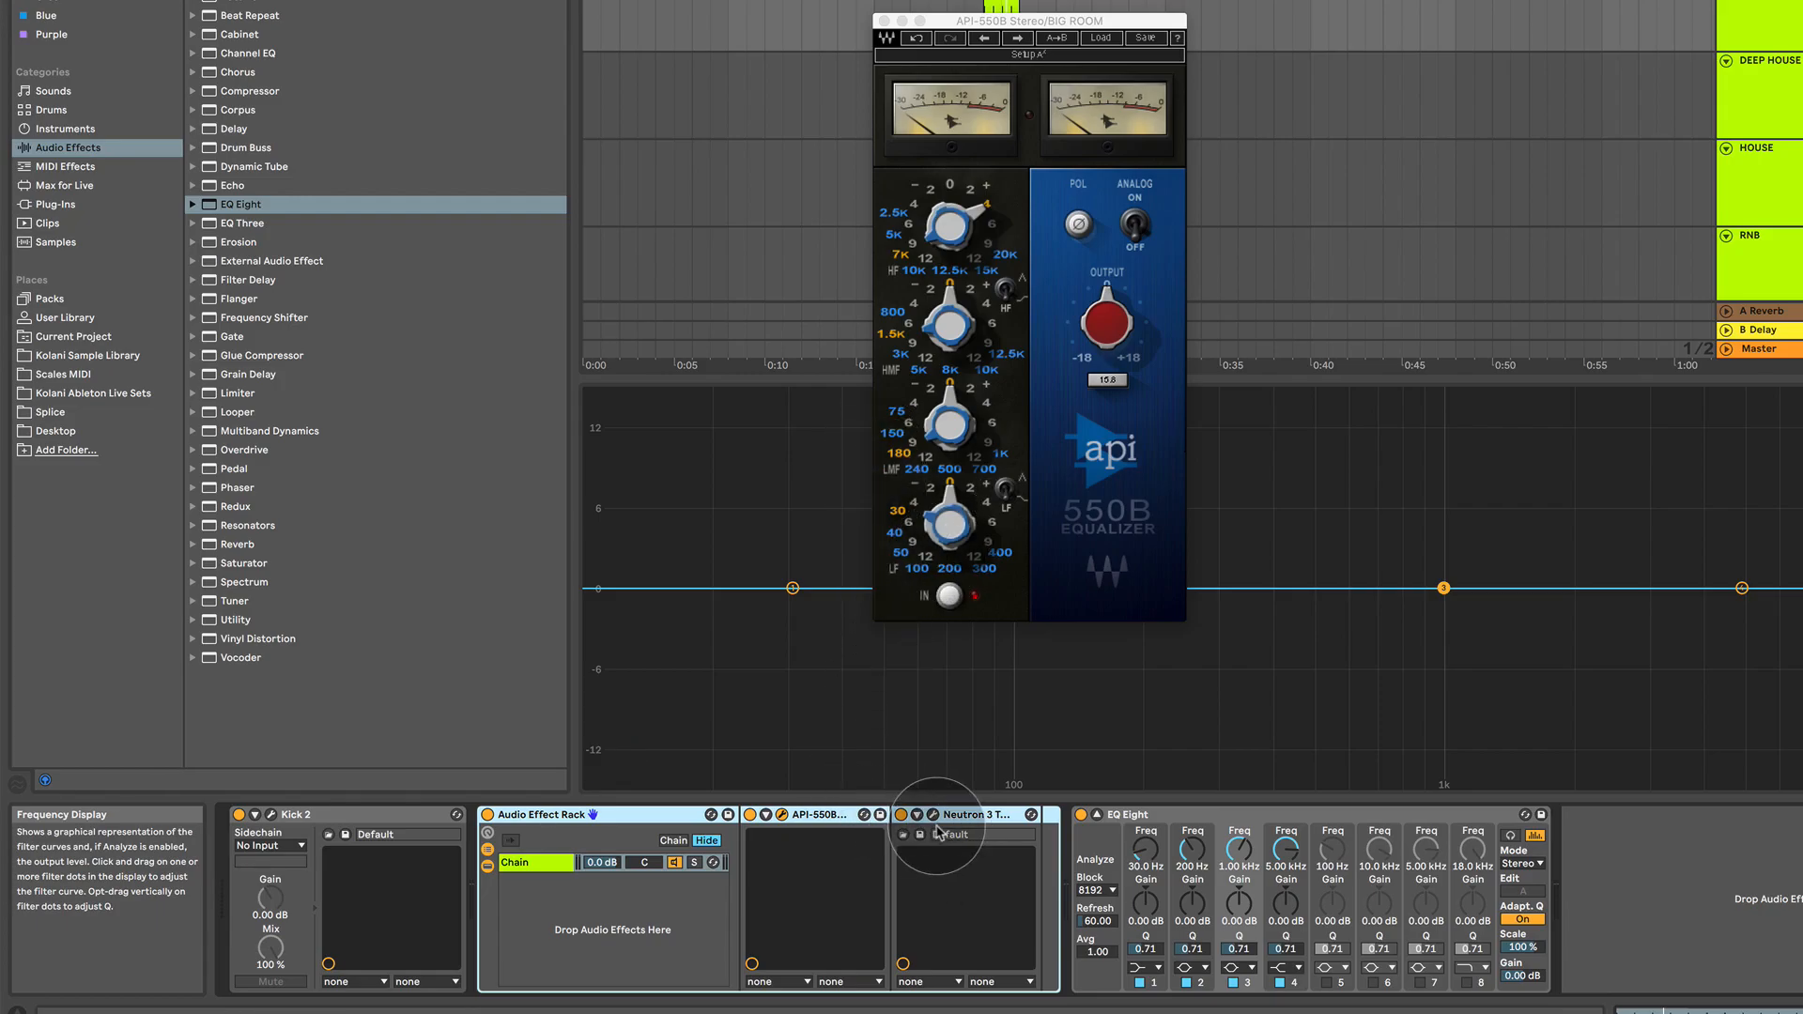
# - Bring up Neutron 3's Transient Shaper and close the API 550B window
pyautogui.click(941, 813)
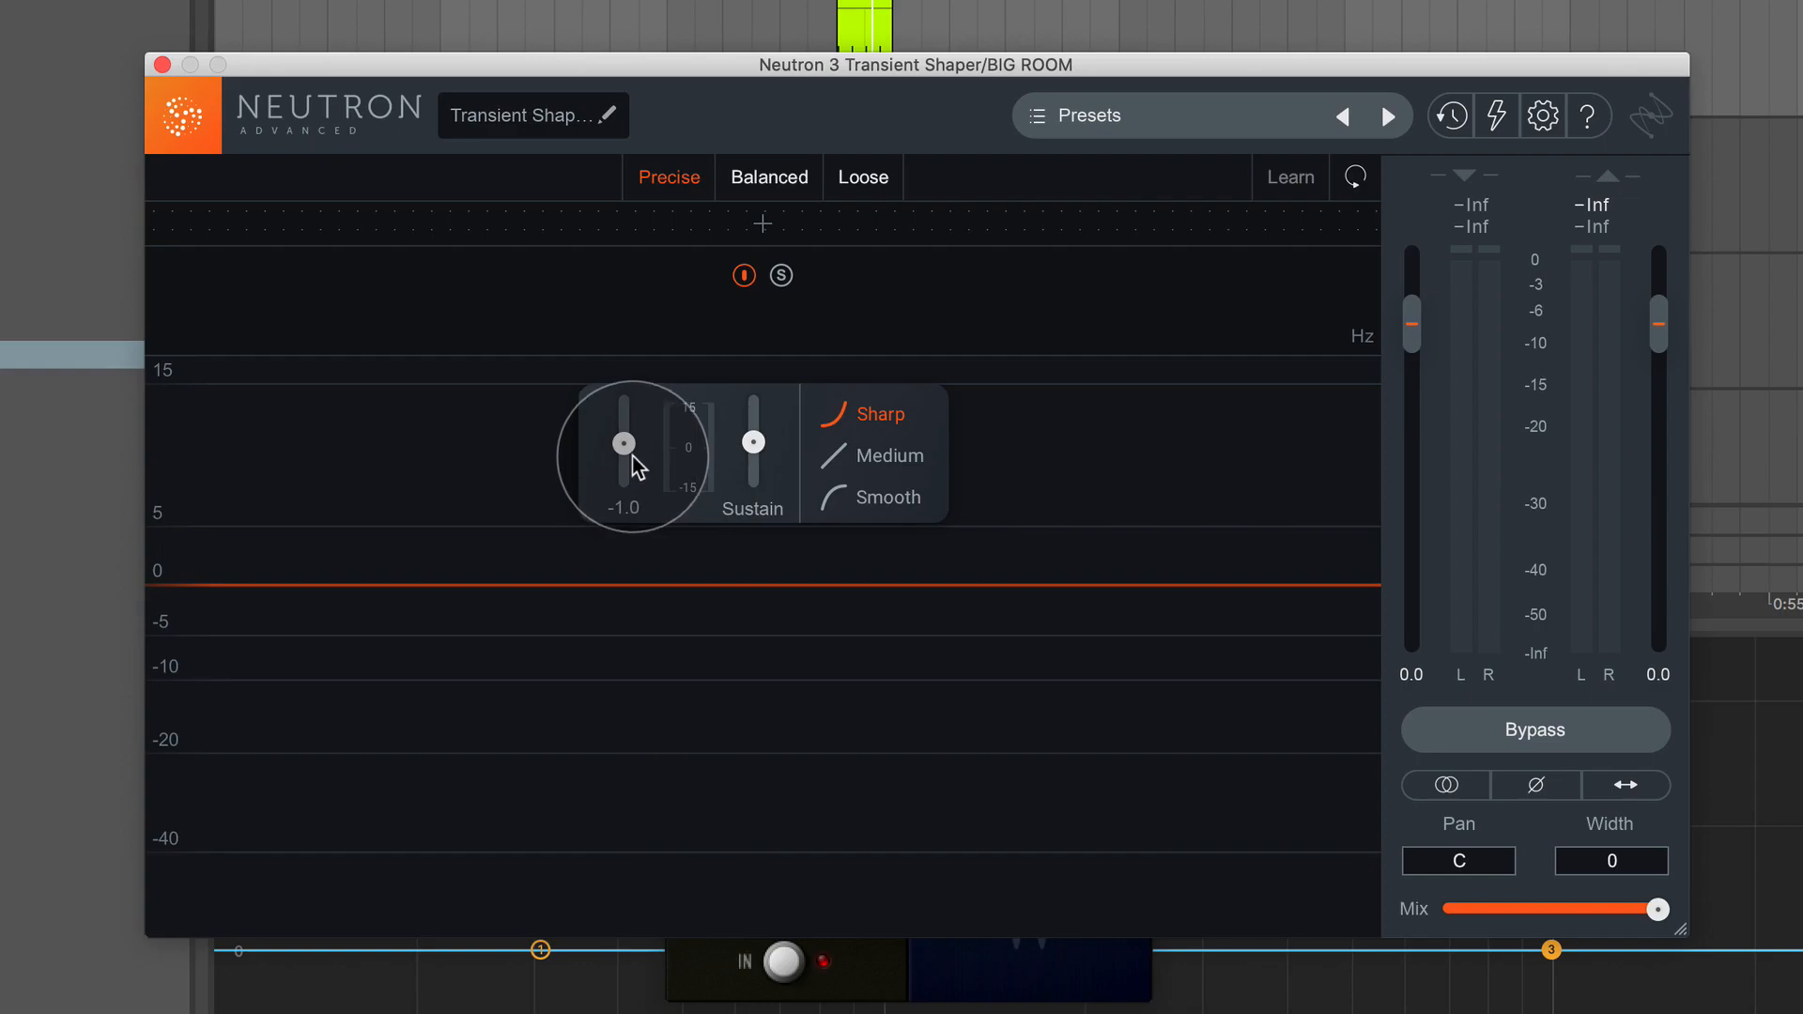
pyautogui.moveTo(654, 422)
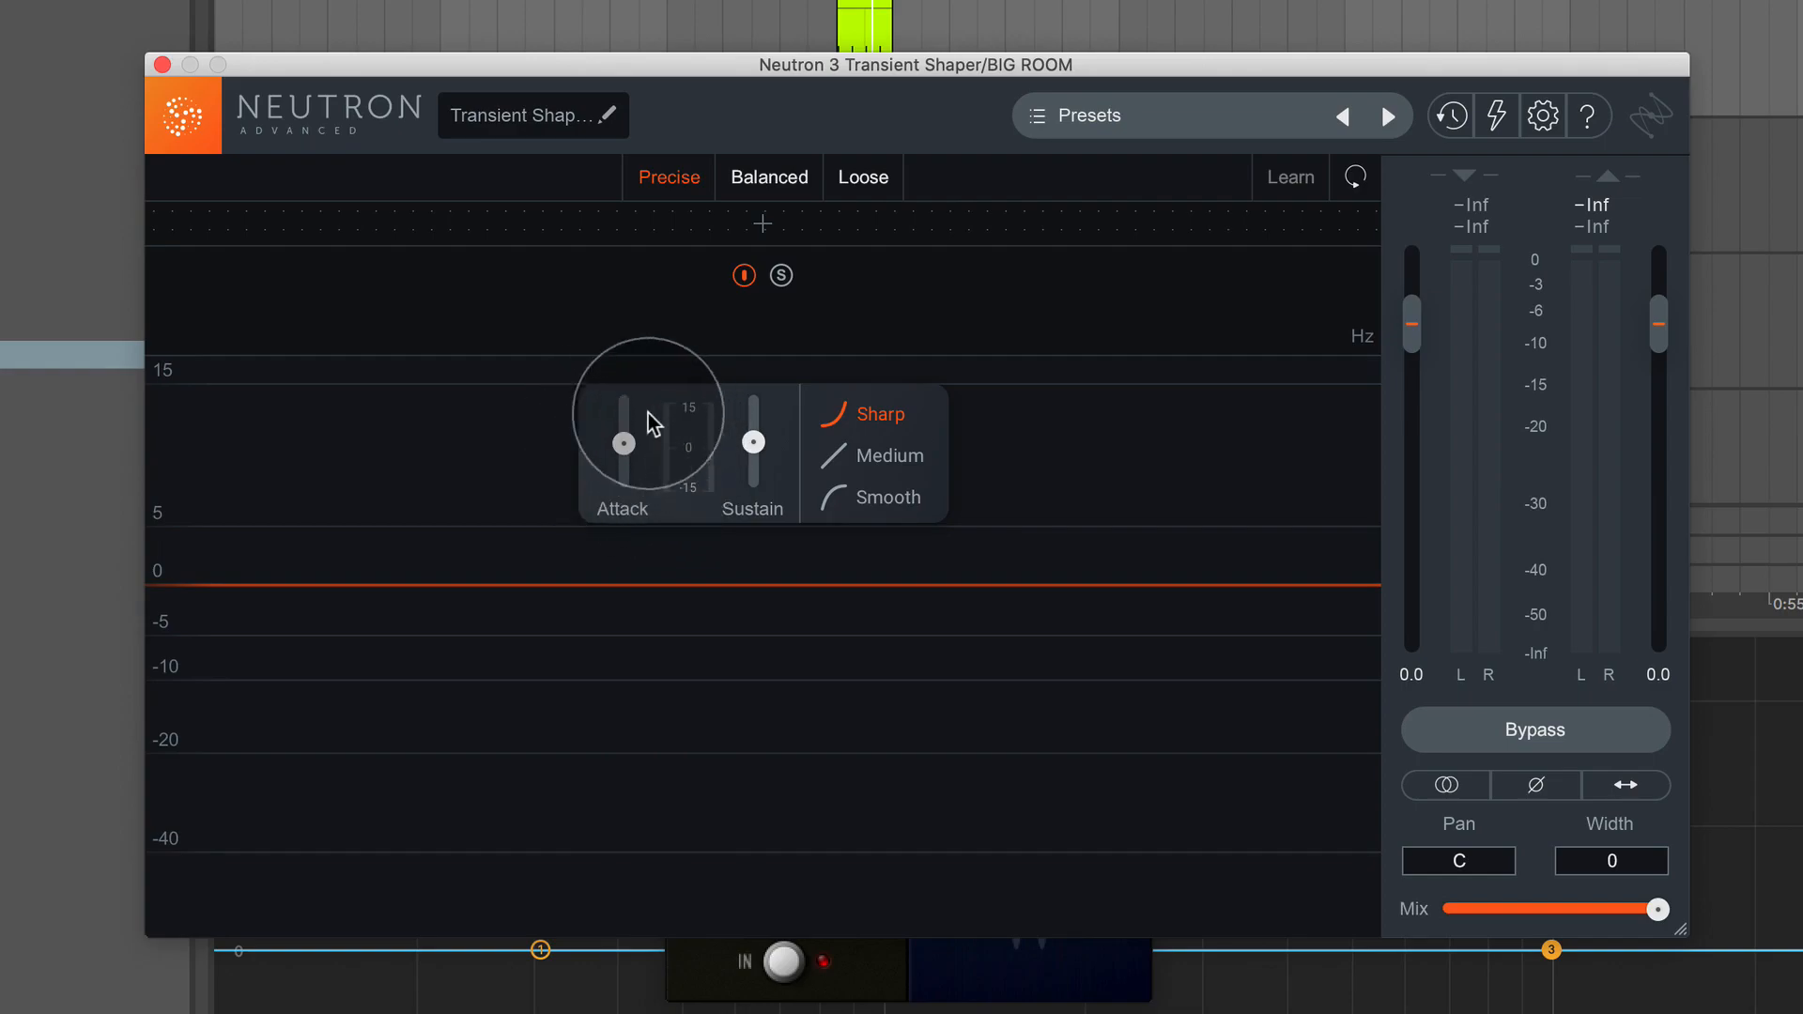
pyautogui.moveTo(800, 449)
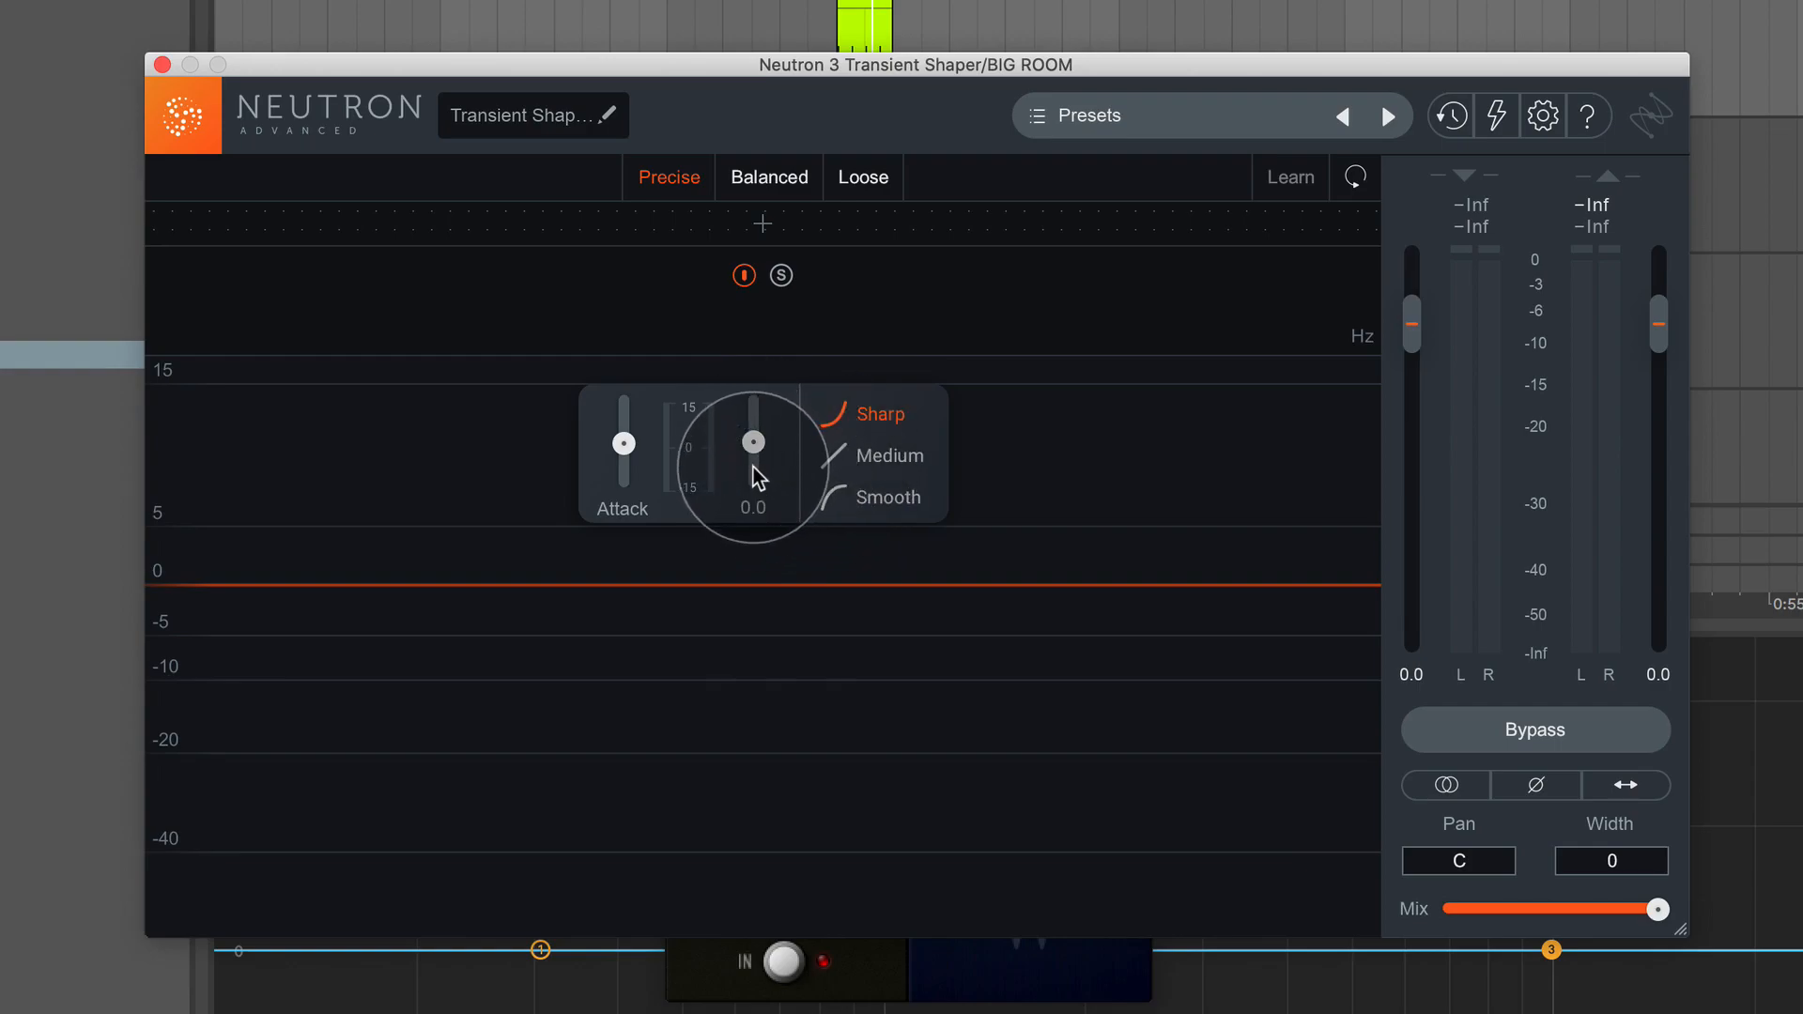
pyautogui.moveTo(627, 449)
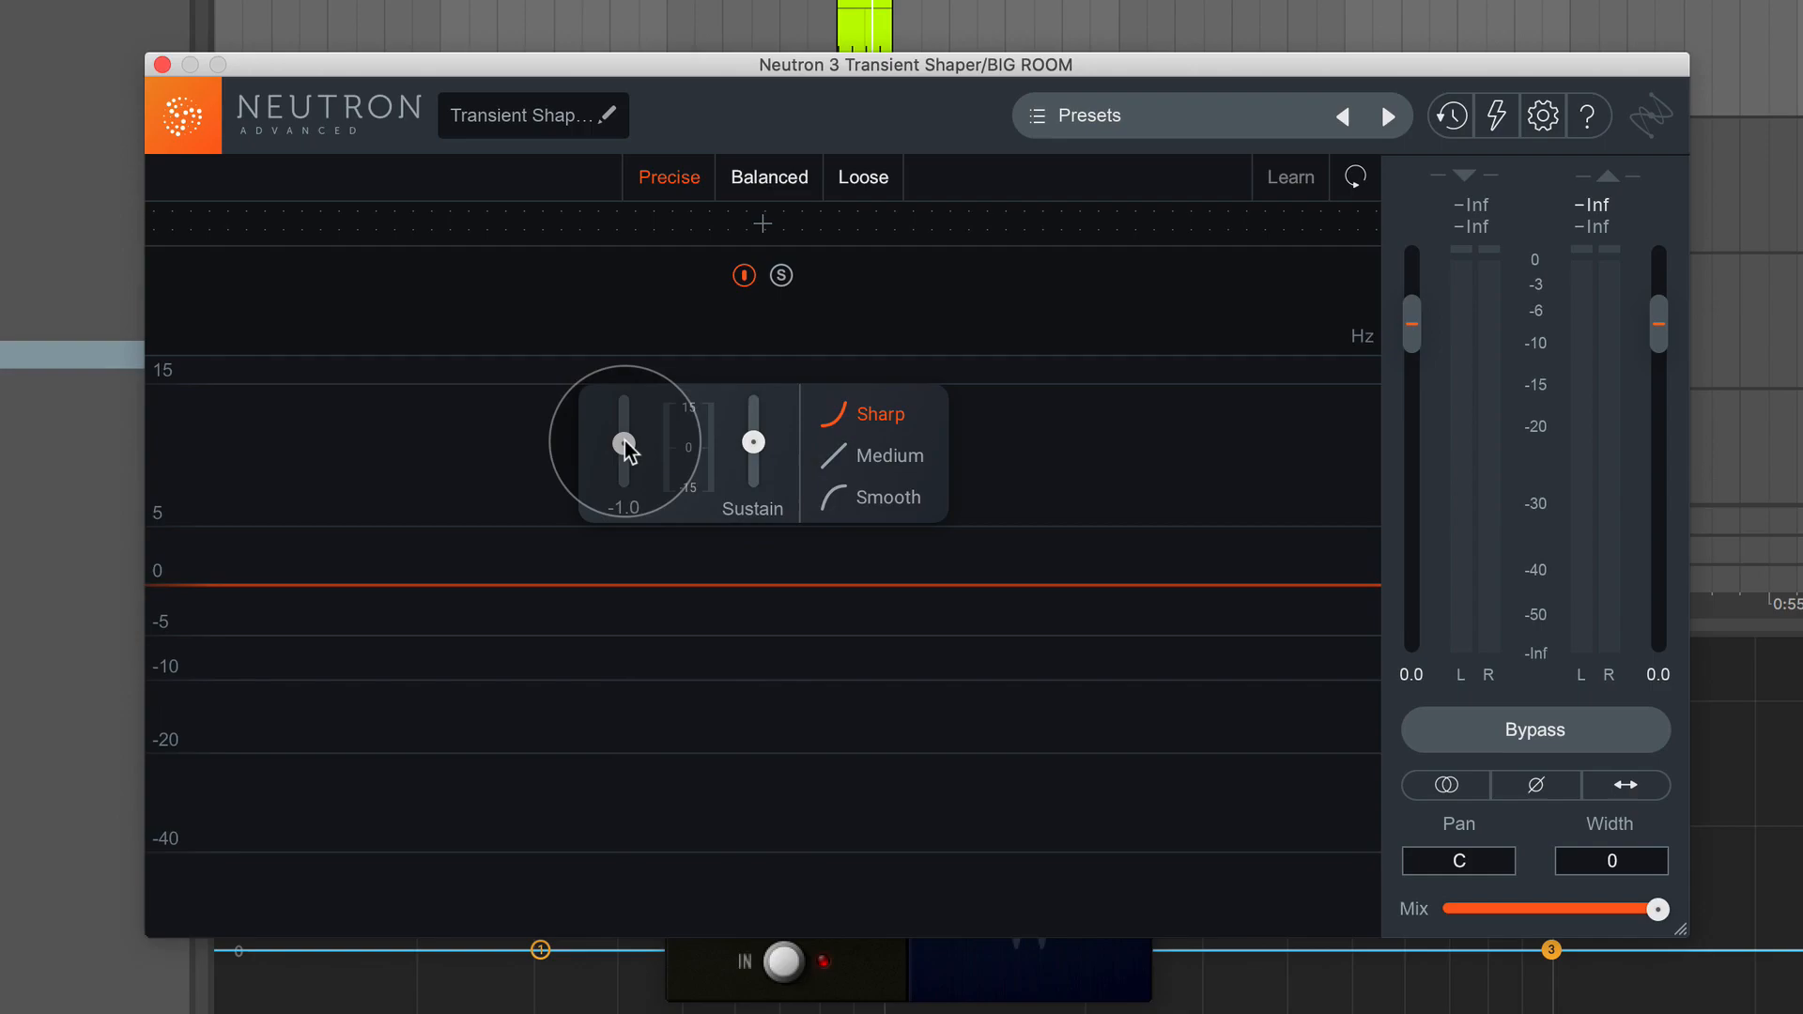
pyautogui.moveTo(623, 447)
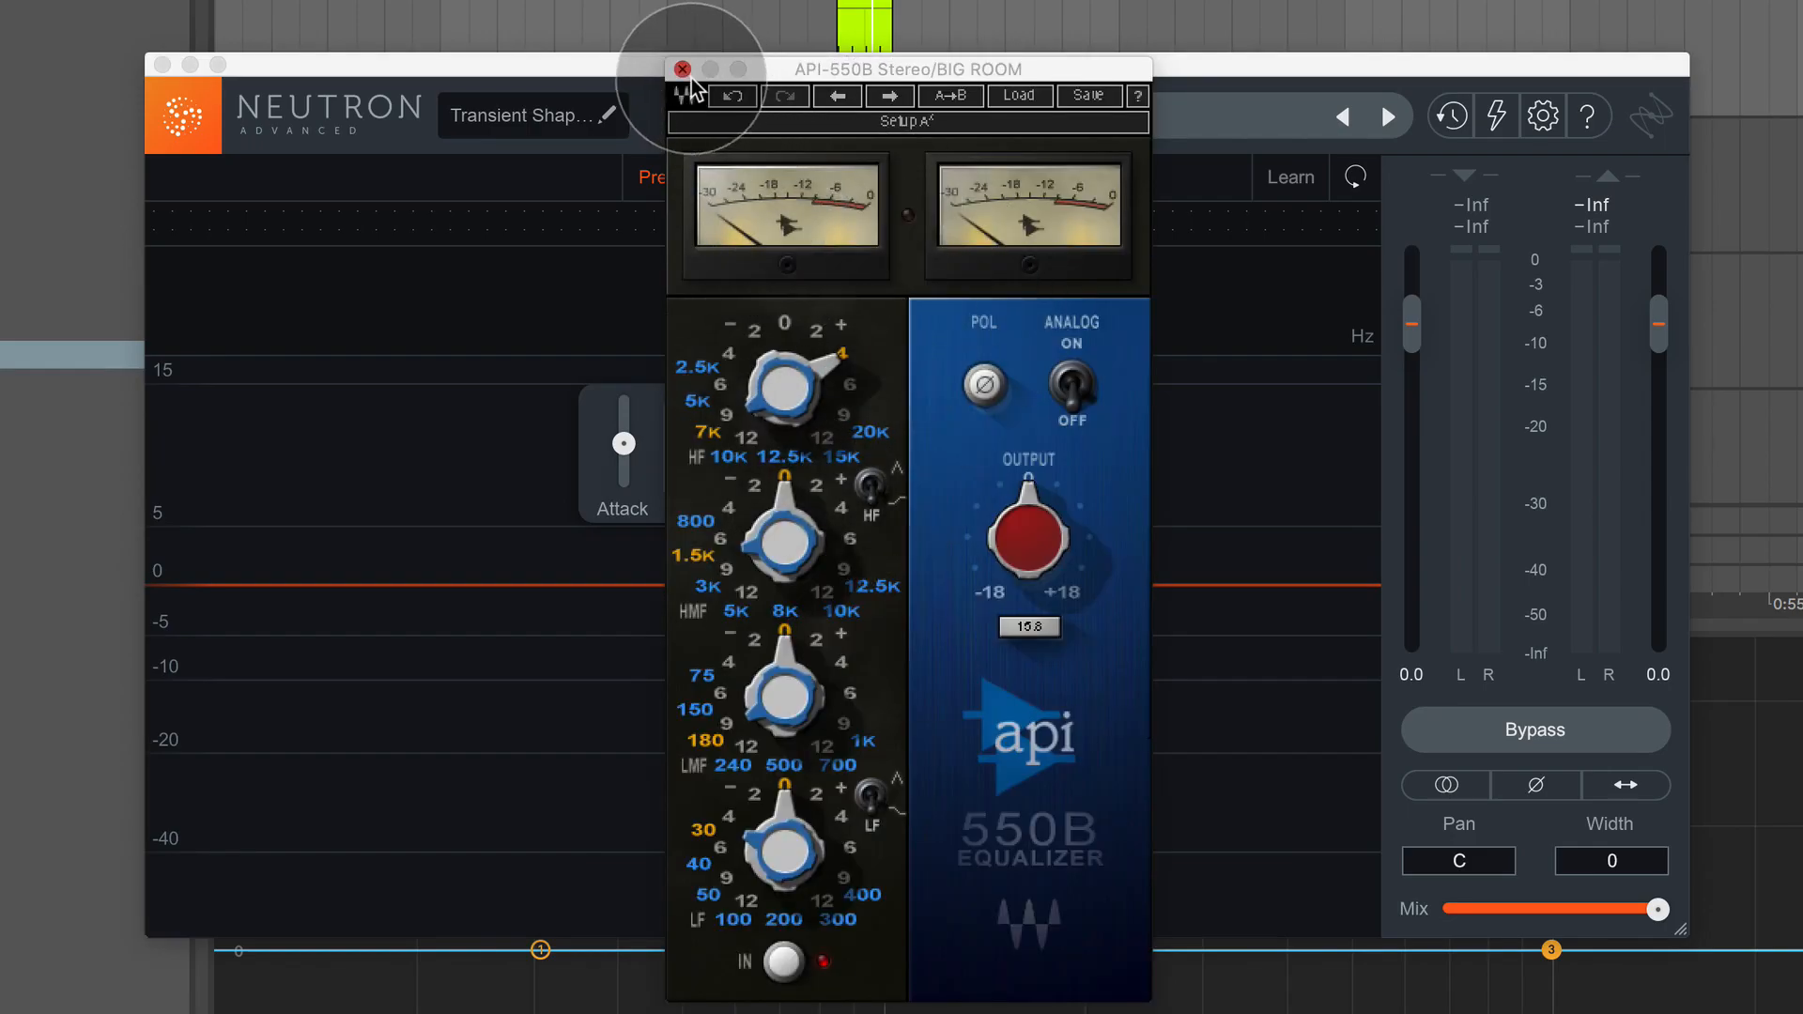
pyautogui.click(681, 70)
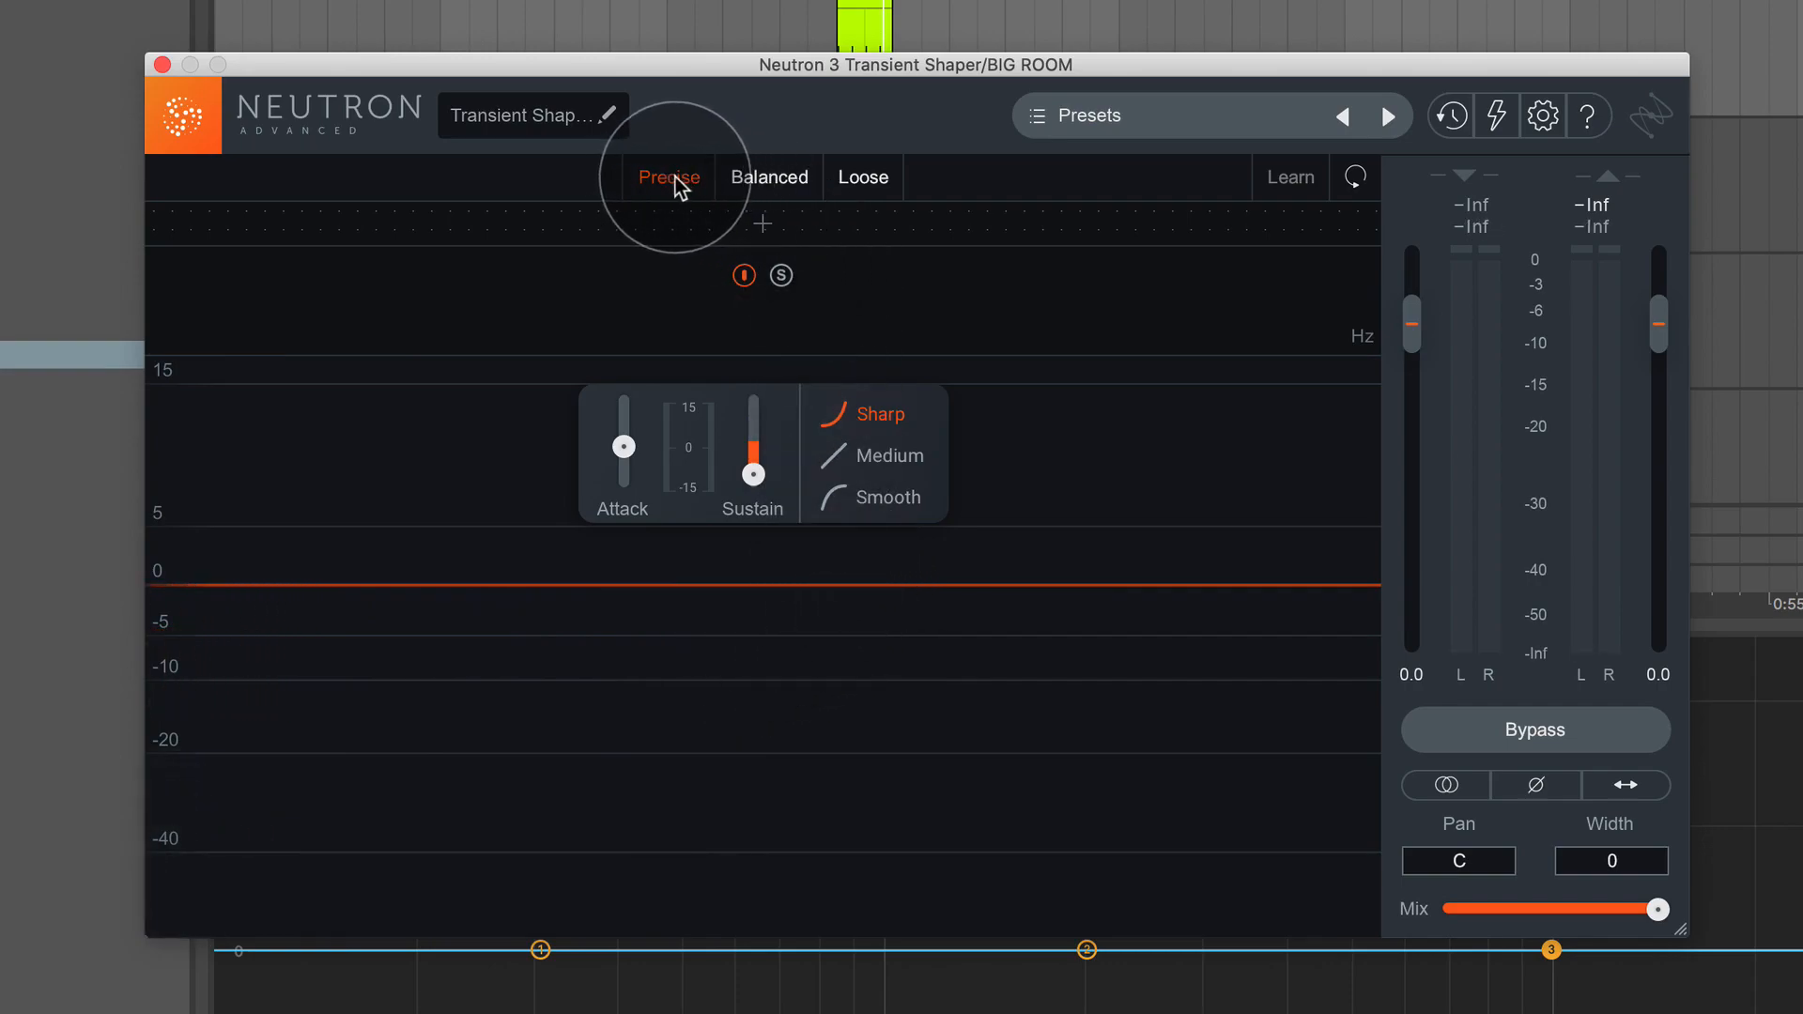
# - With attack at -2.0, try the smooth transient curve and settle back on precise detection
pyautogui.click(889, 496)
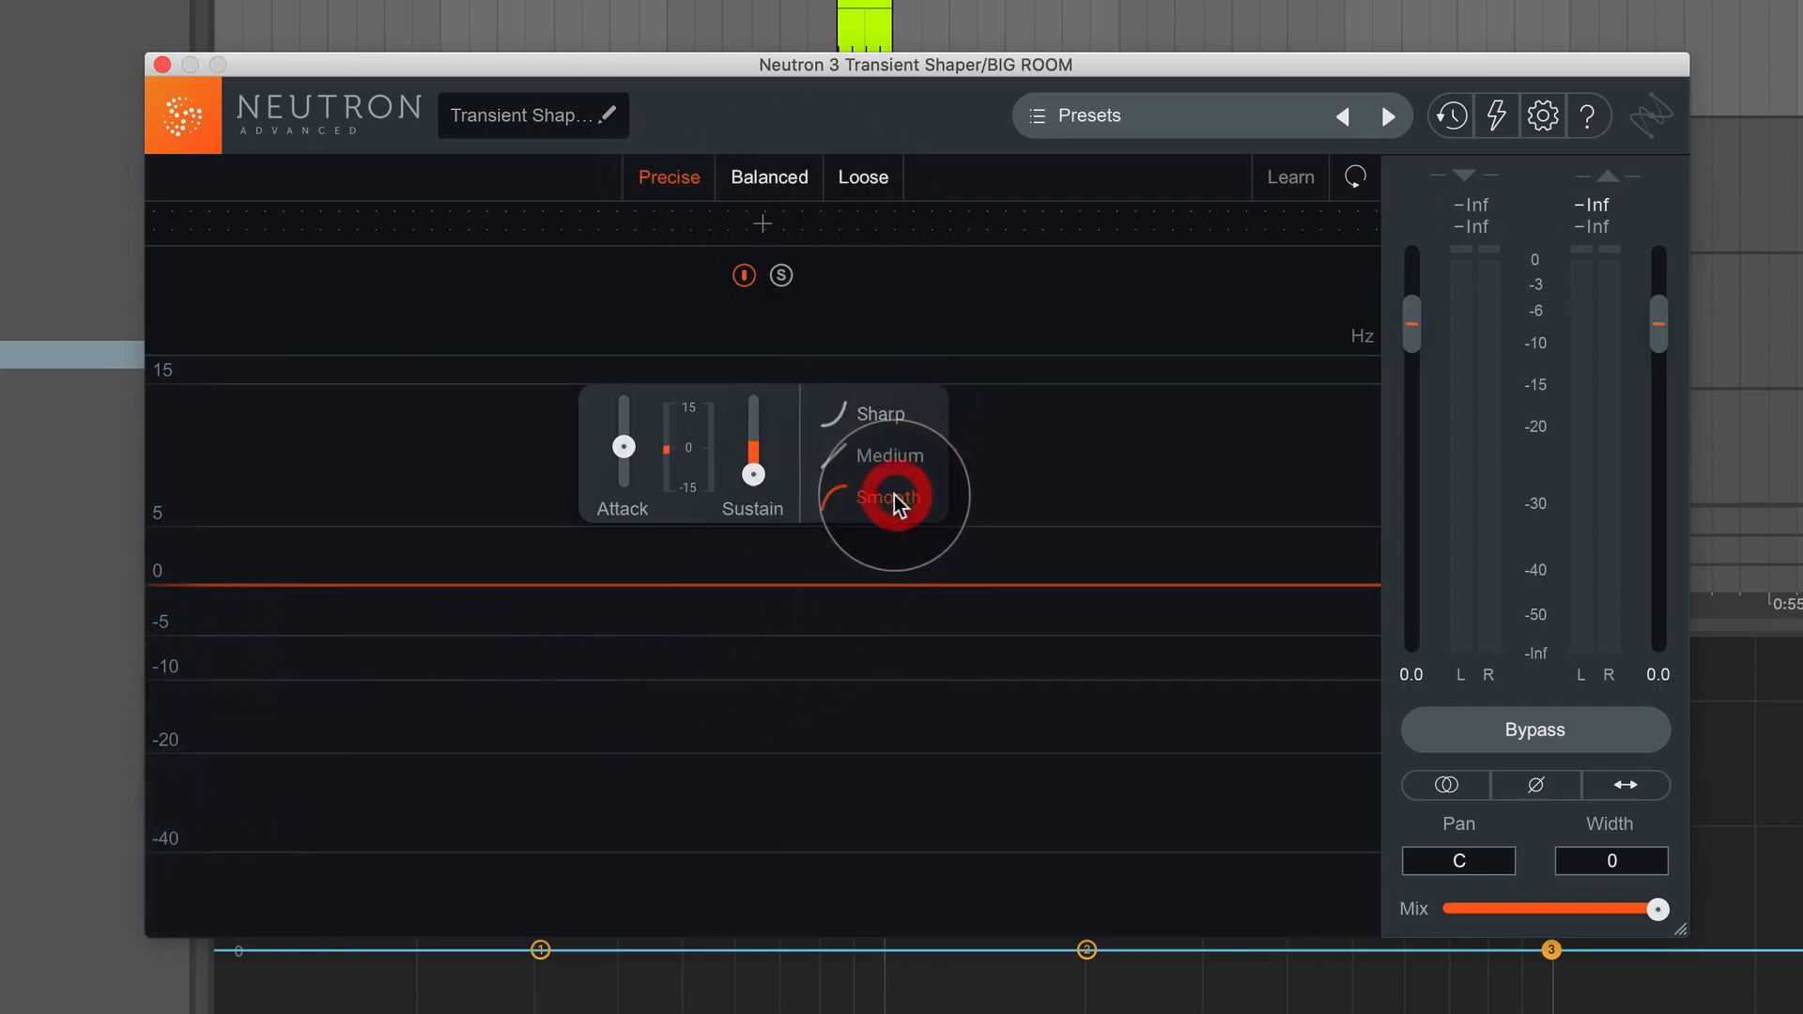
pyautogui.click(886, 454)
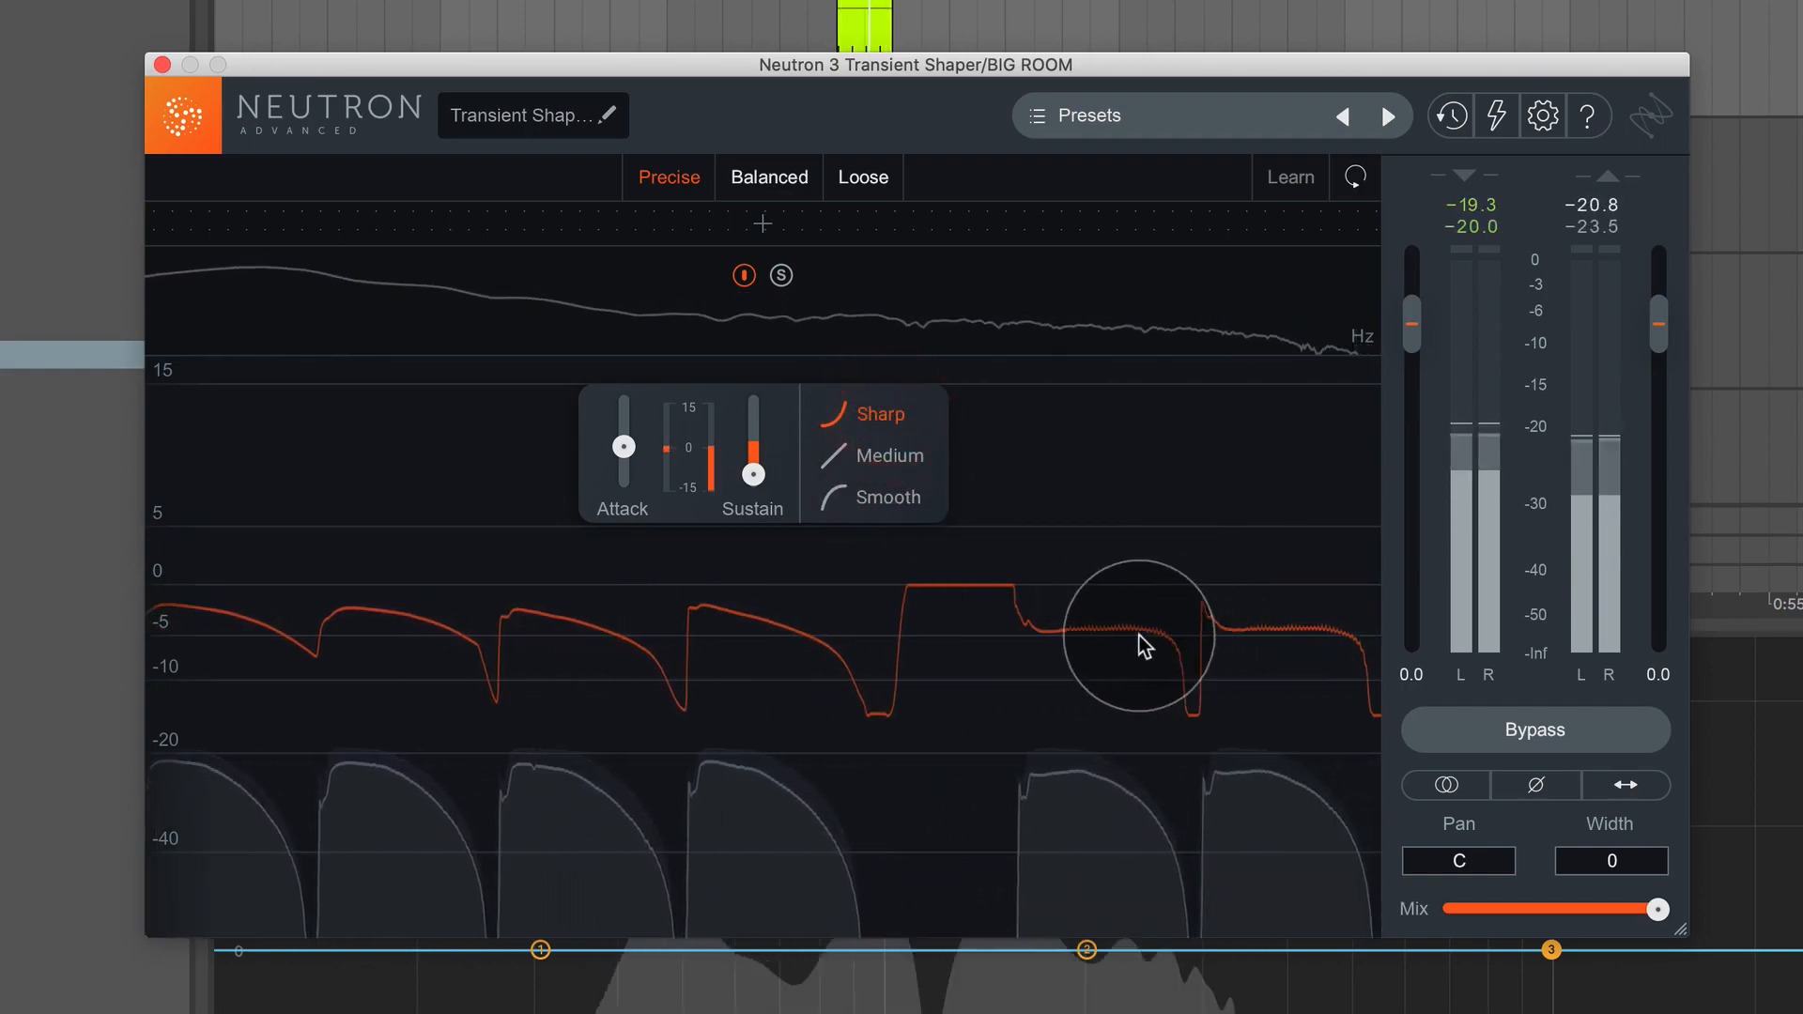
pyautogui.click(889, 496)
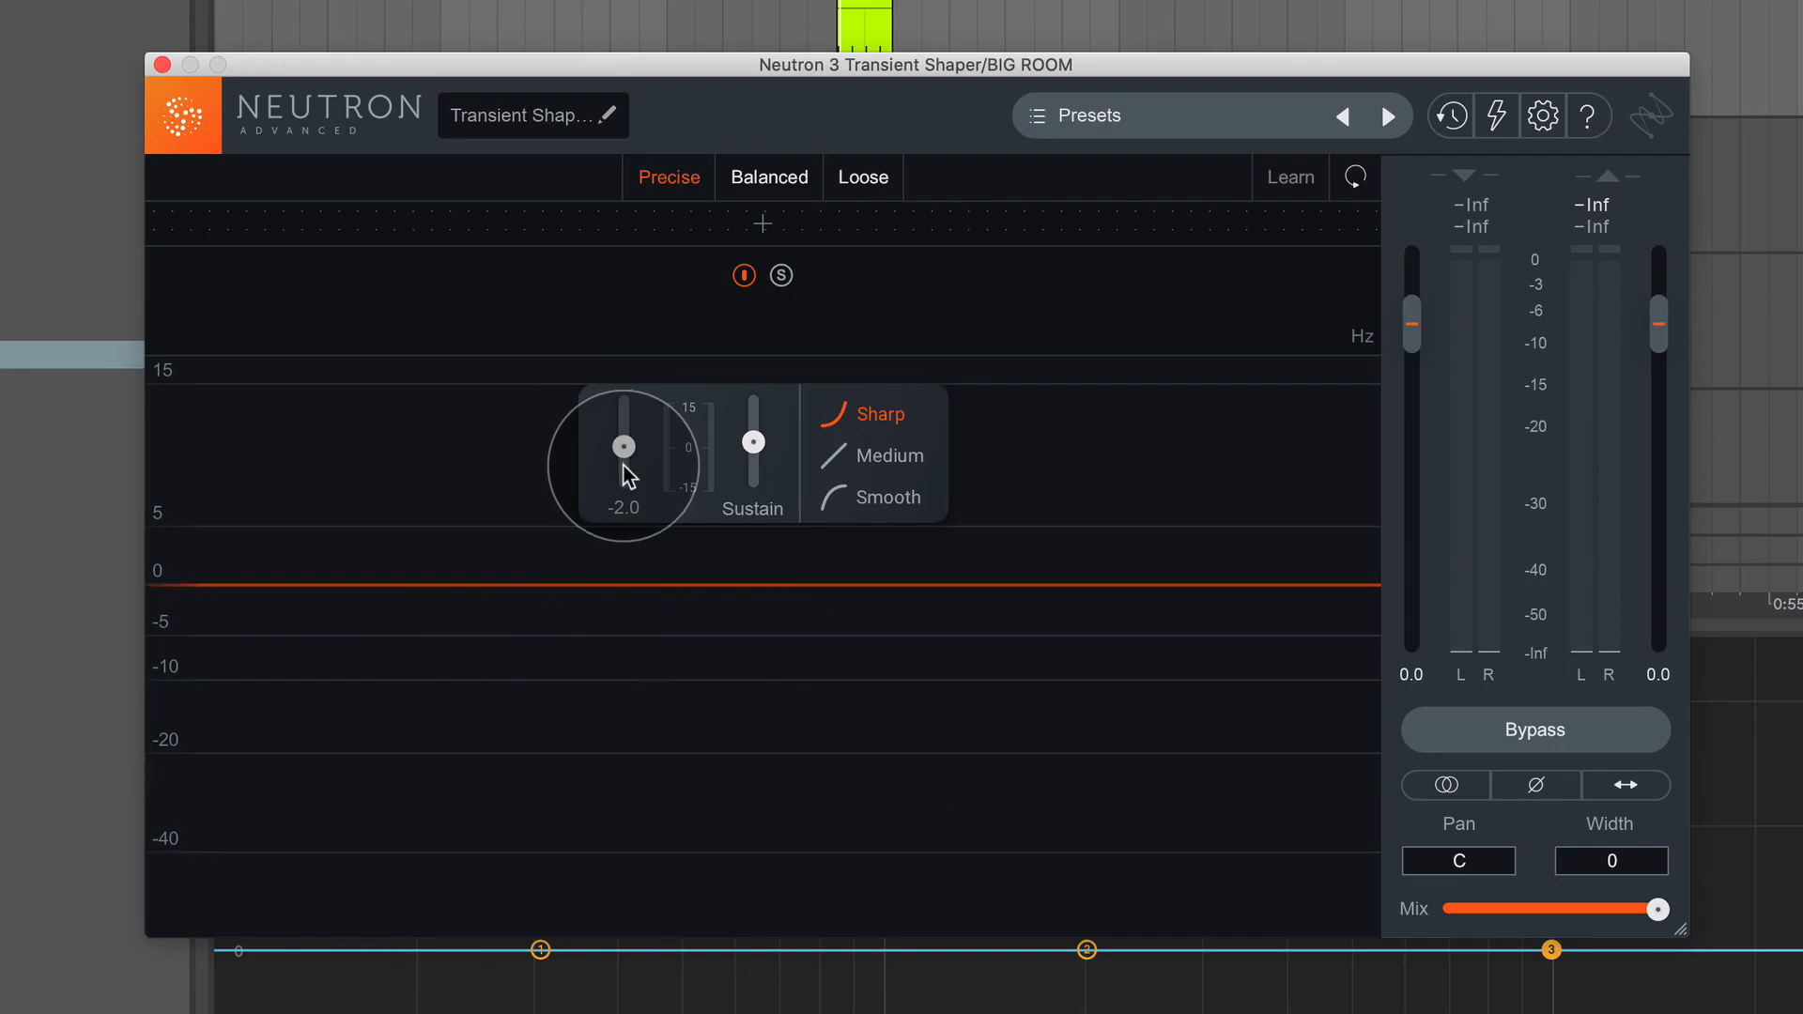
pyautogui.moveTo(639, 483)
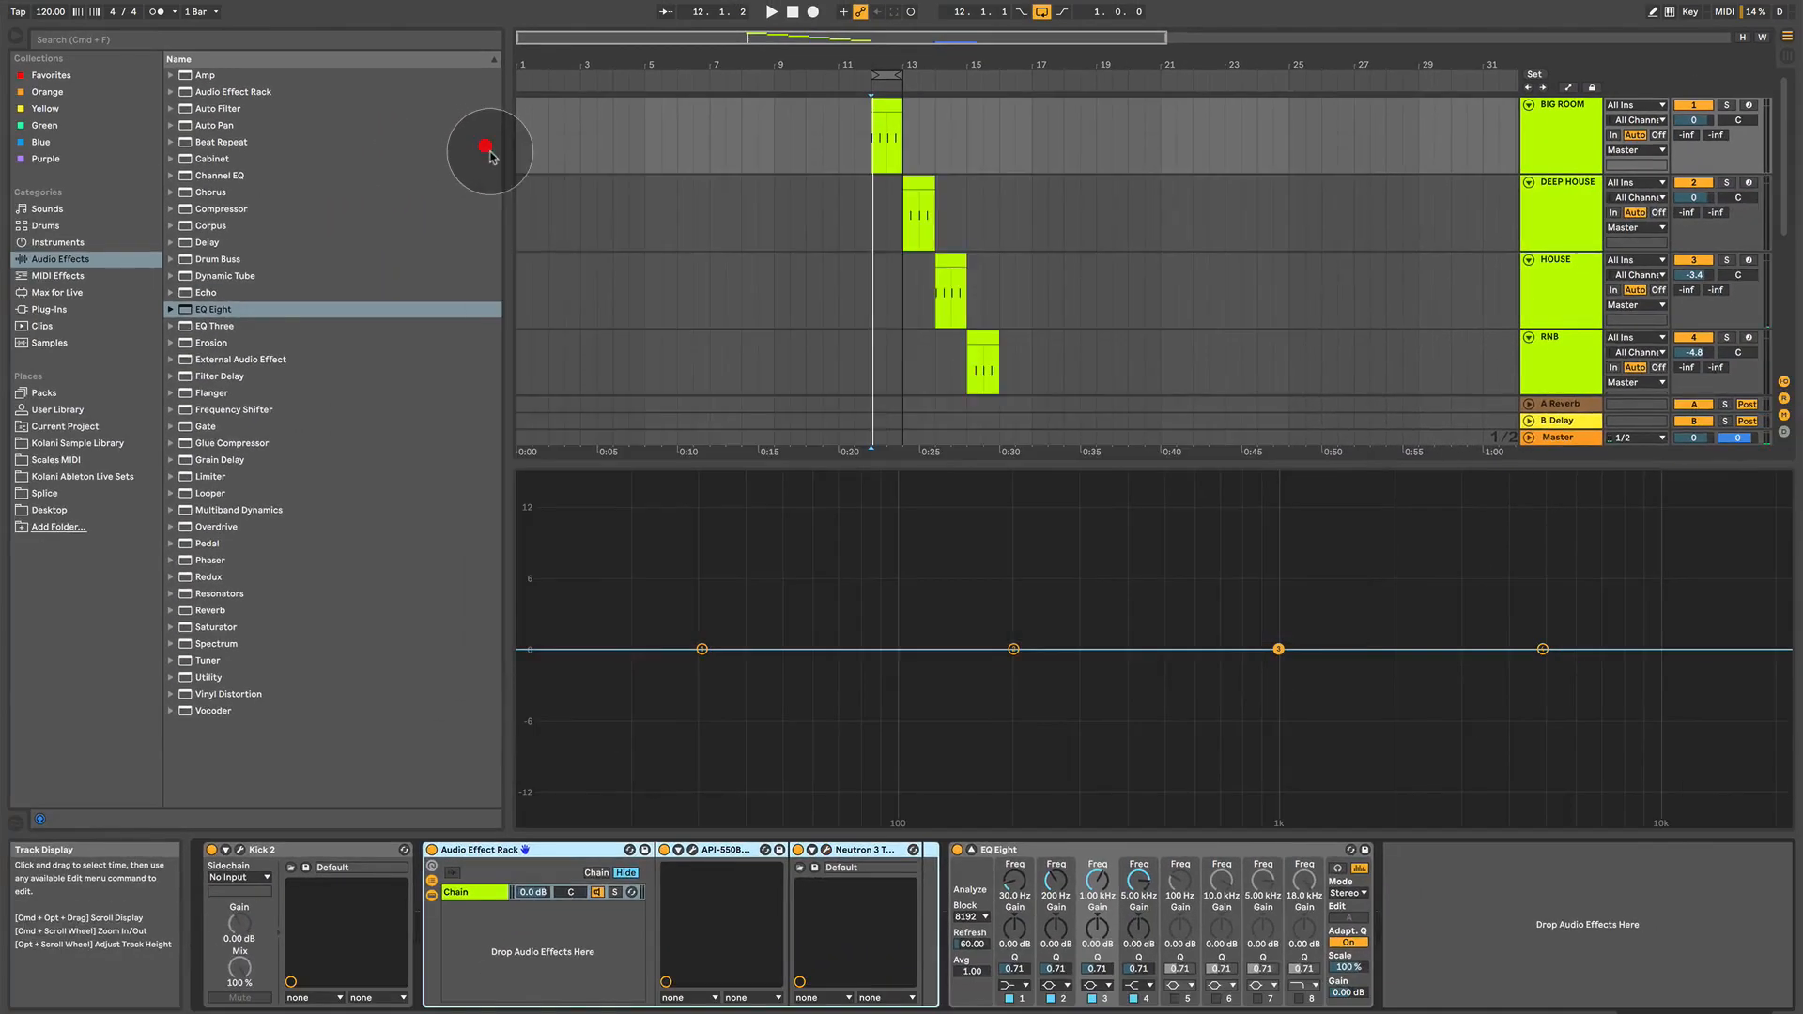
pyautogui.moveTo(1067, 715)
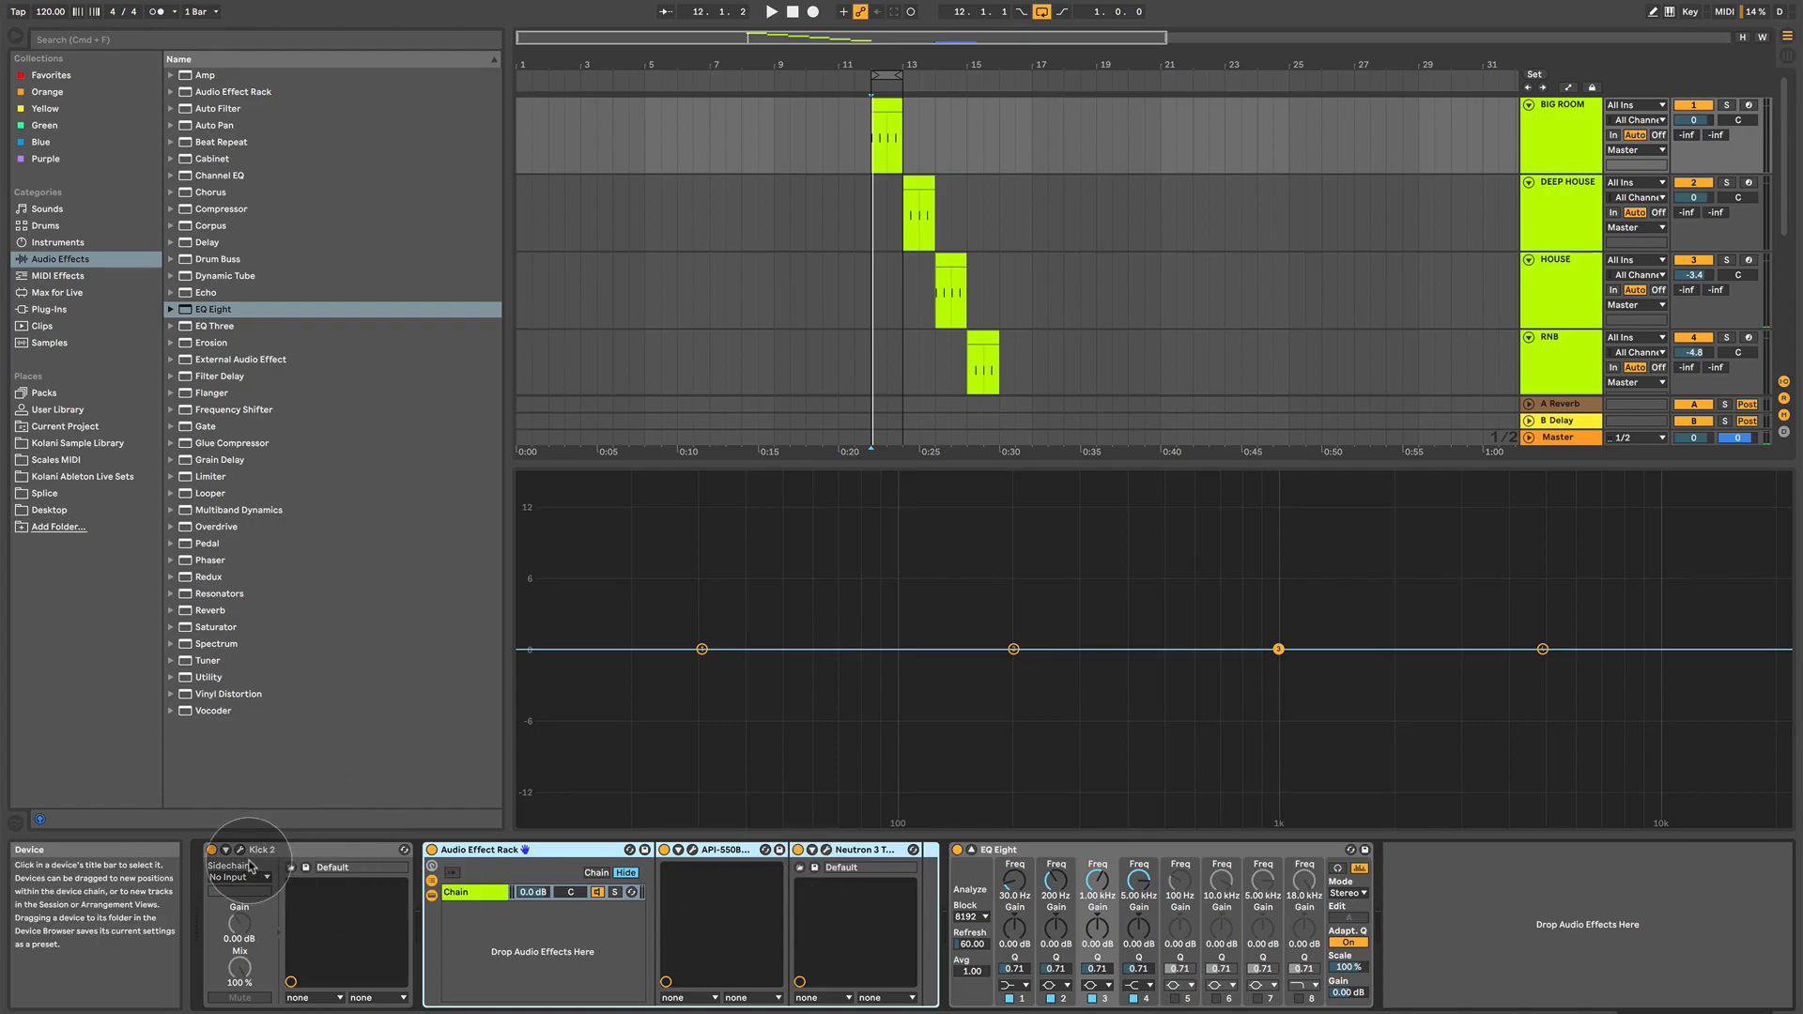
pyautogui.click(223, 850)
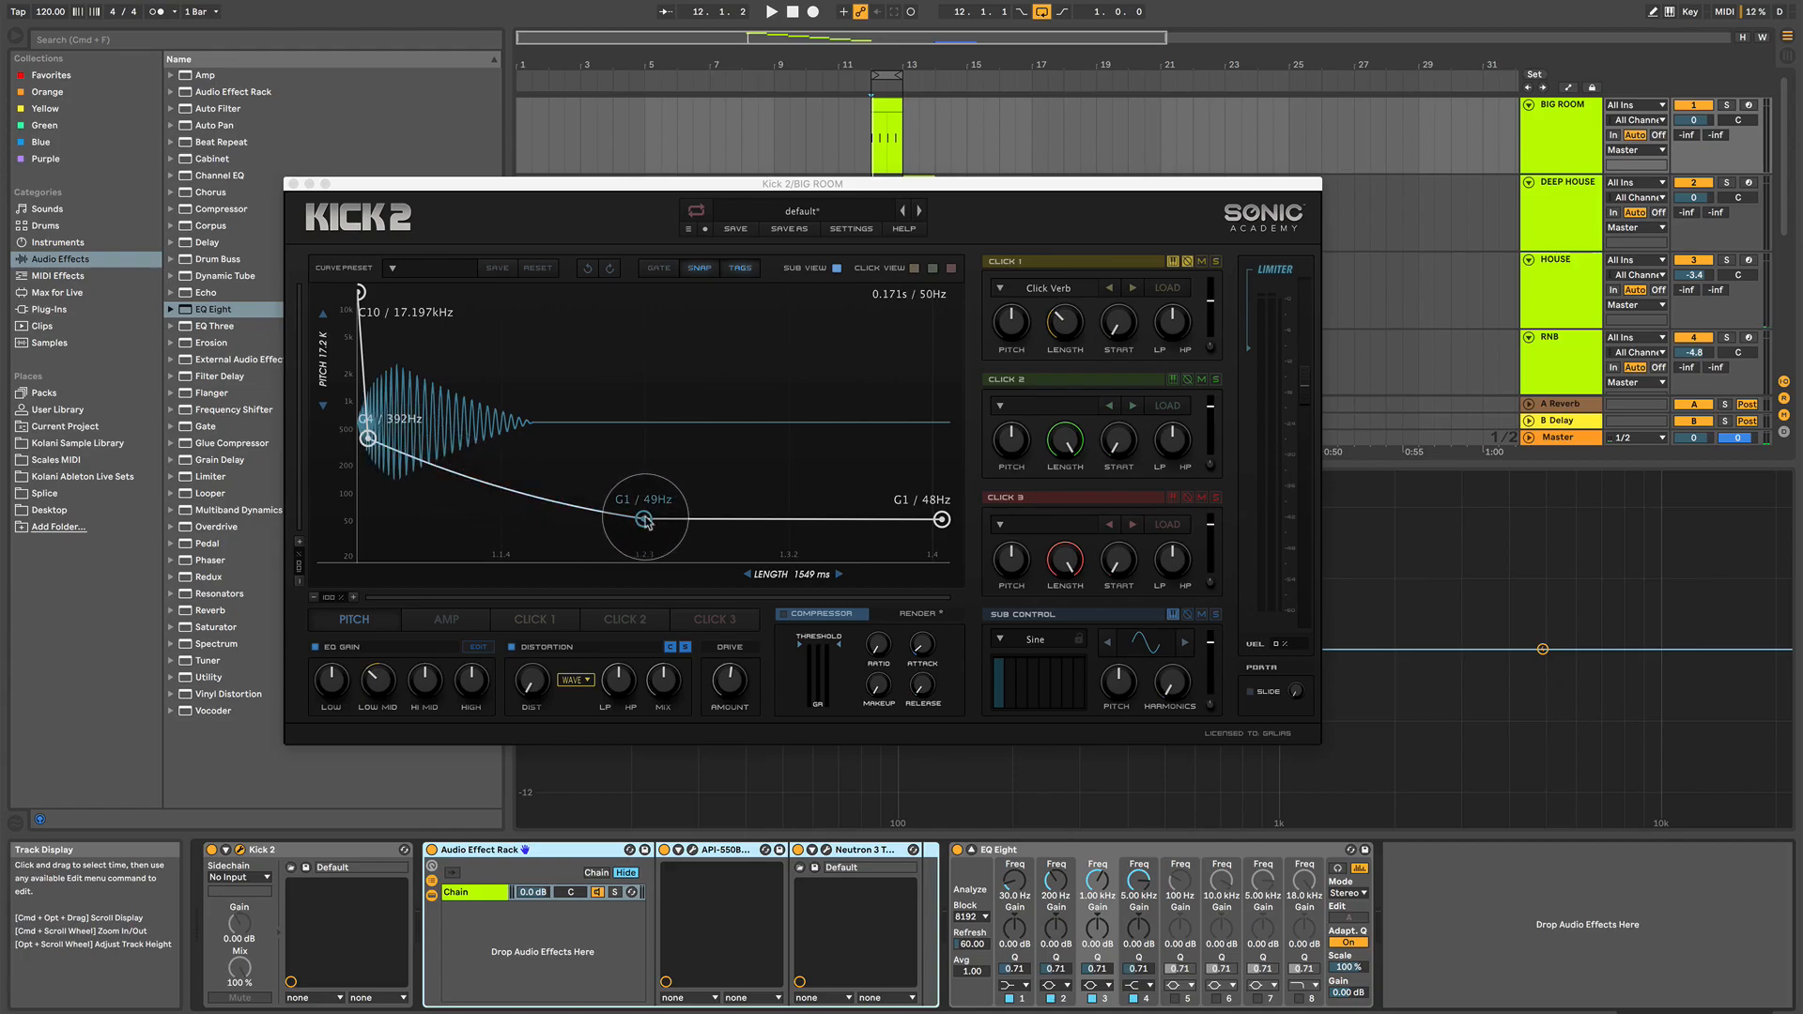
pyautogui.moveTo(469, 607)
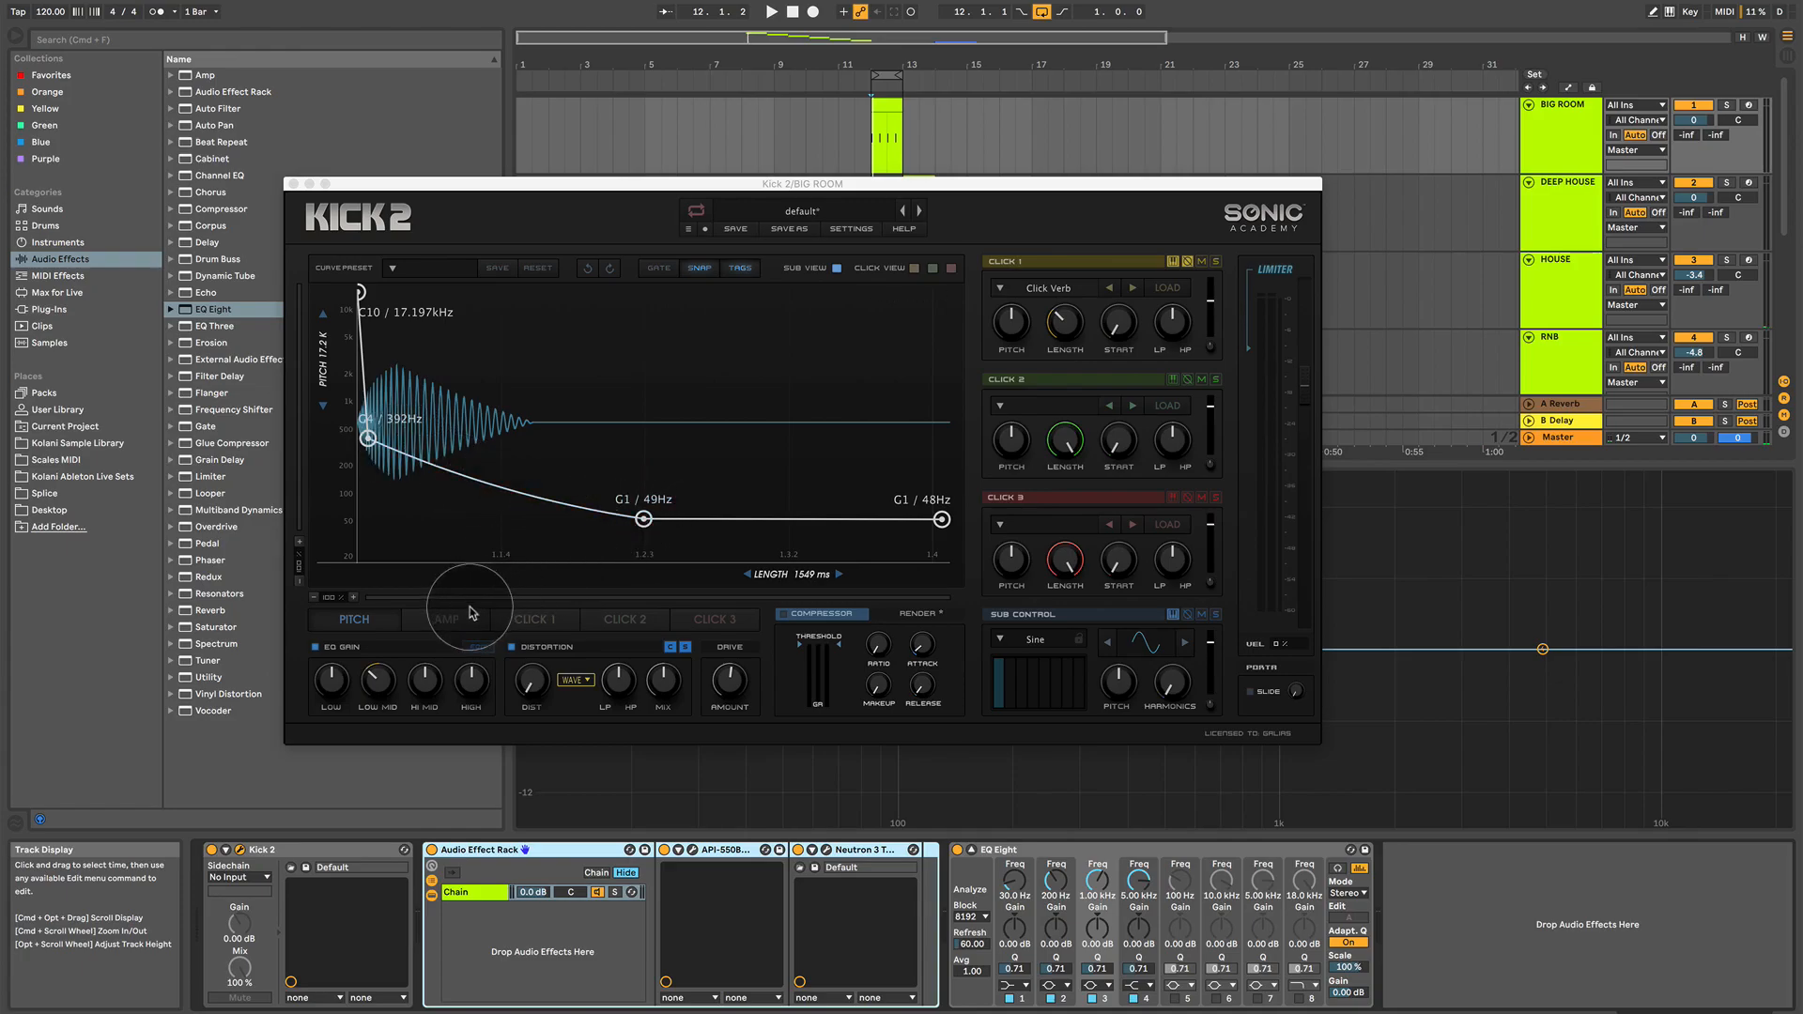
pyautogui.click(446, 618)
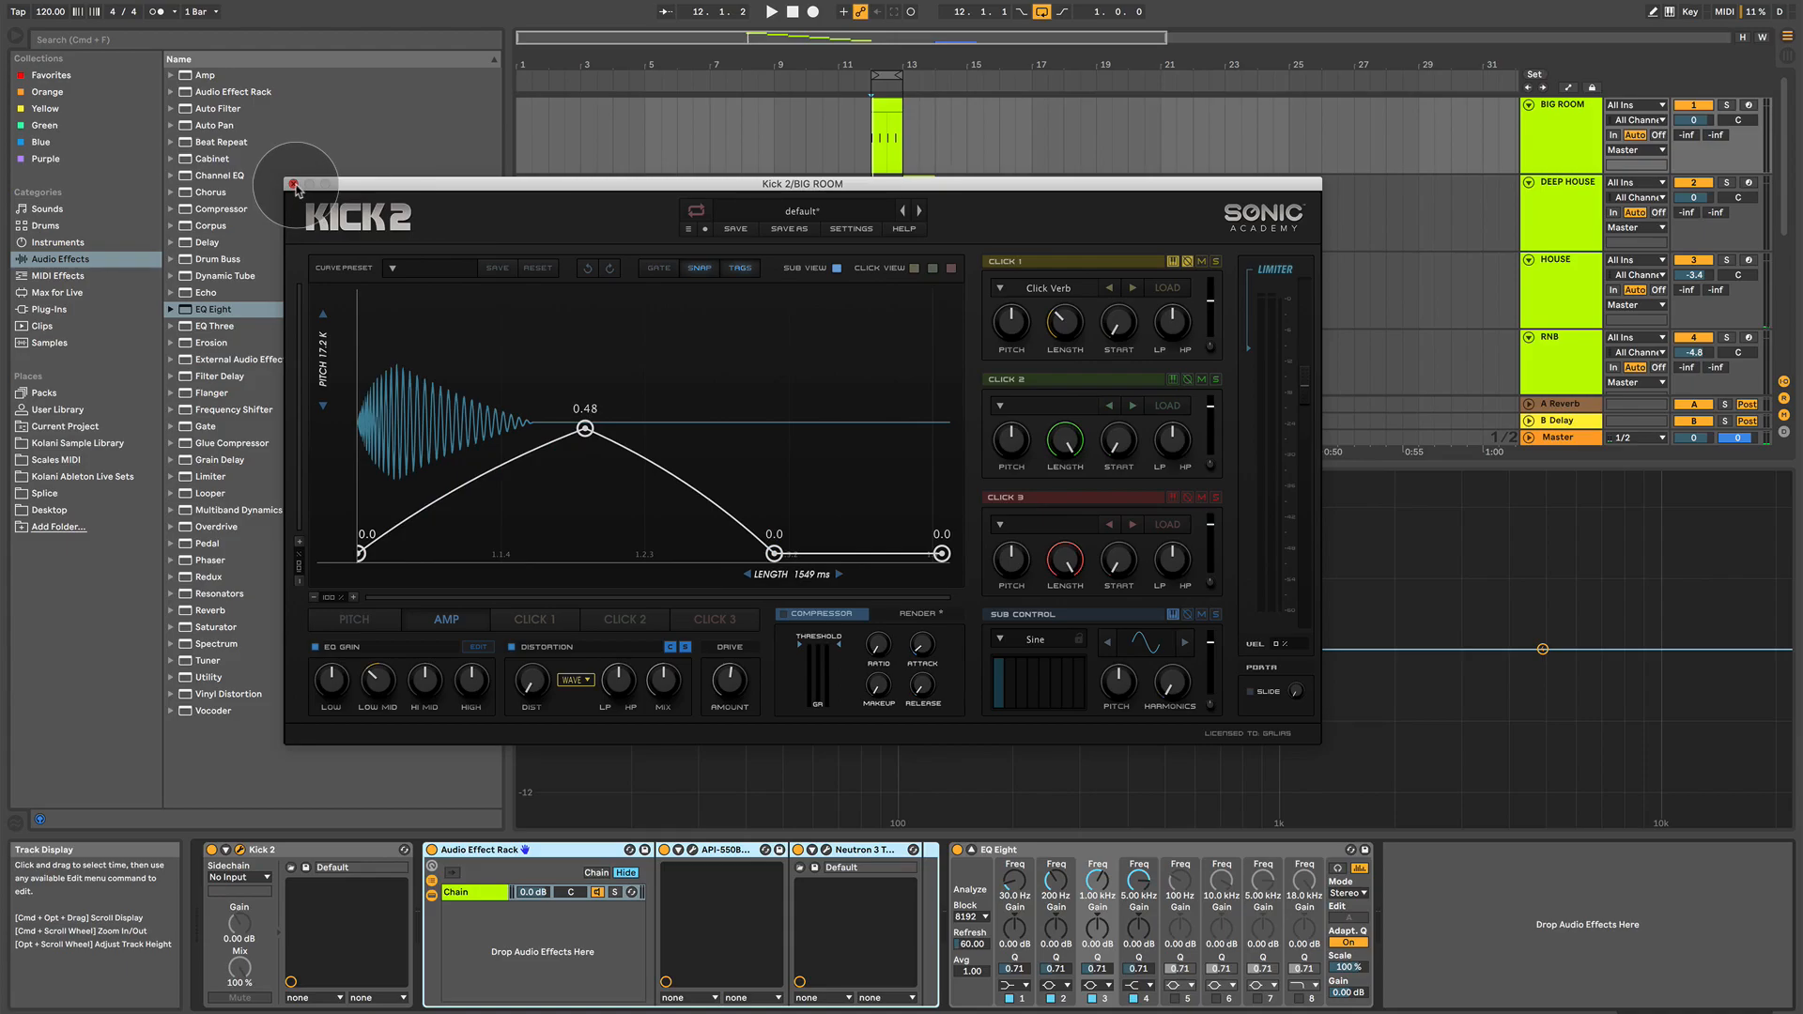
pyautogui.click(295, 185)
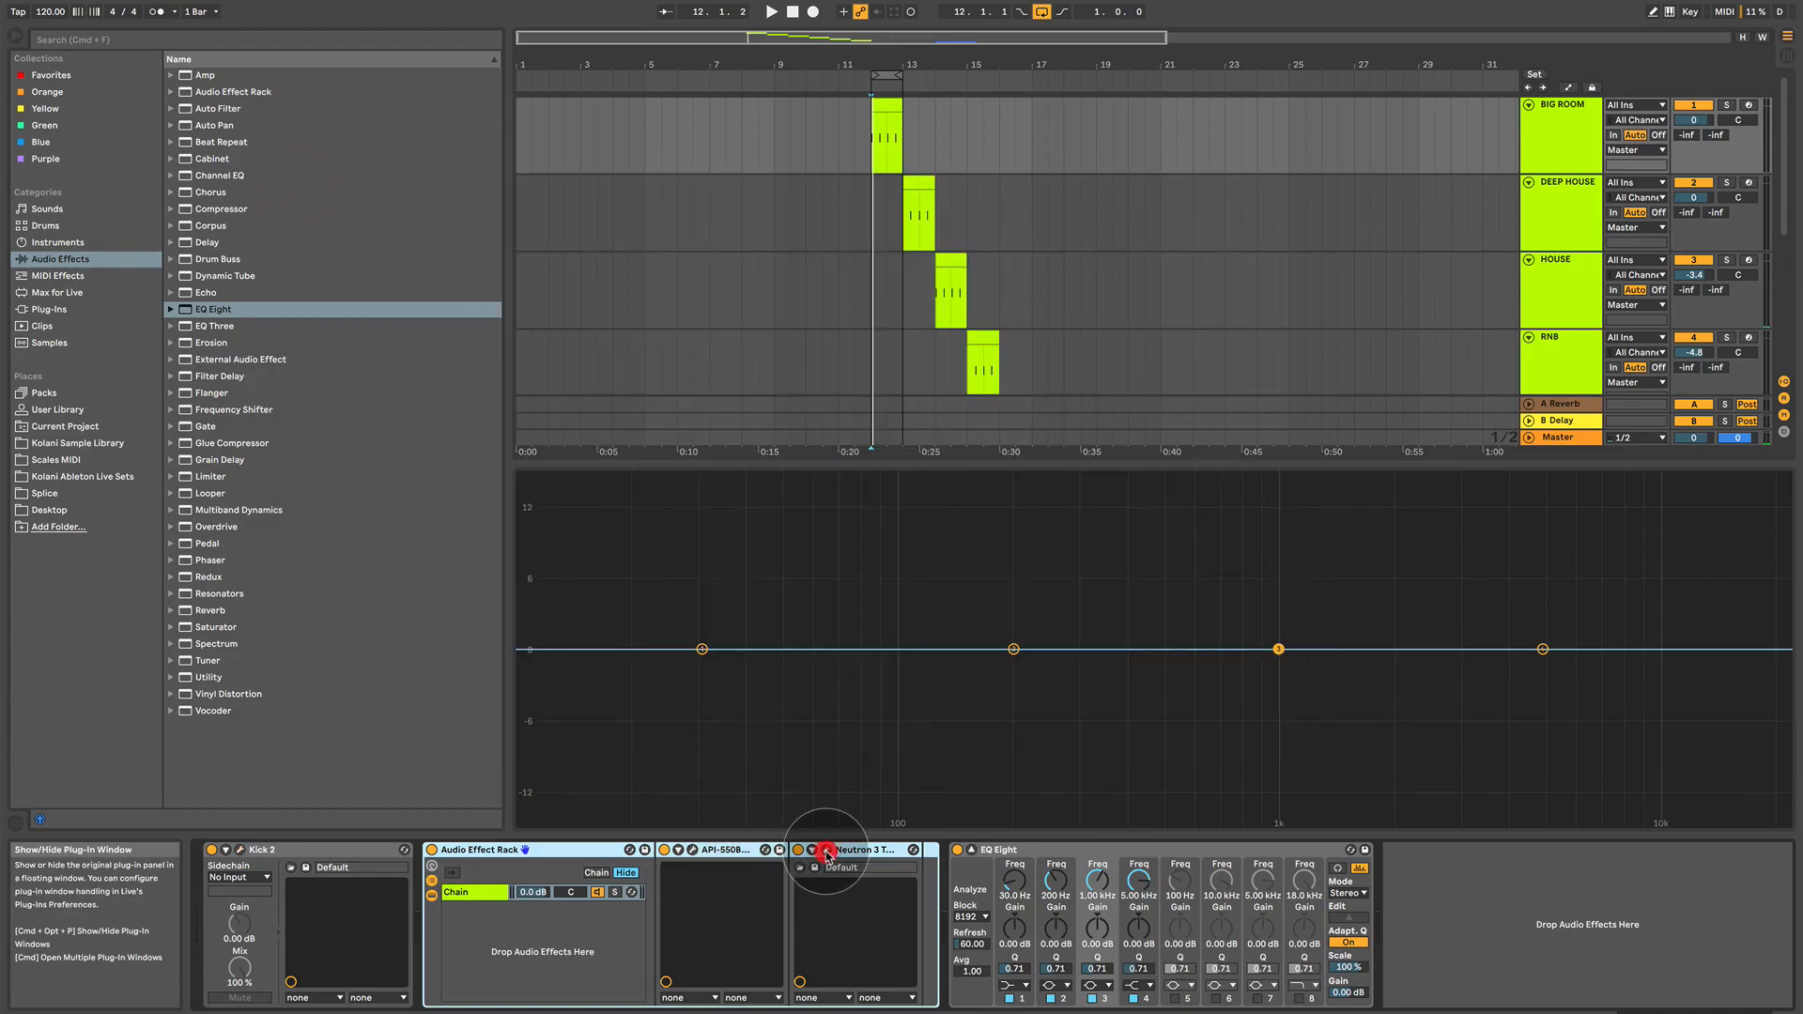
pyautogui.click(824, 853)
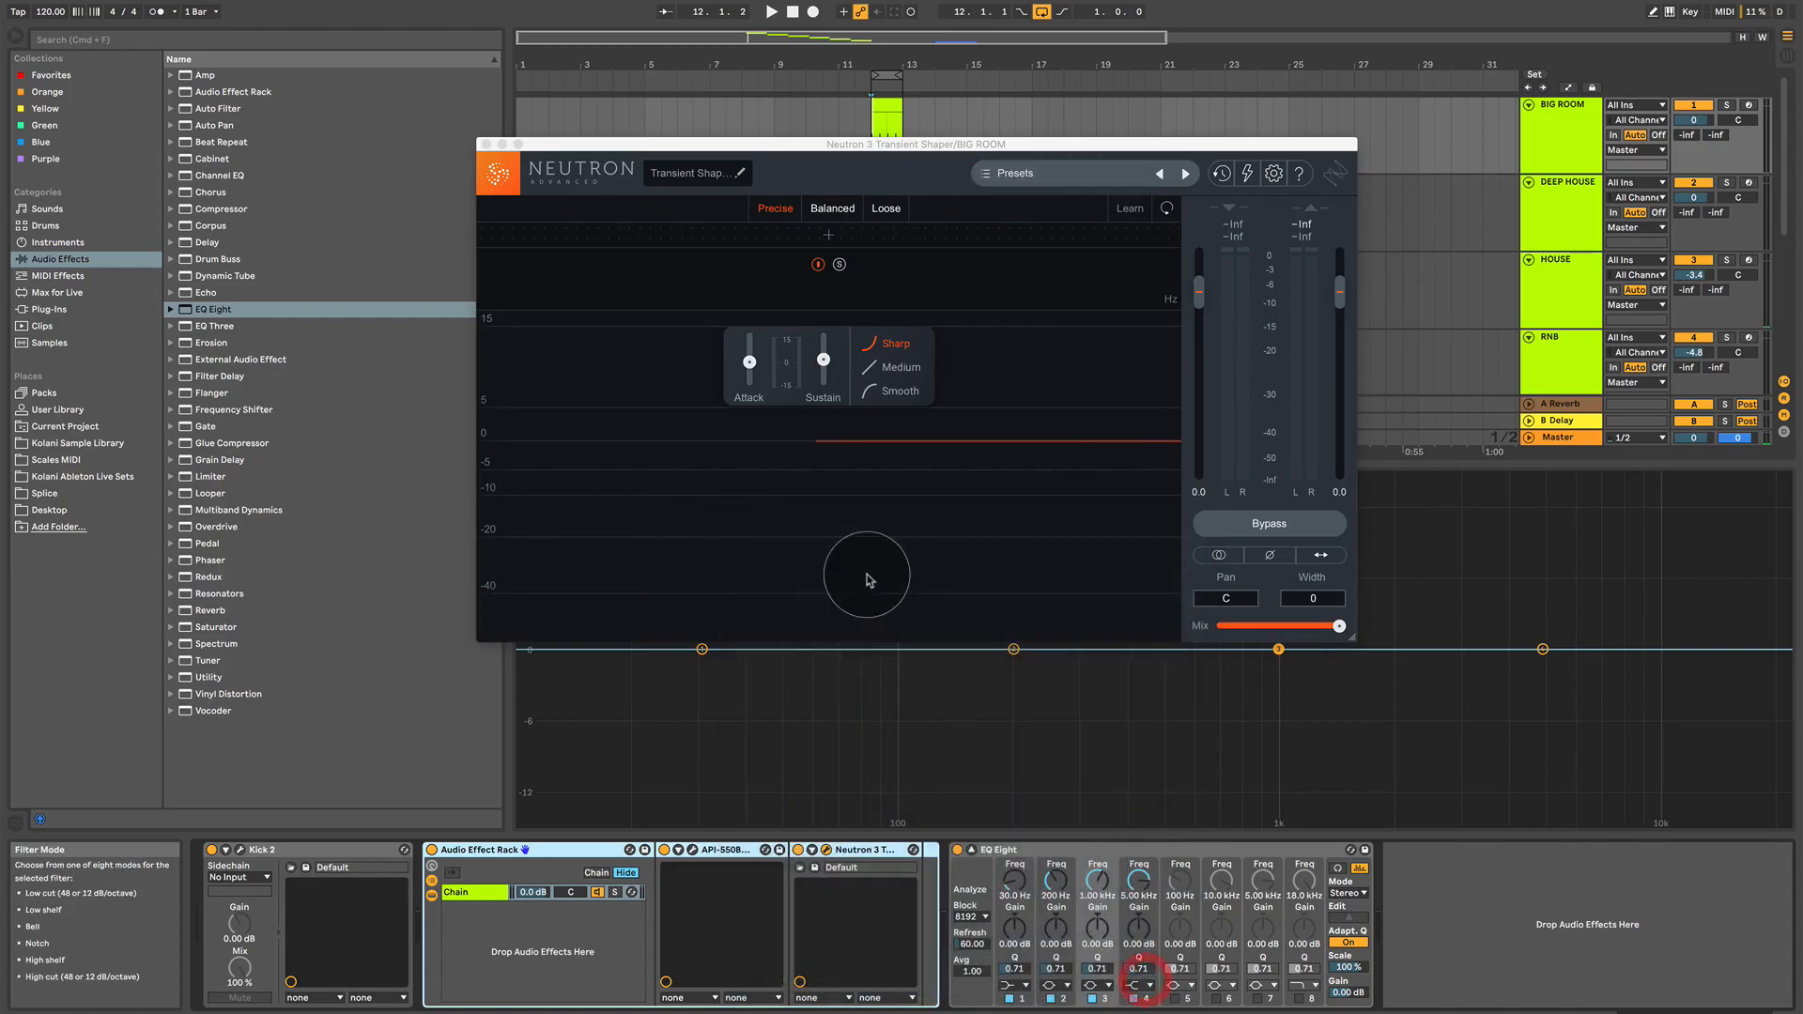
pyautogui.click(484, 145)
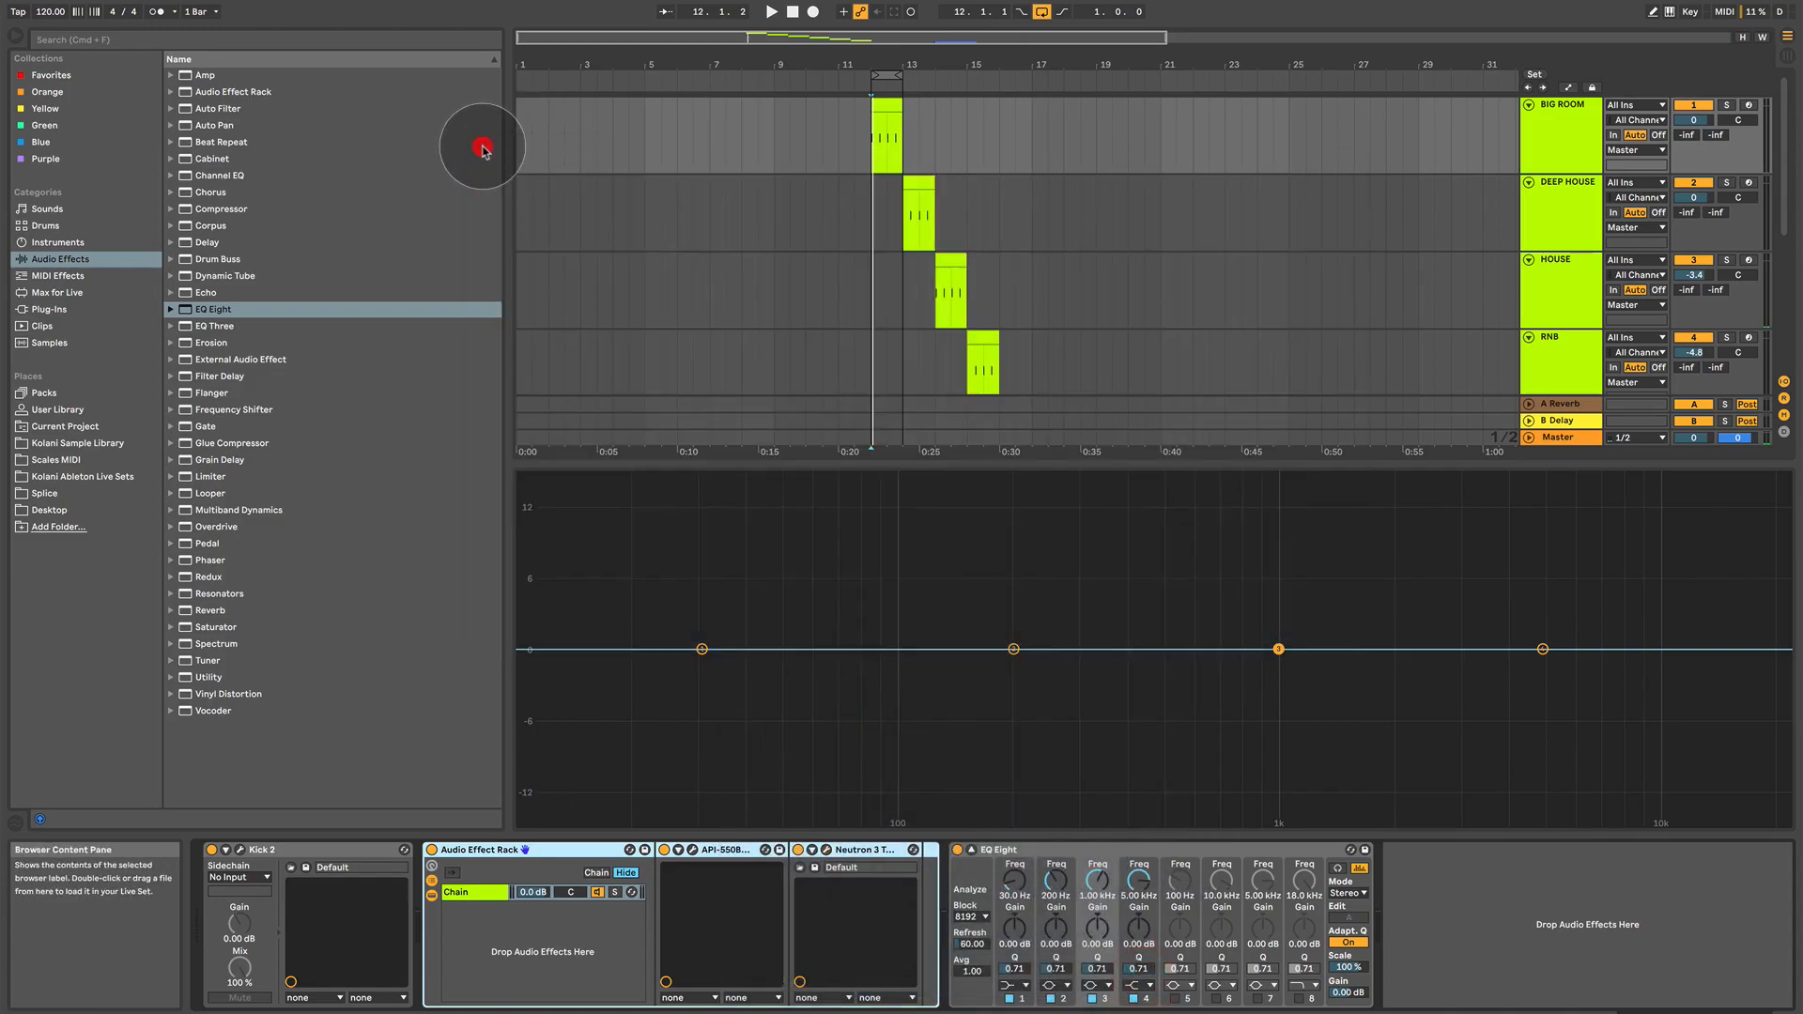
pyautogui.moveTo(982, 385)
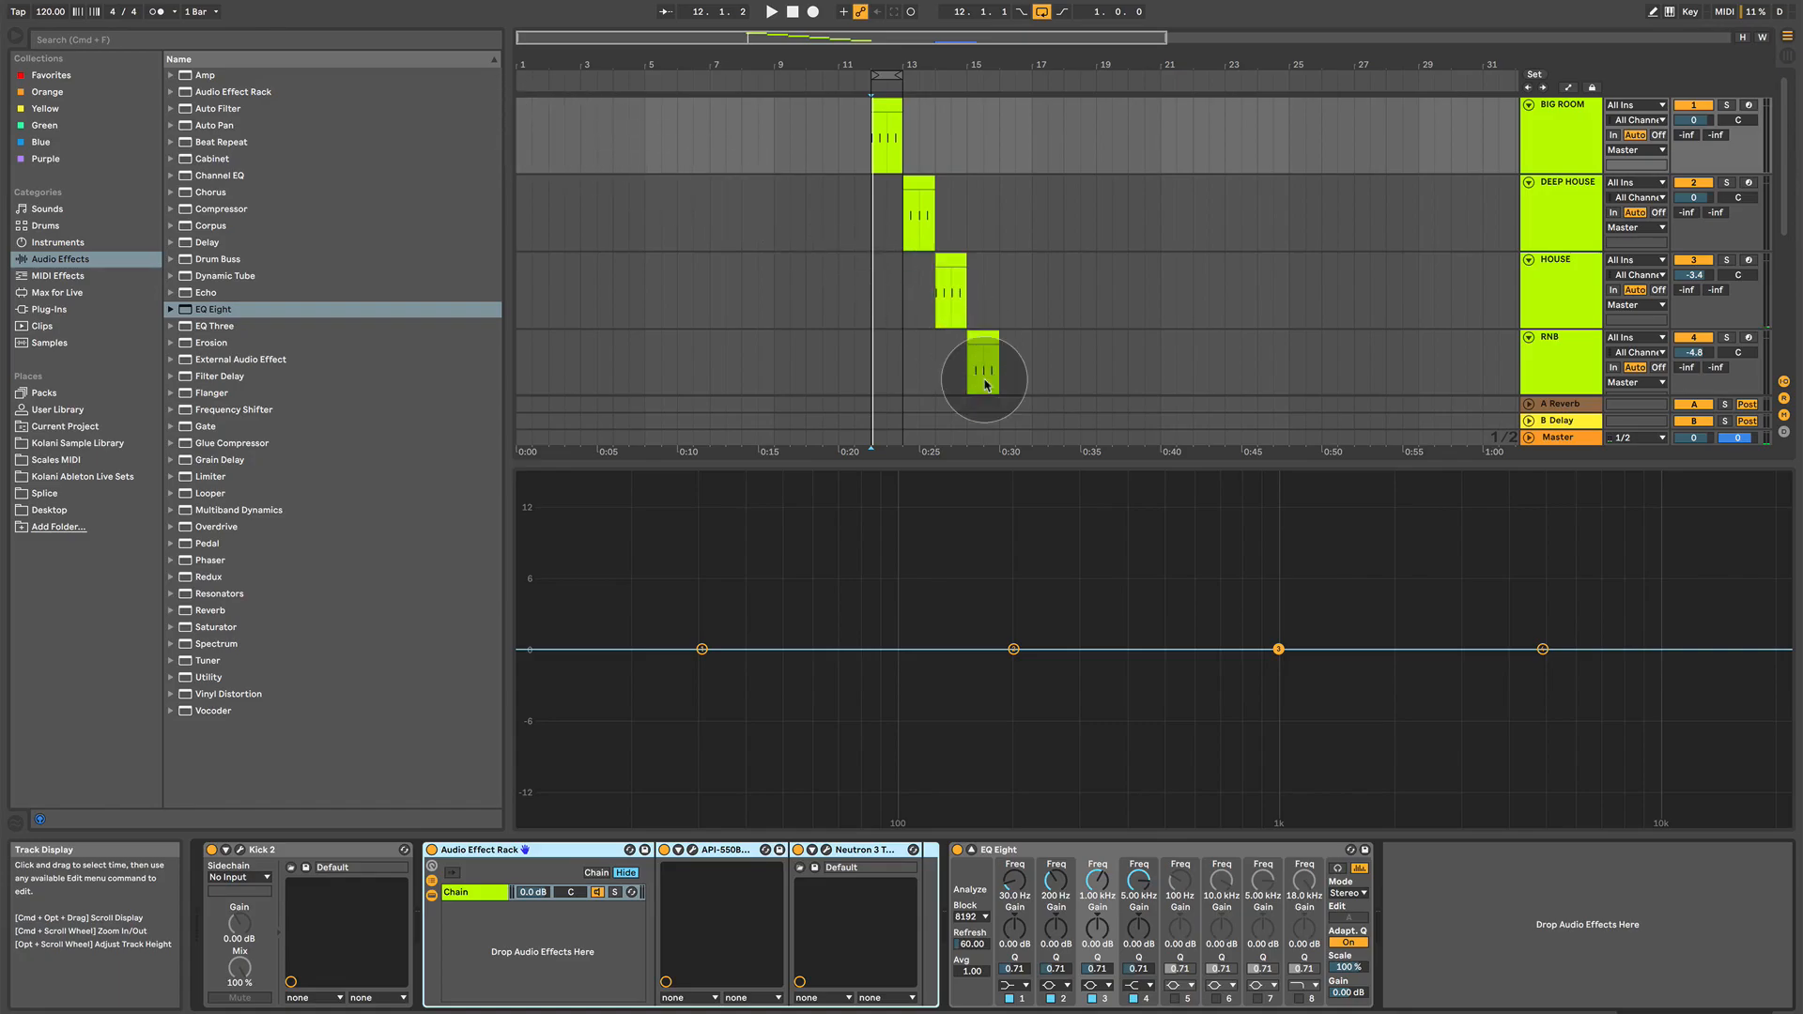
pyautogui.click(983, 380)
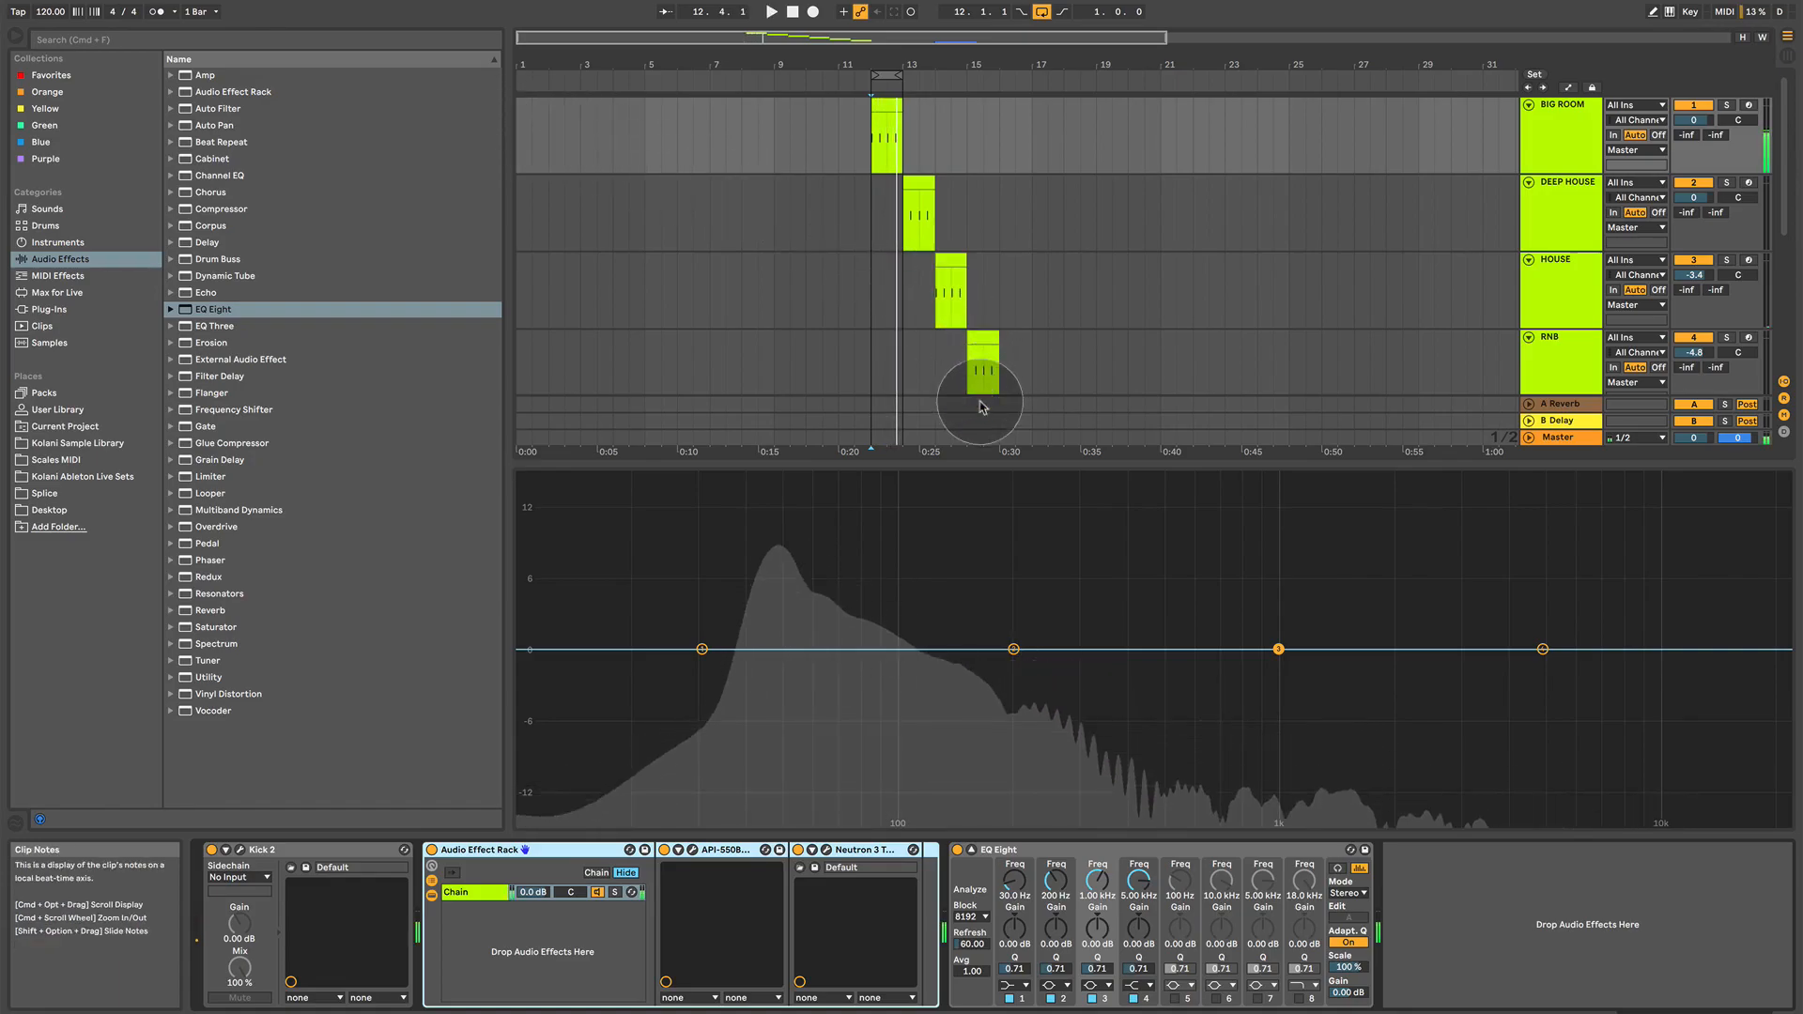
pyautogui.moveTo(742, 631)
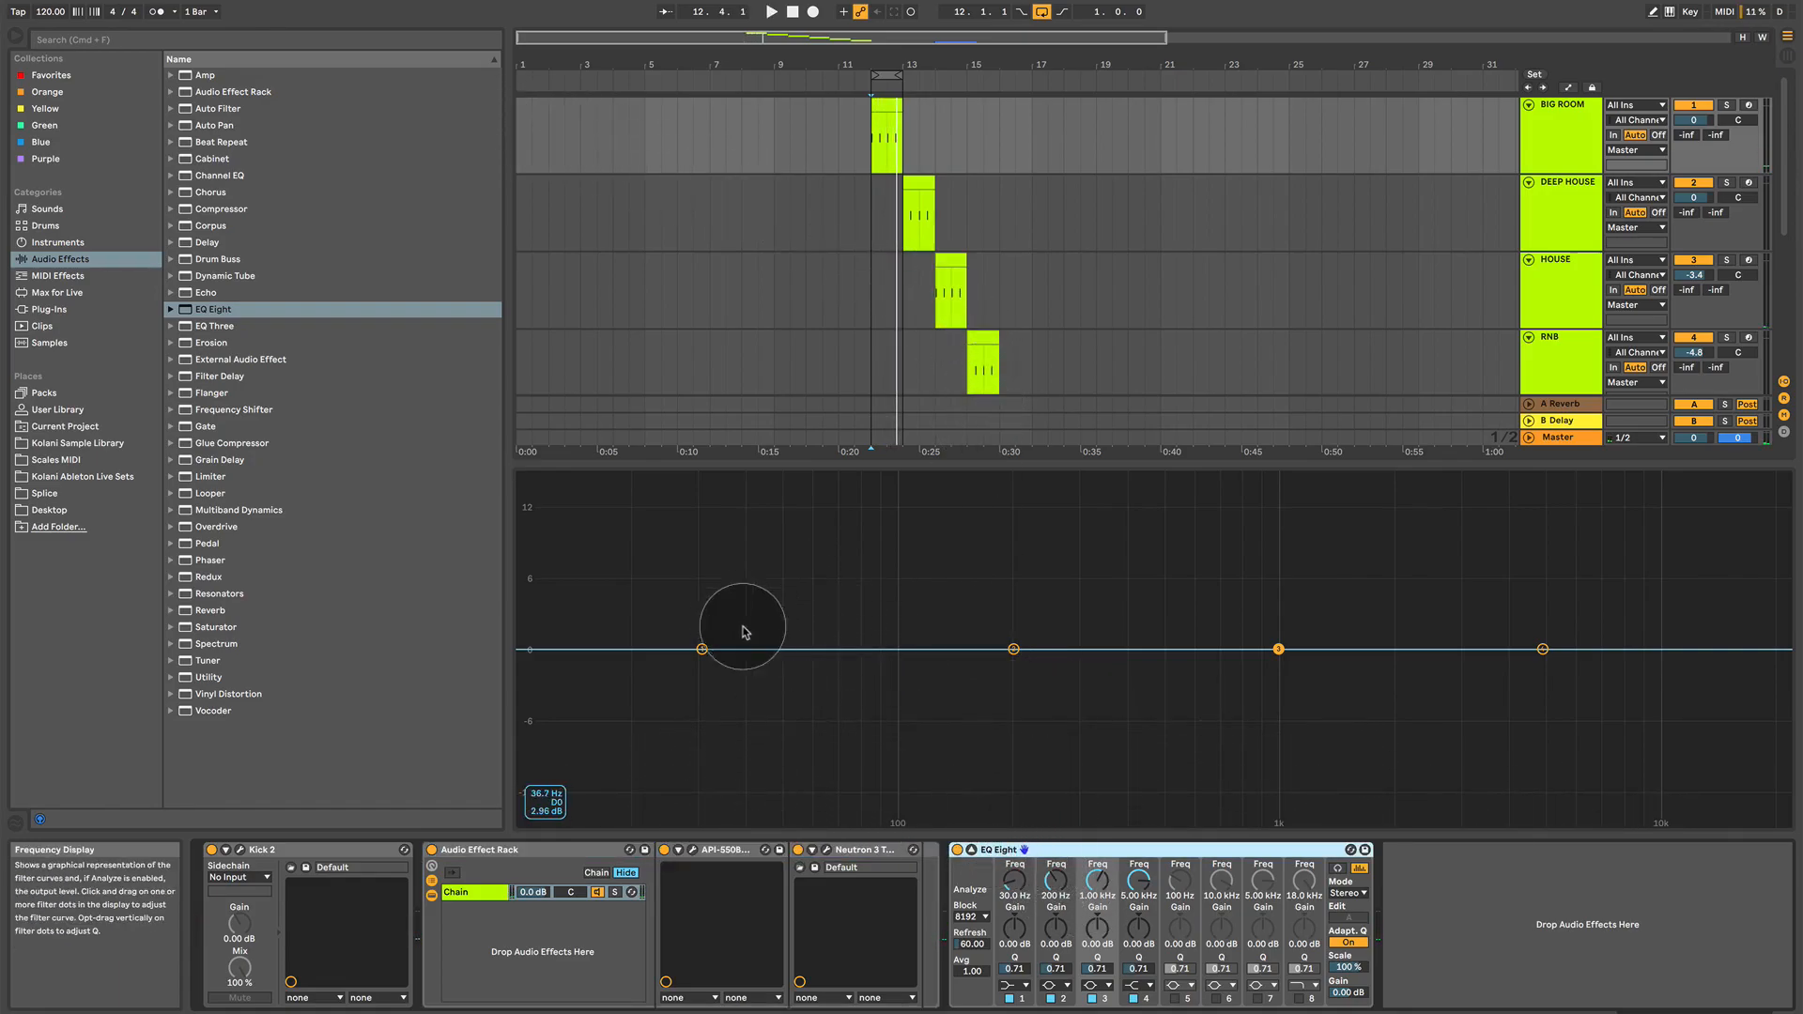